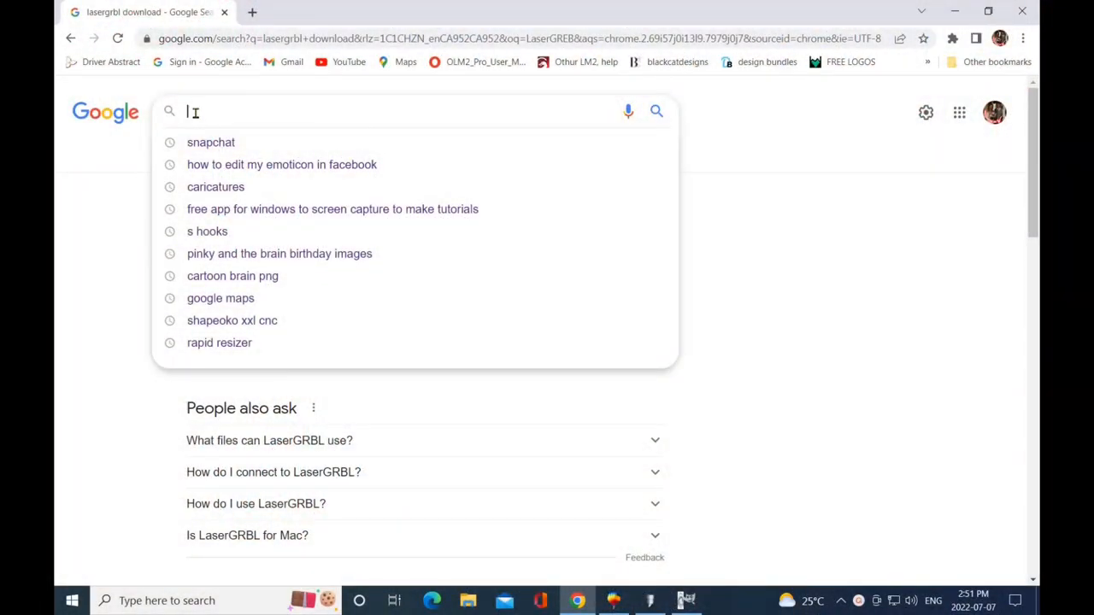
Search Google for 'lasergrbl download' using the autocomplete suggestion after typing 'laser'
type("l")
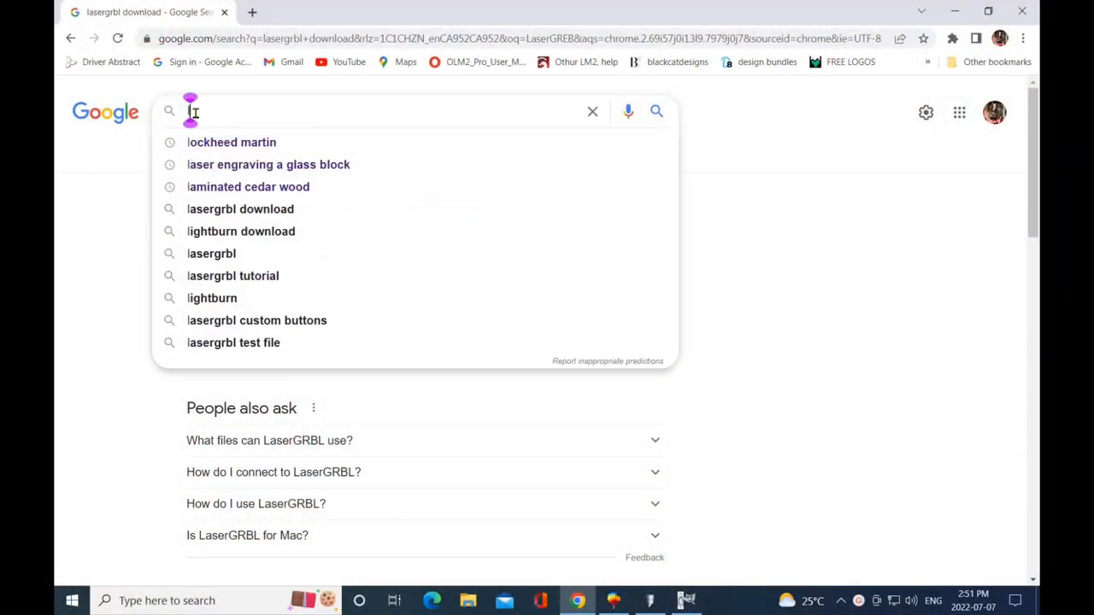
type("aser")
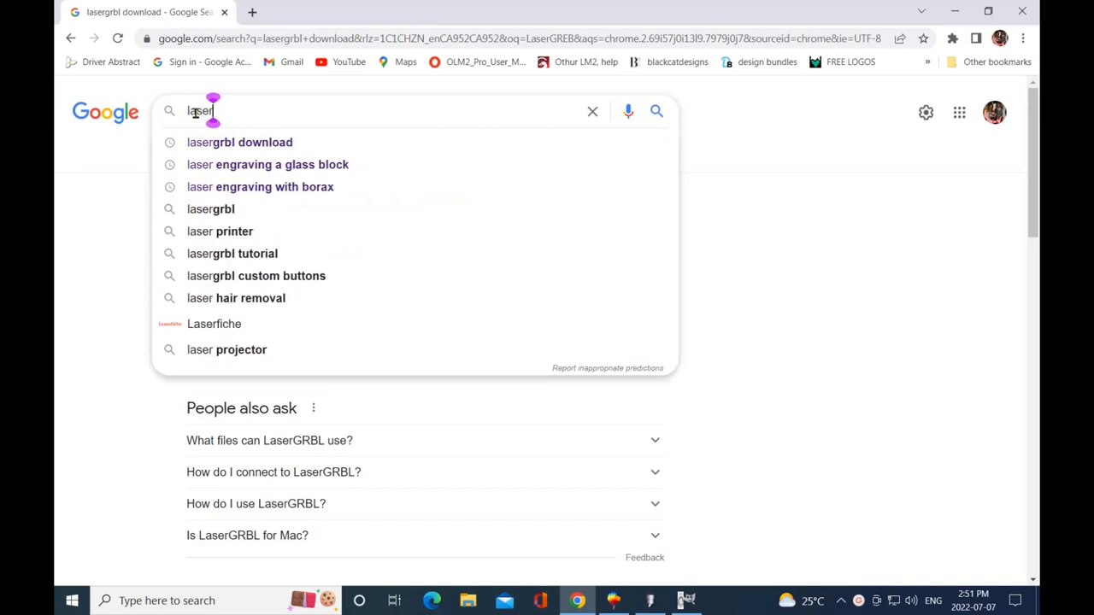
mouse_move(240, 142)
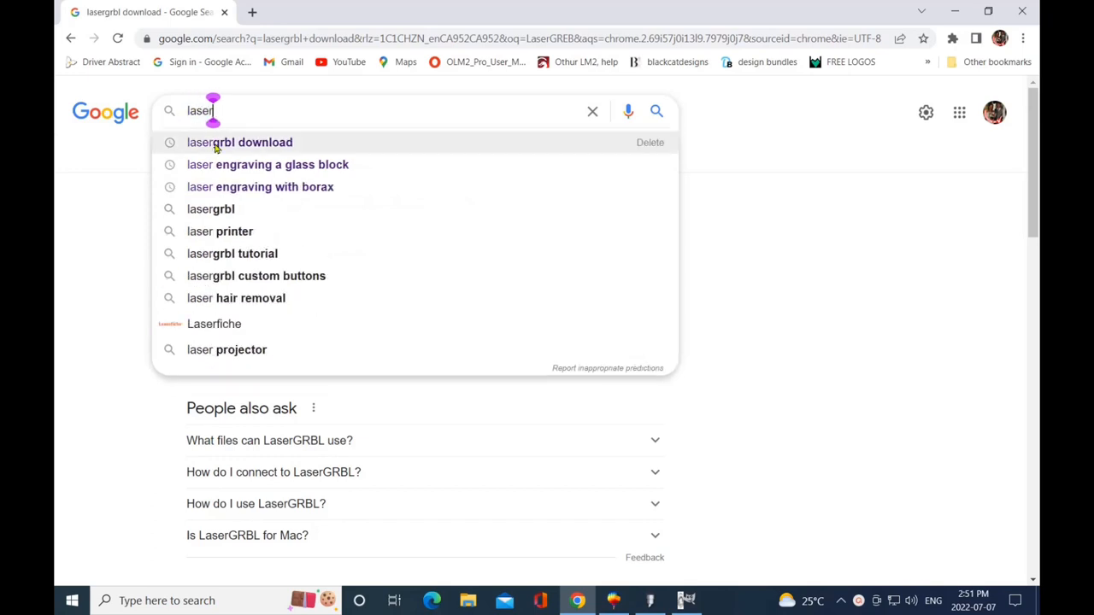
mouse_move(229, 145)
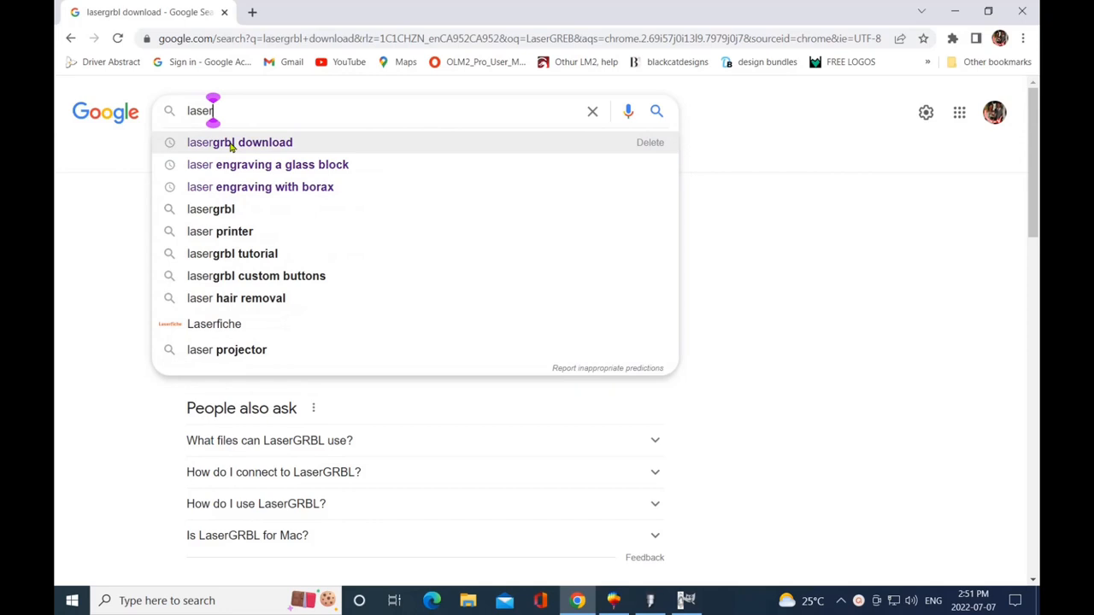
left_click(239, 142)
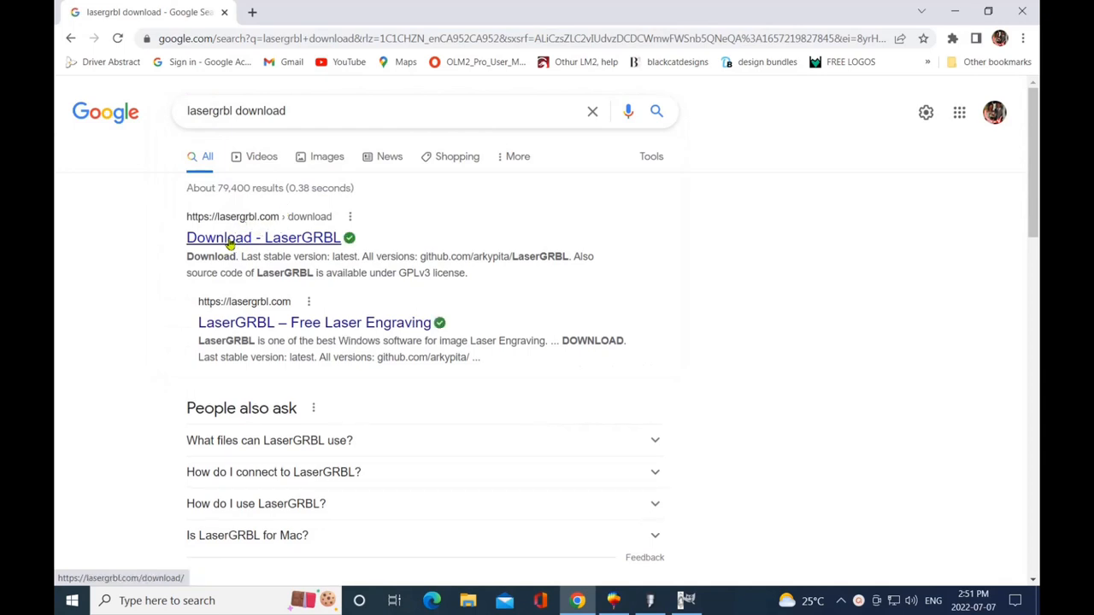
Open the 'Download - LaserGRBL' page, glance at the USAGE guides, and scroll to Download
left_click(263, 237)
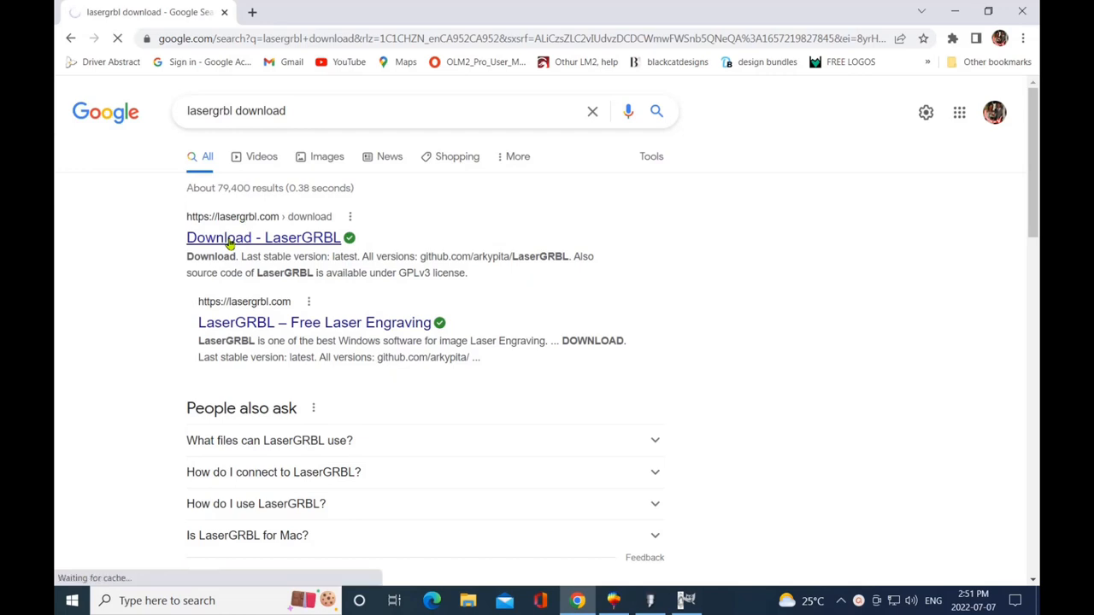
left_click(263, 237)
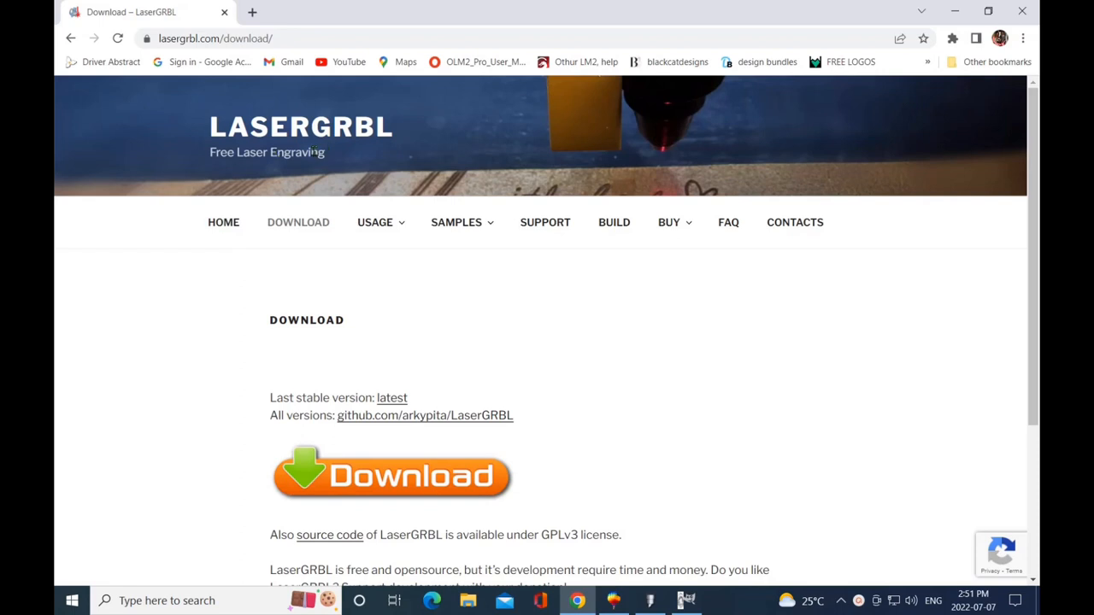
left_click(374, 222)
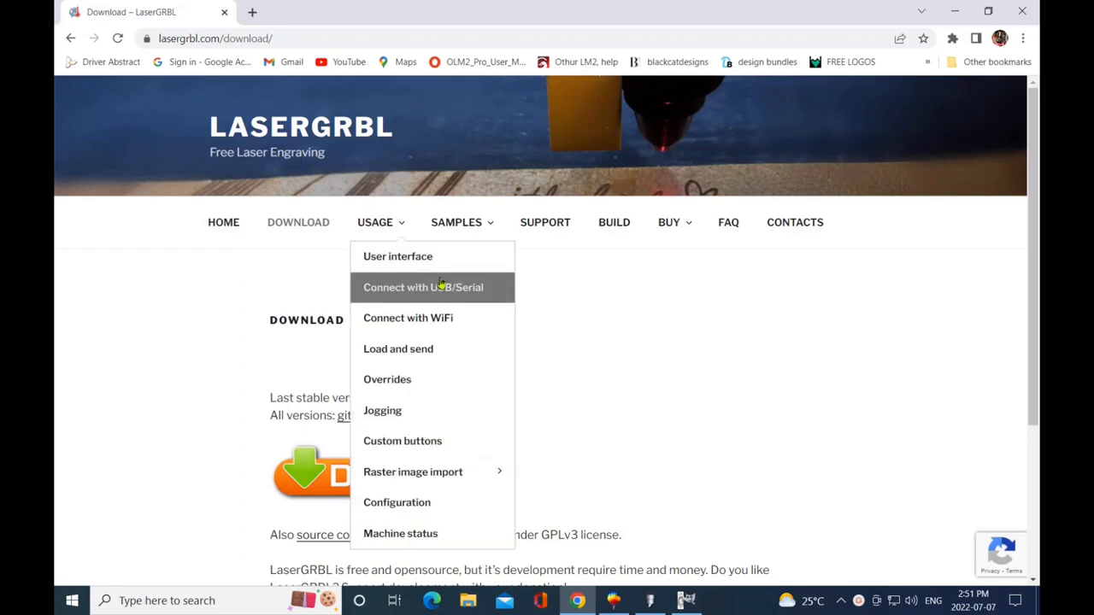
left_click(629, 373)
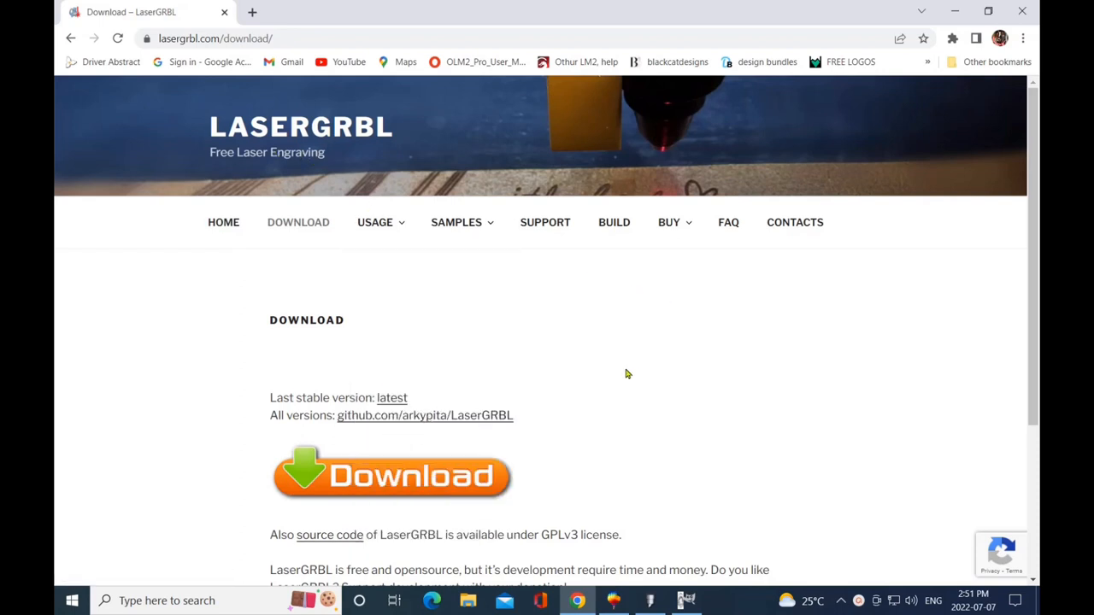
scroll("down", 3)
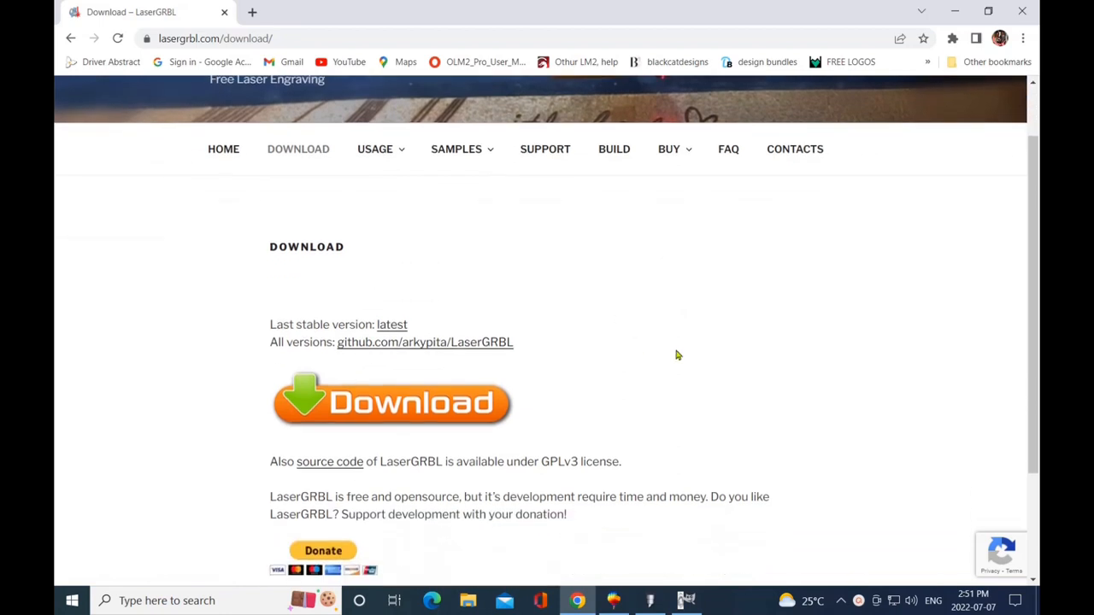
scroll("up", 3)
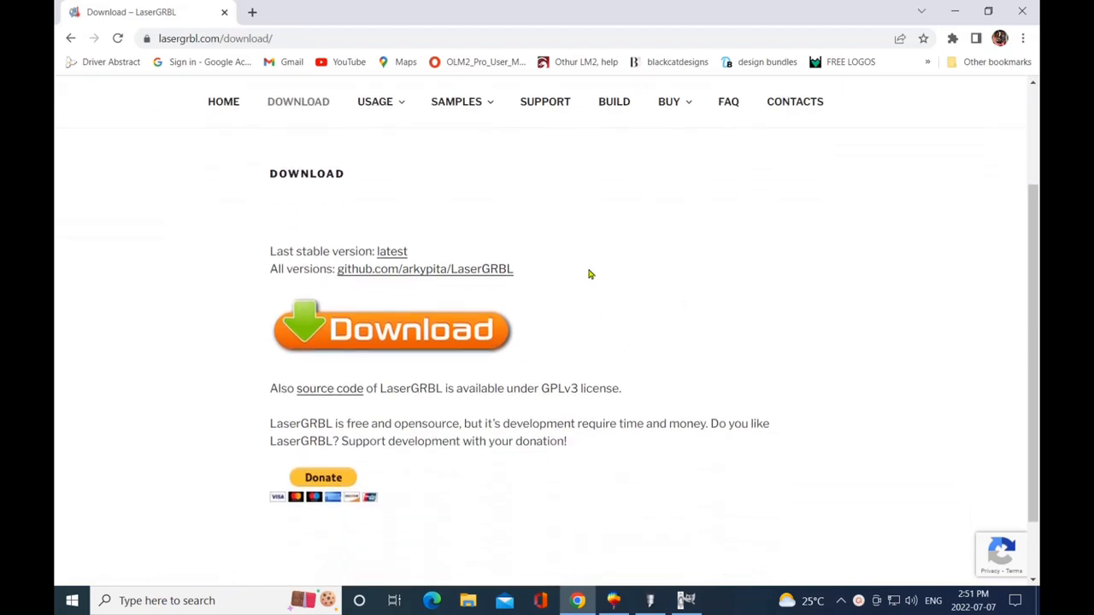
mouse_move(500, 333)
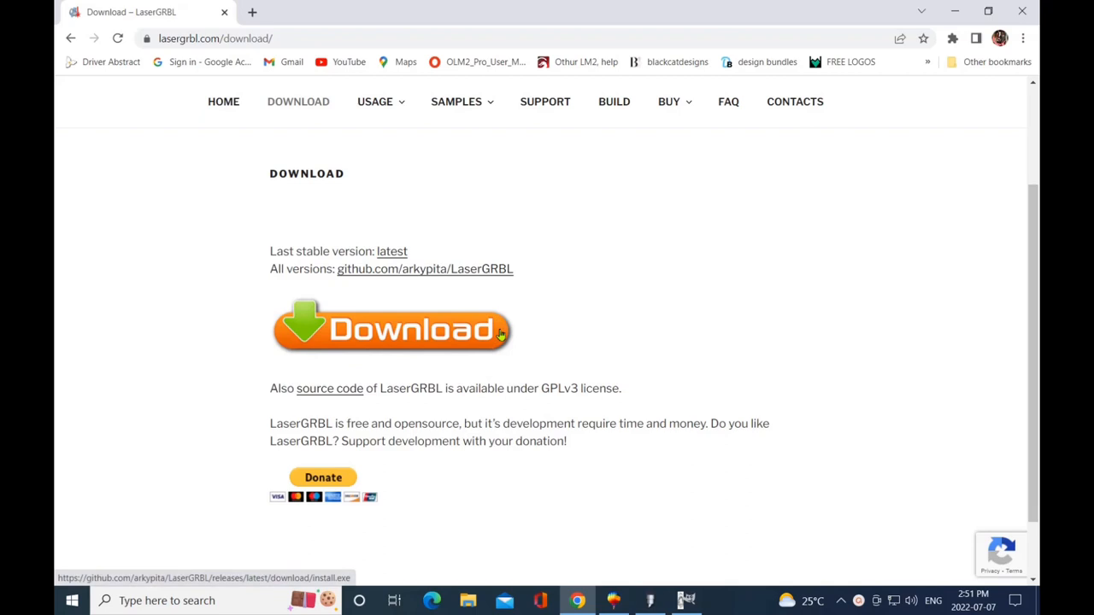
mouse_move(460, 434)
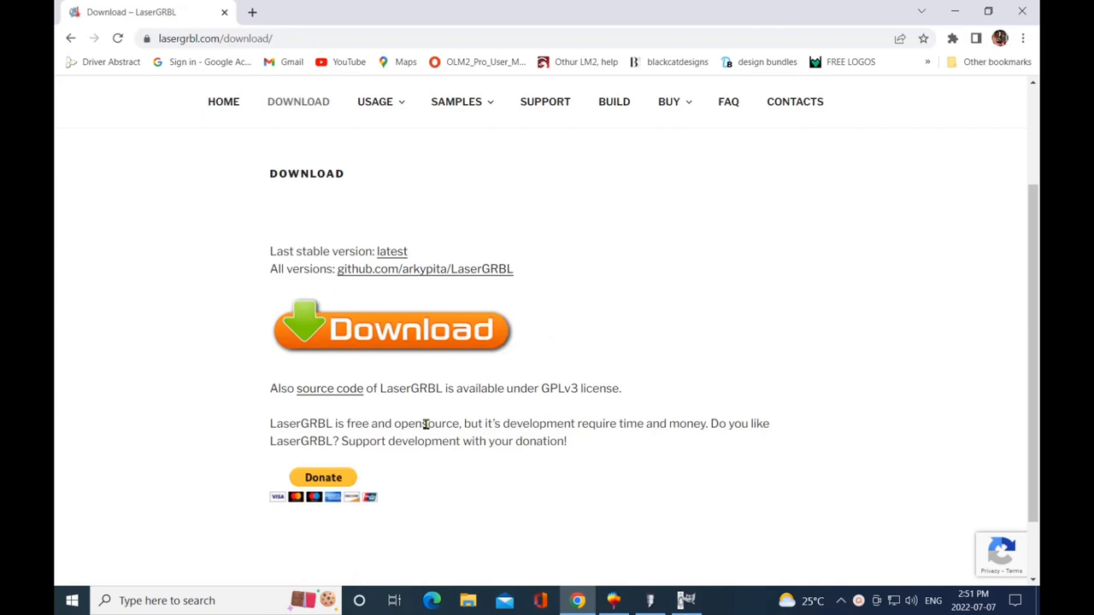
mouse_move(477, 328)
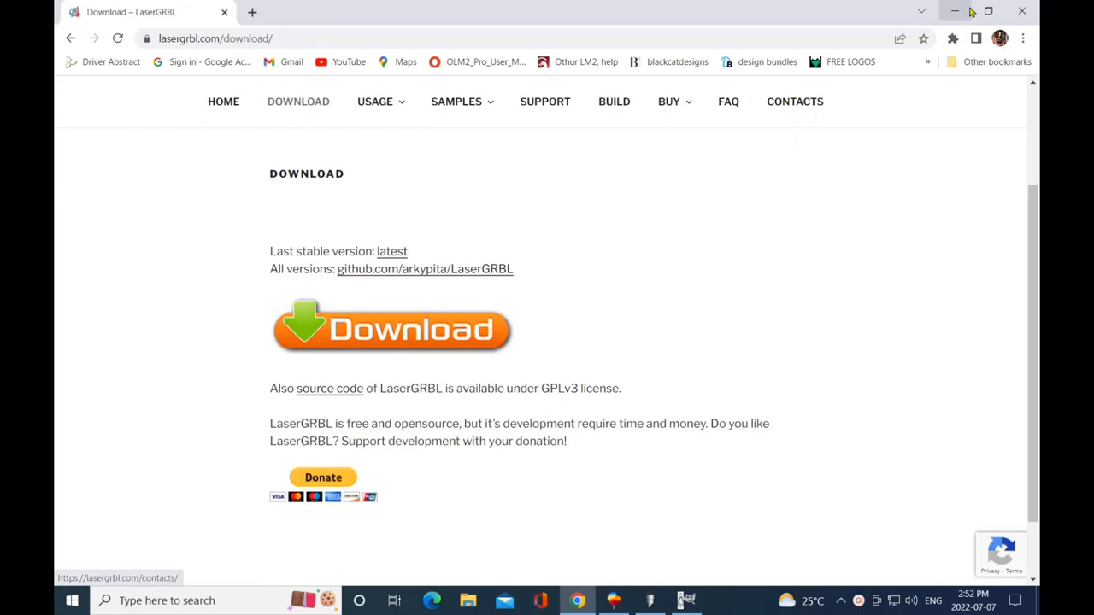
Minimize Chrome and launch LaserGRBL from its desktop shortcut
left_click(955, 11)
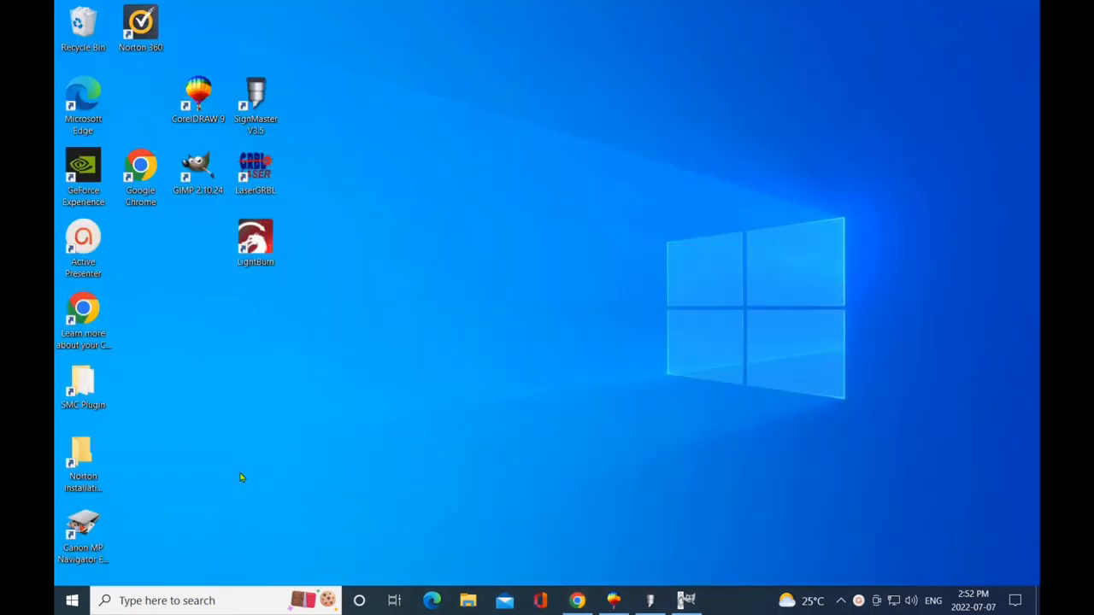
left_click(255, 166)
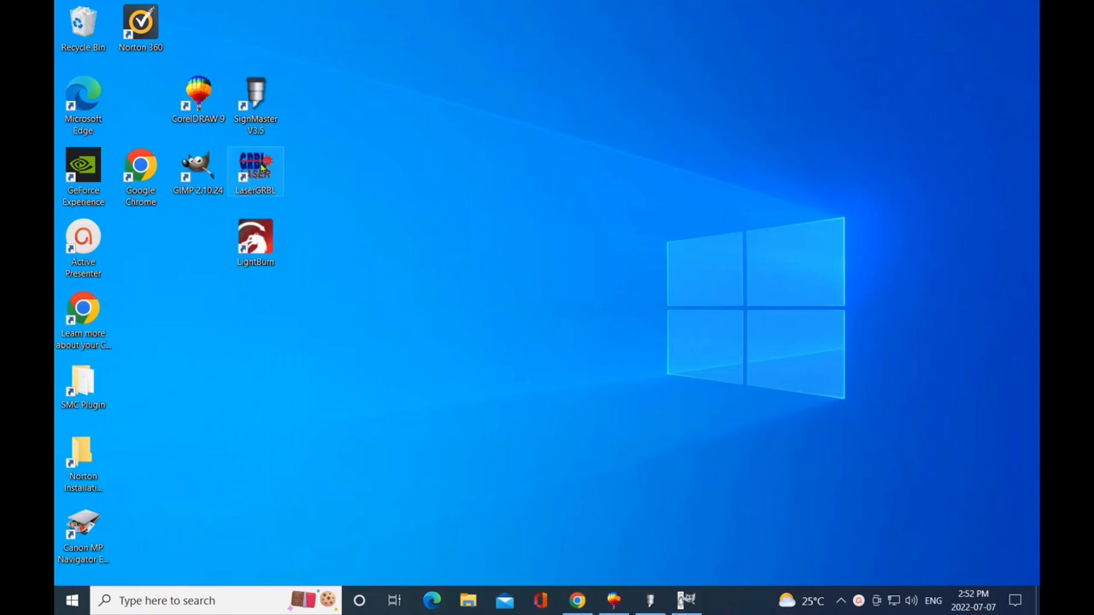
mouse_move(431, 293)
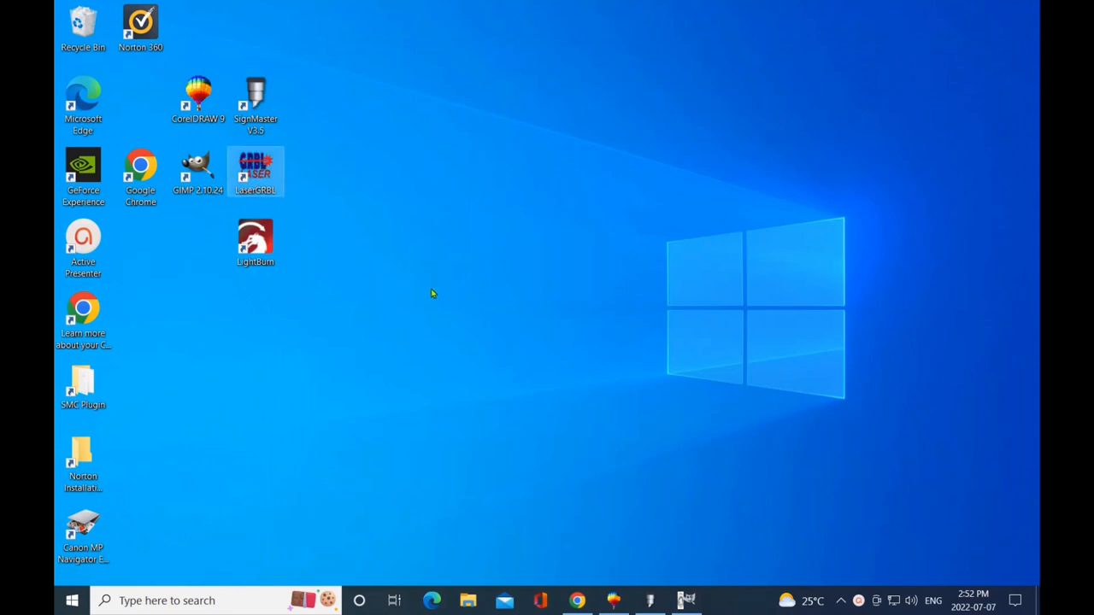
double_click(255, 168)
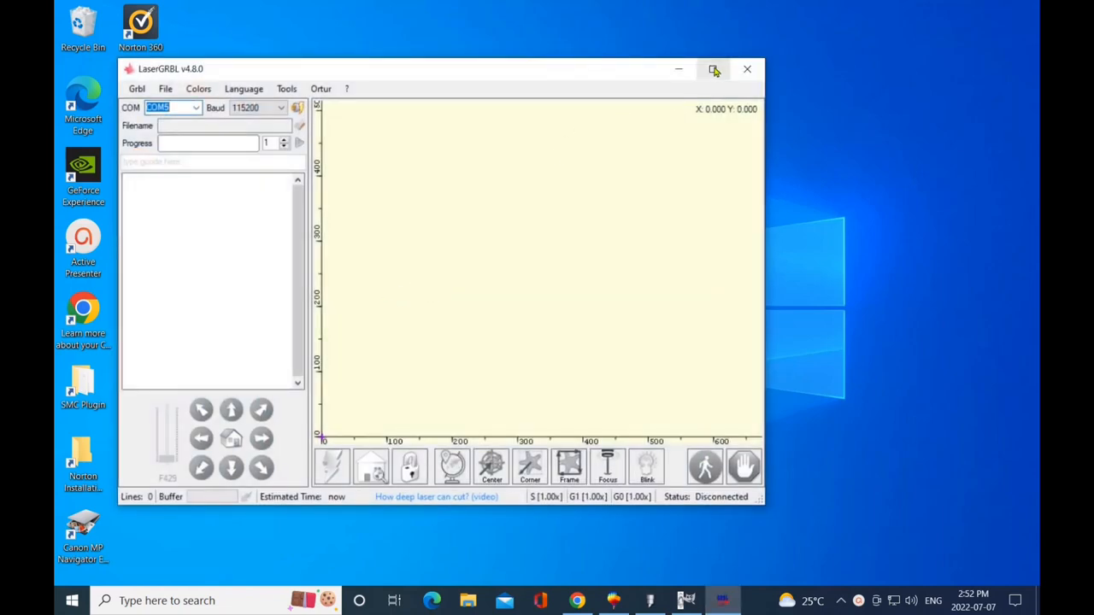
Maximize the LaserGRBL window and keep COM5 as the serial port
left_click(714, 70)
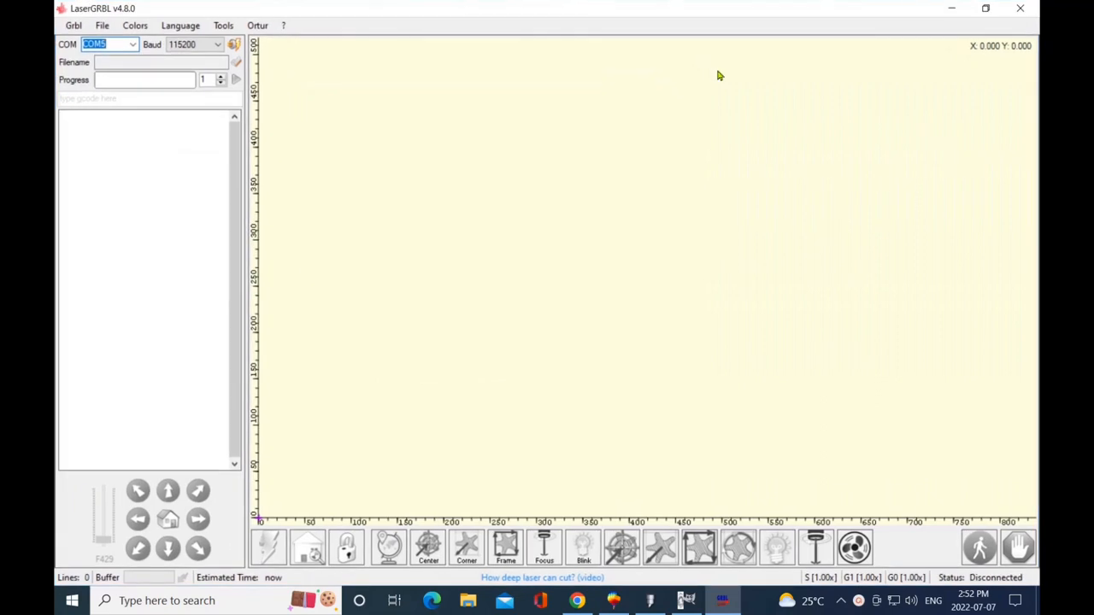
mouse_move(516, 355)
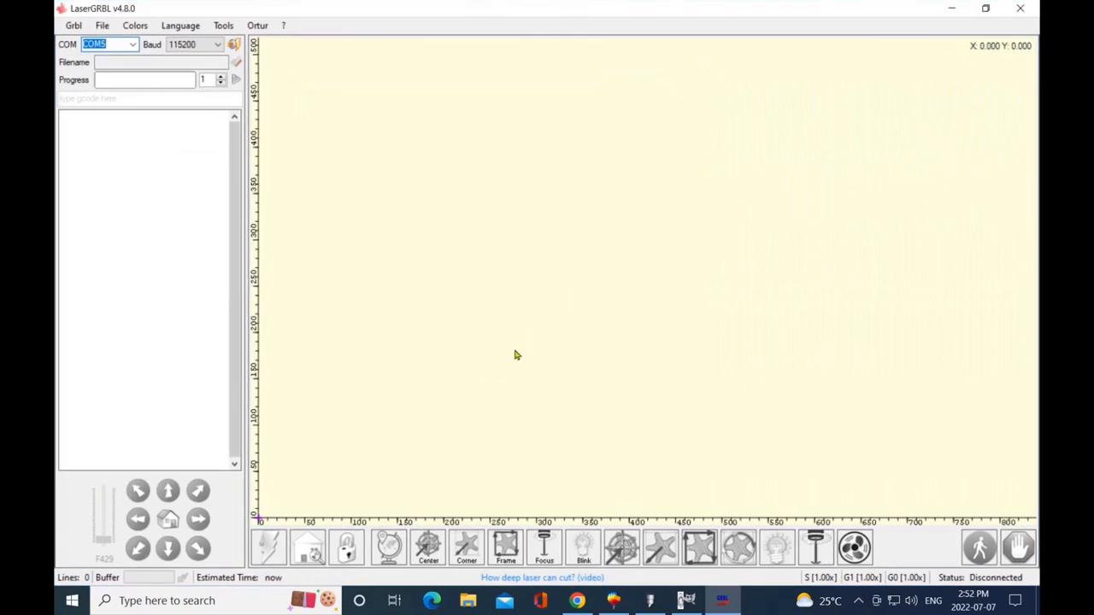
mouse_move(75, 68)
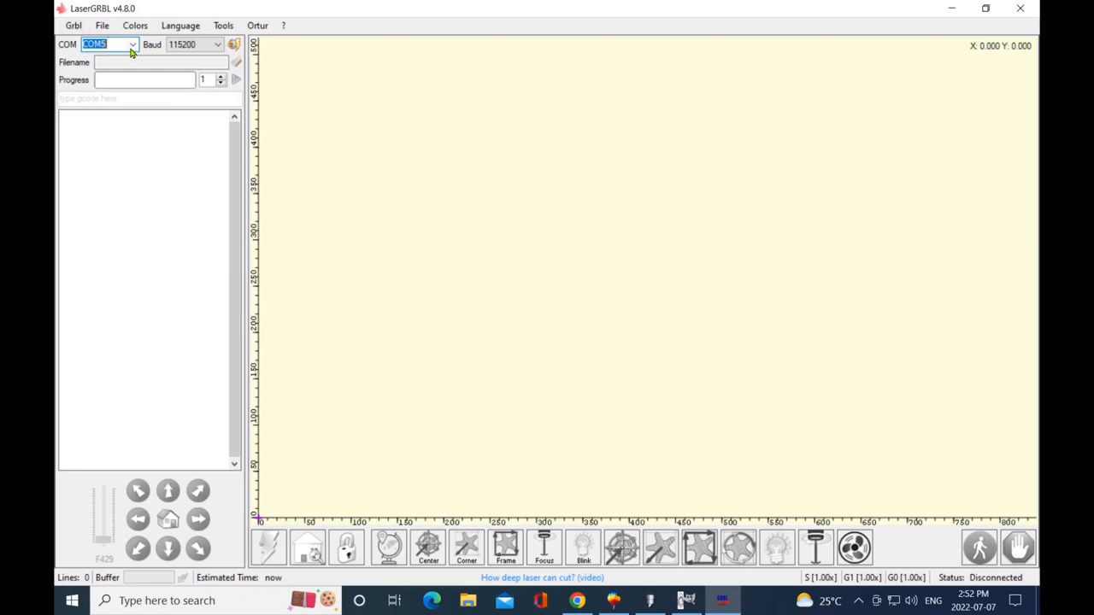
left_click(133, 43)
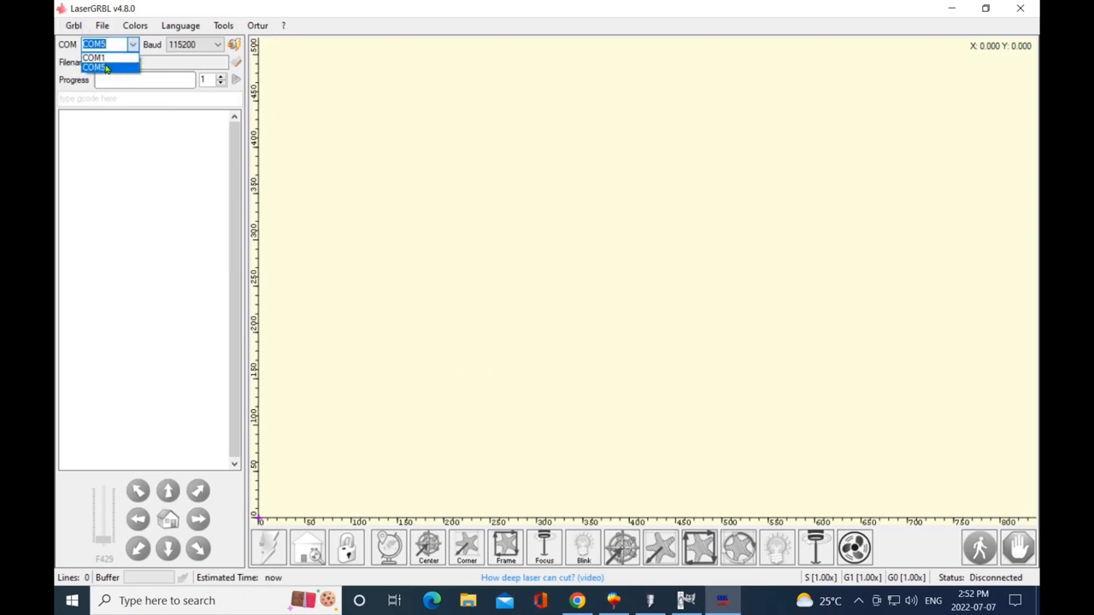
mouse_move(94, 57)
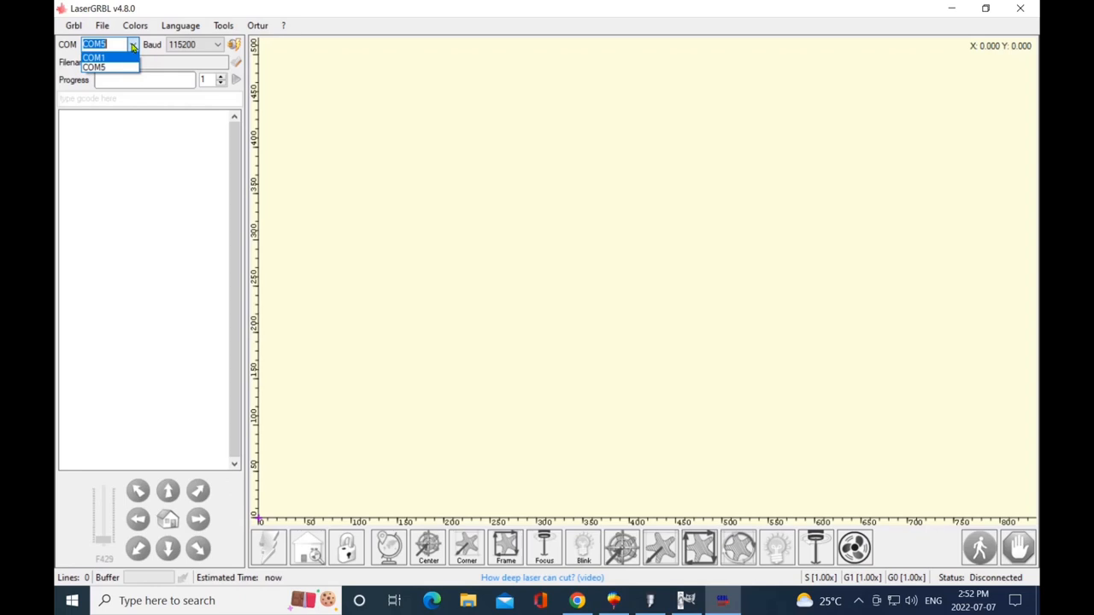
left_click(98, 66)
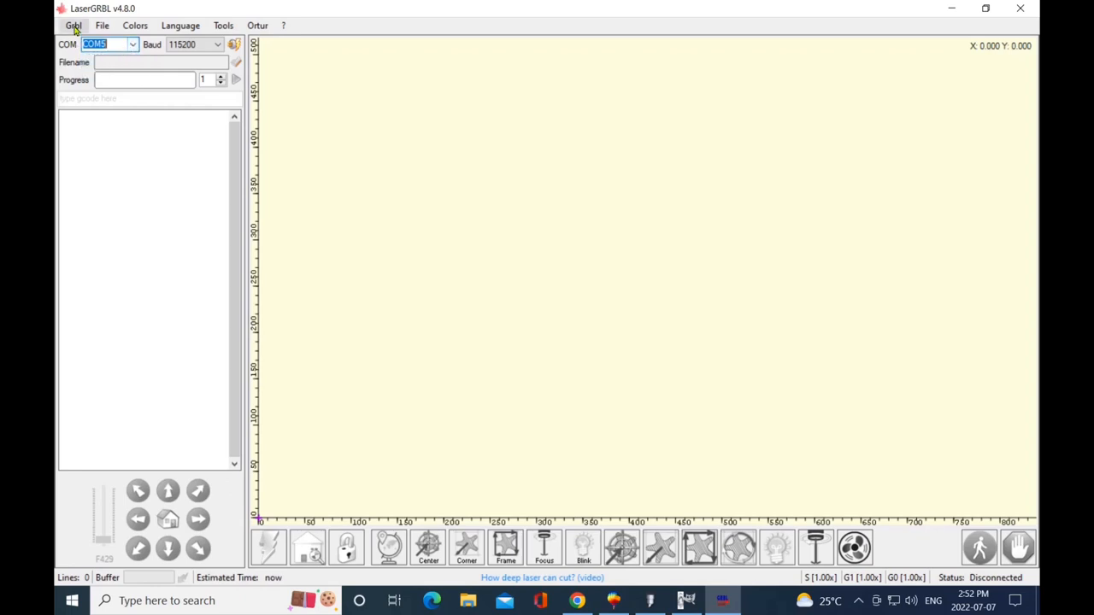
left_click(102, 25)
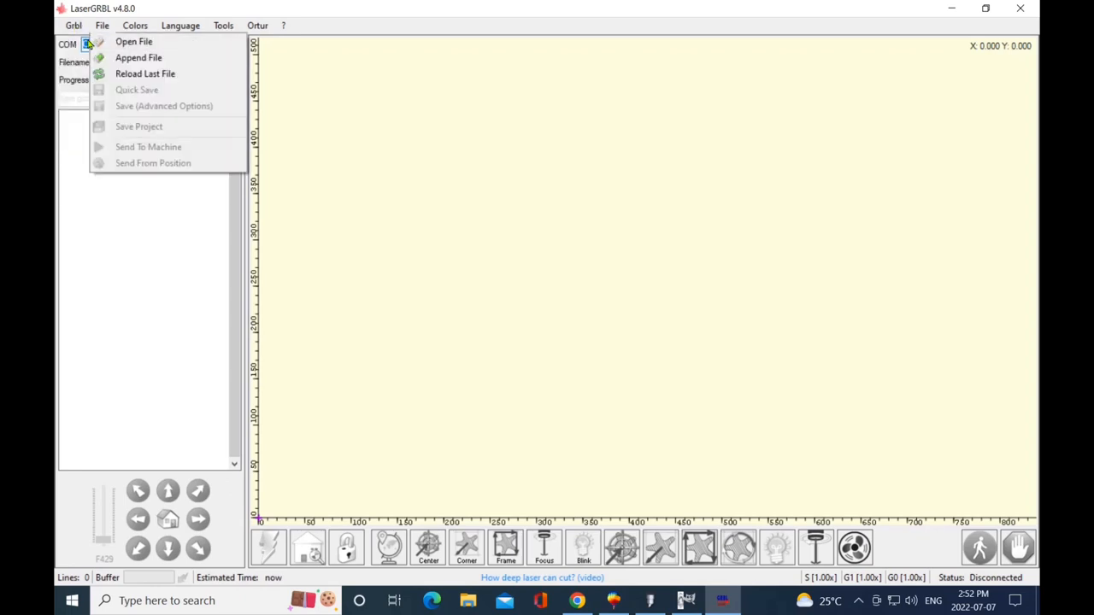
Connect LaserGRBL to the Ortur laser on COM5 and bring up the Grbl menu
left_click(73, 25)
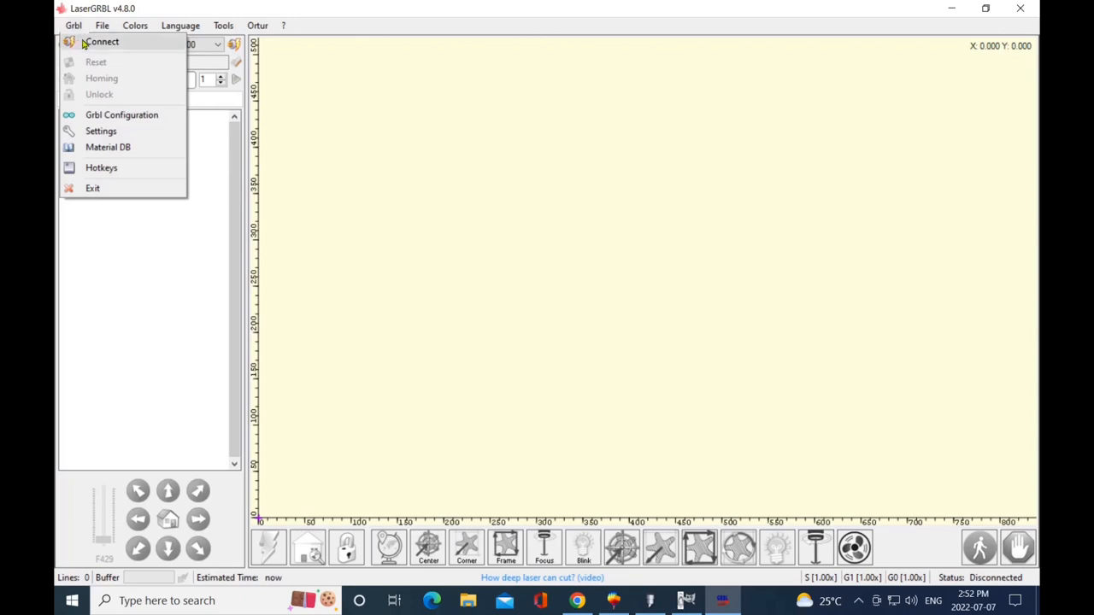
left_click(101, 41)
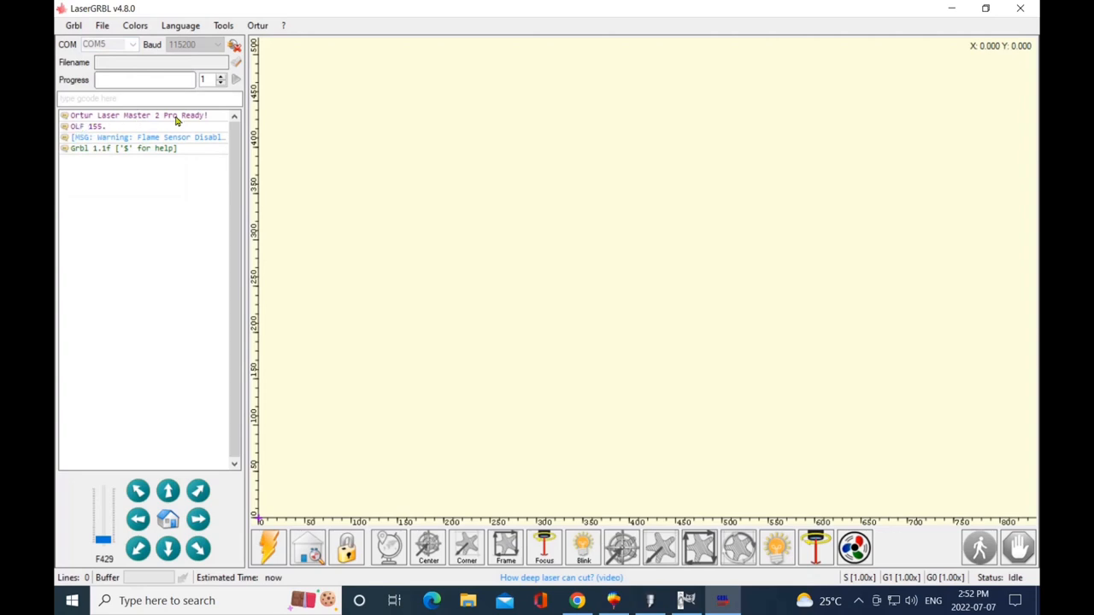
mouse_move(96, 138)
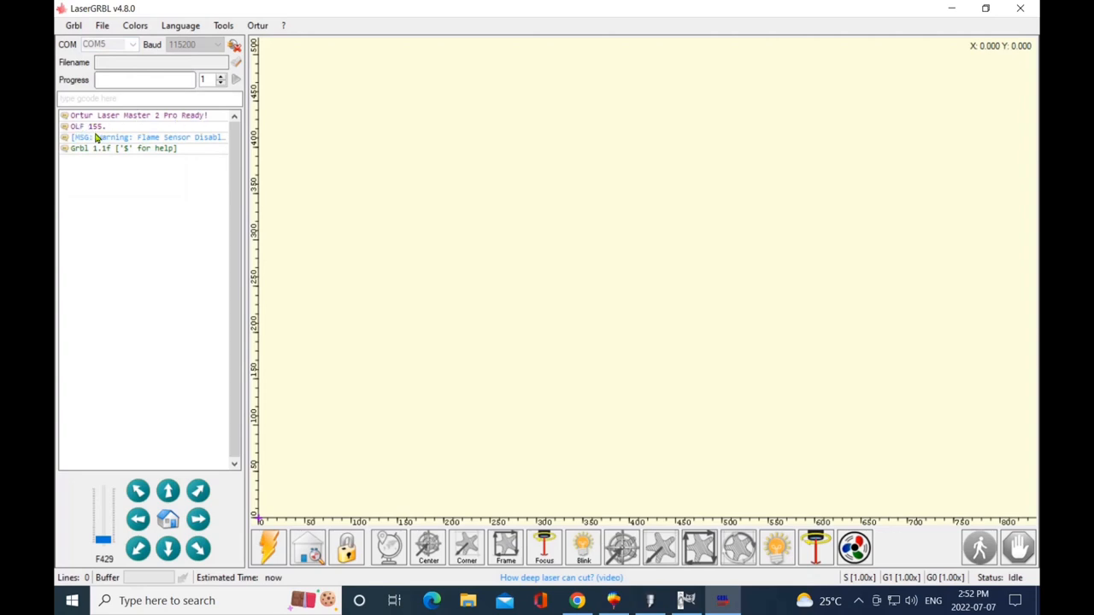
mouse_move(191, 145)
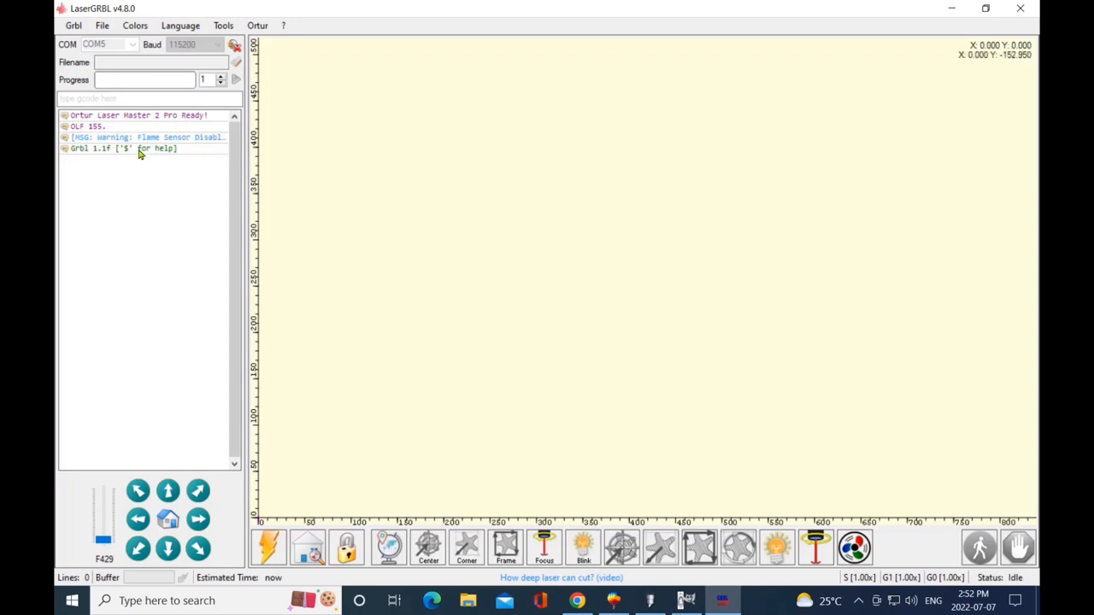
left_click(73, 24)
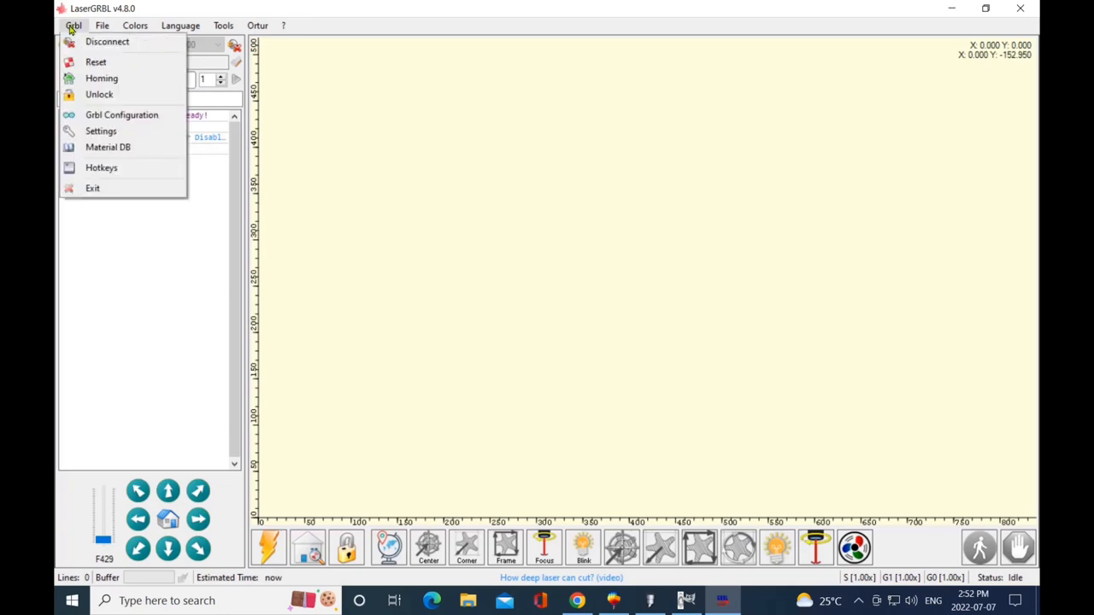
mouse_move(99, 94)
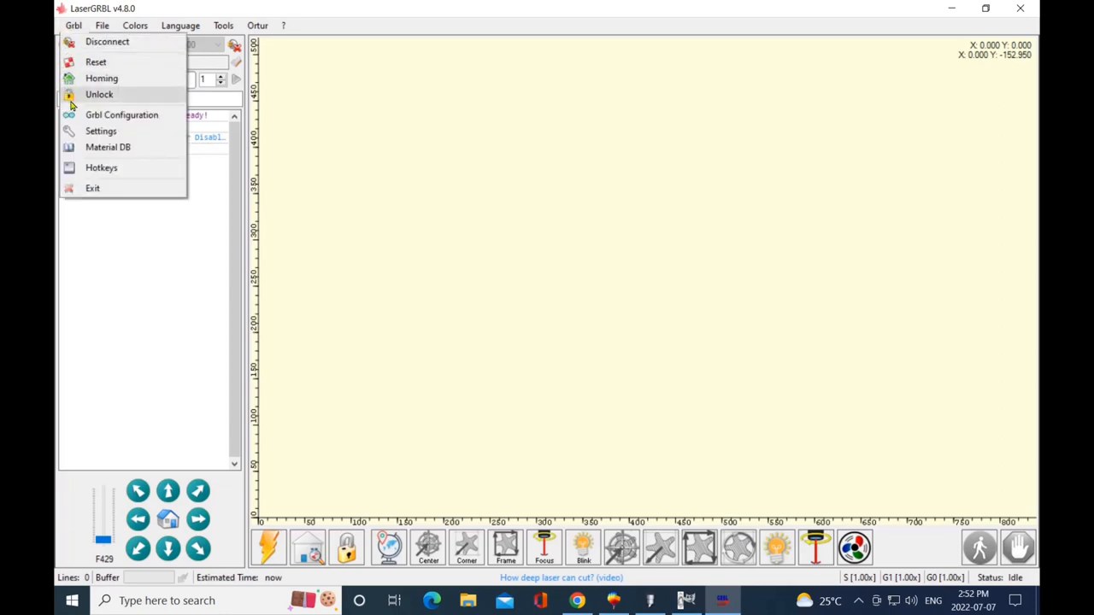
mouse_move(121, 114)
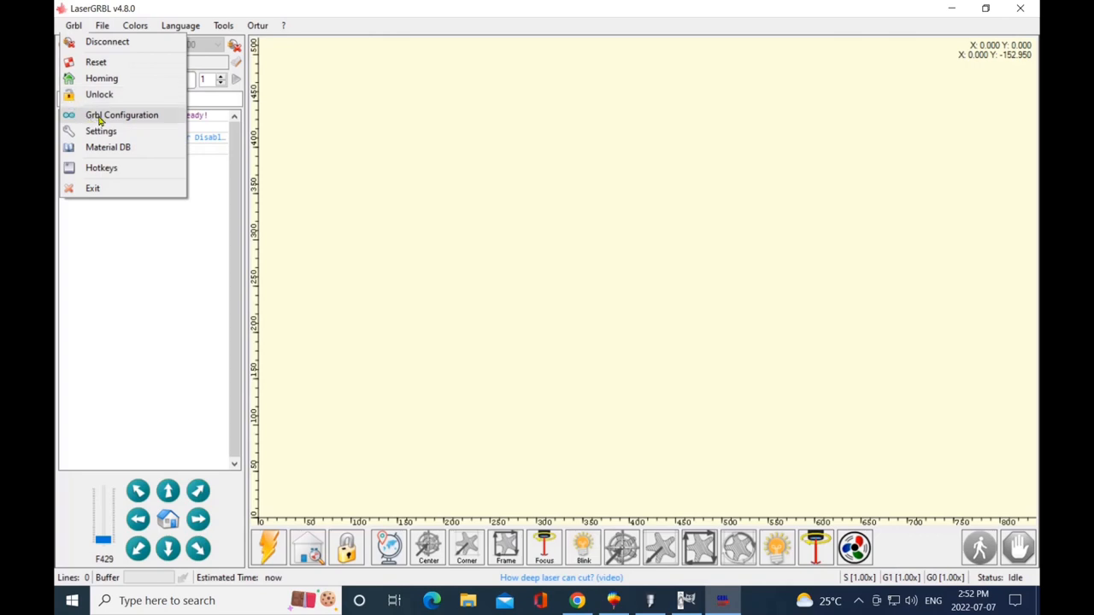
Scroll through the Grbl Configuration $$ table, inspecting $261 and $262 without changes
left_click(121, 115)
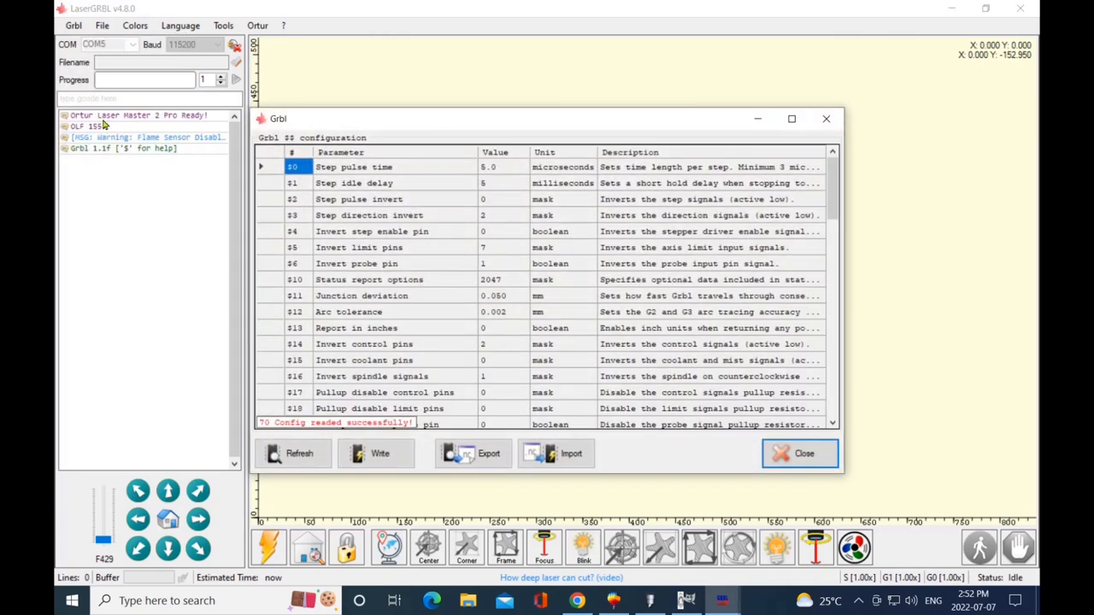
mouse_move(363, 178)
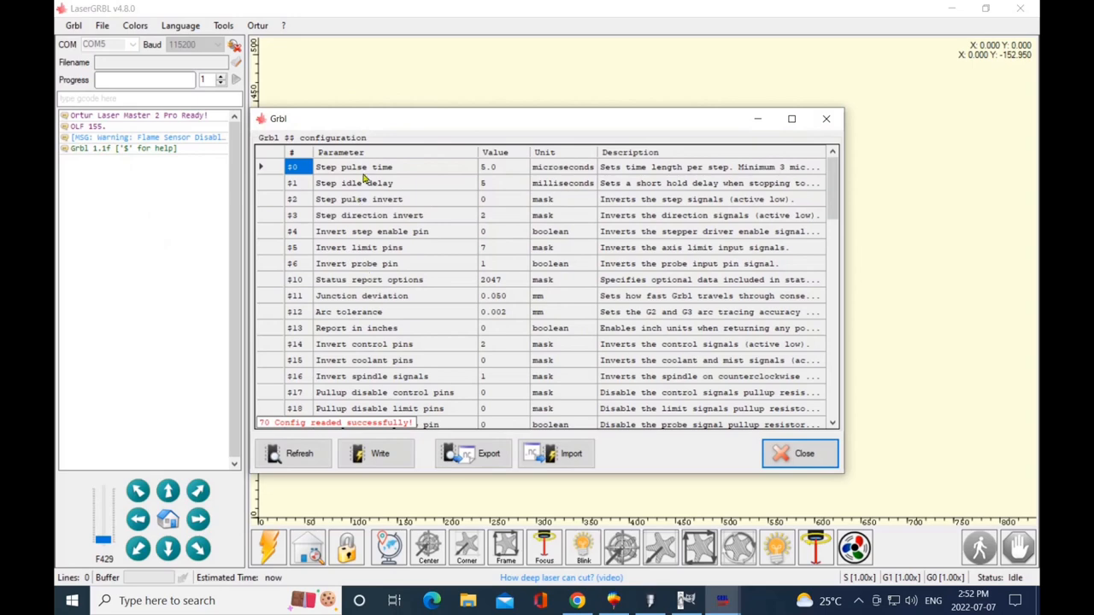
mouse_move(335, 372)
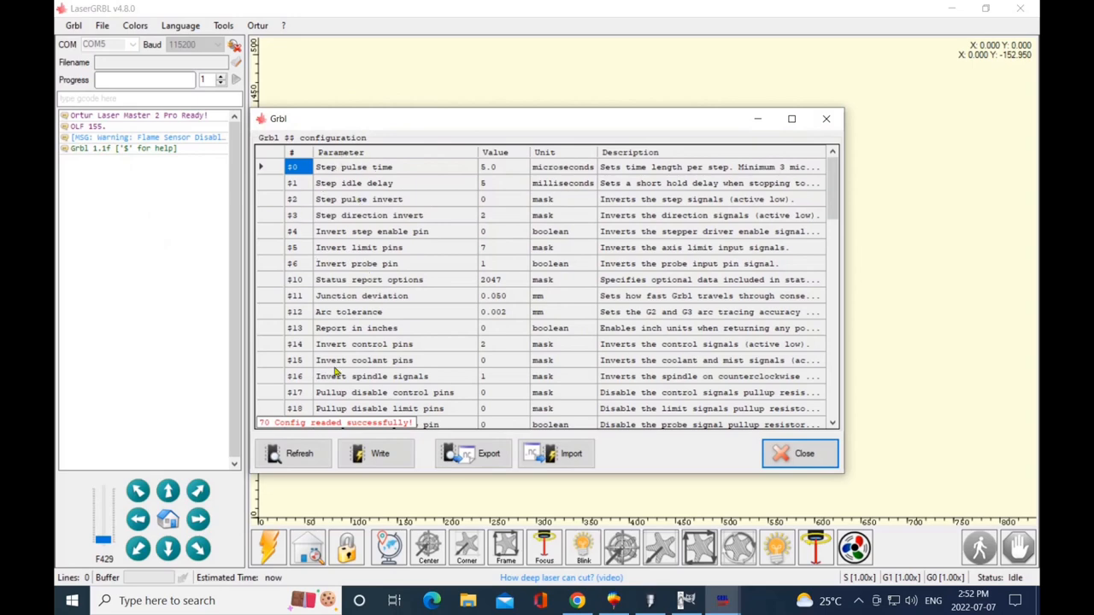
scroll("down", 3)
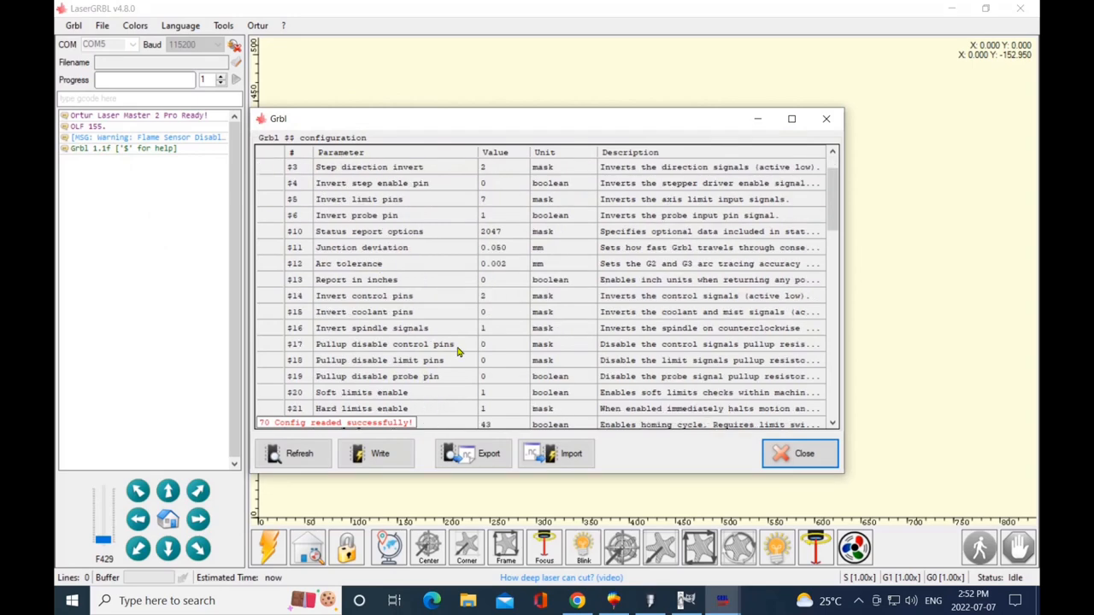
scroll("down", 3)
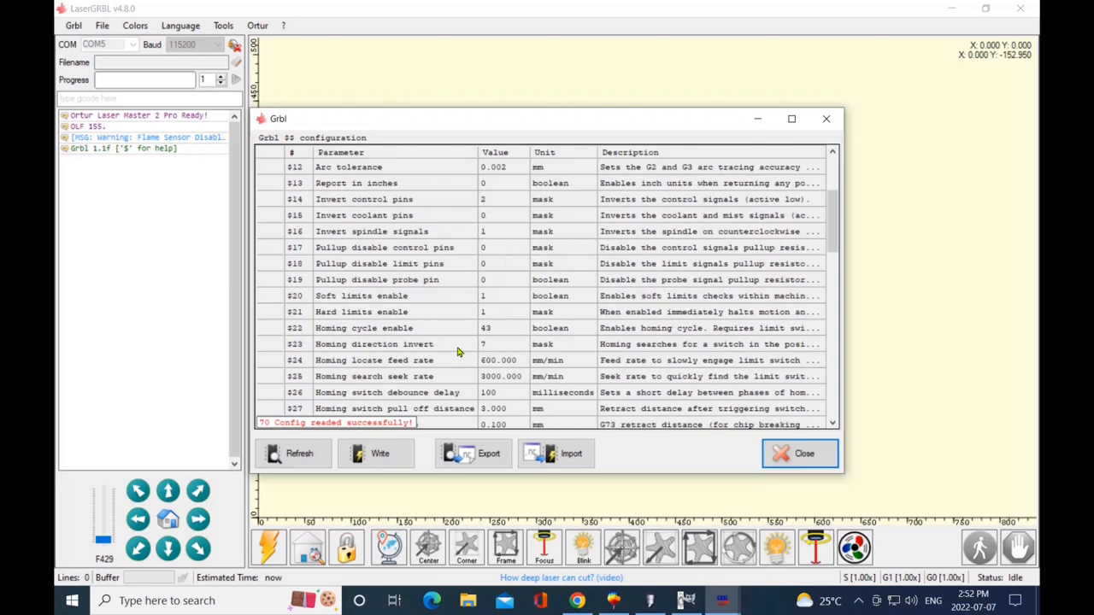
scroll("down", 3)
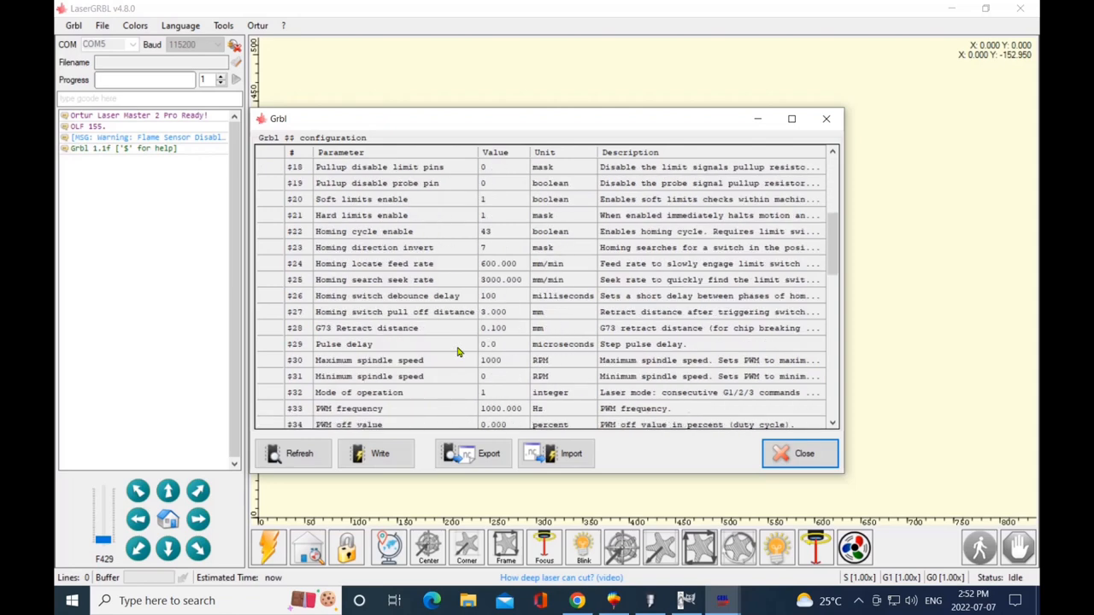
scroll("down", 3)
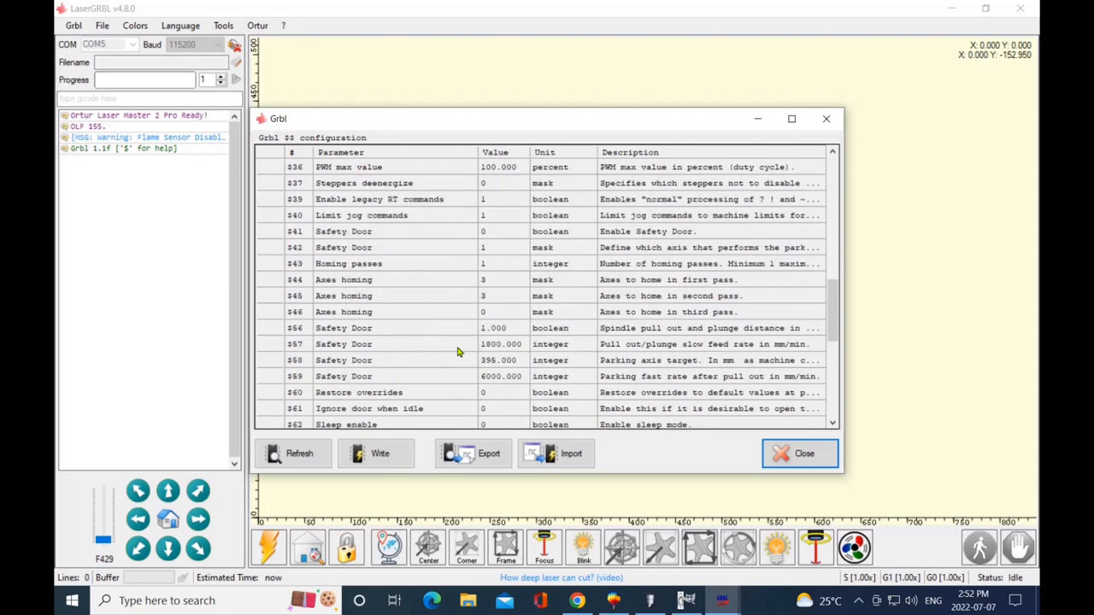
scroll("down", 3)
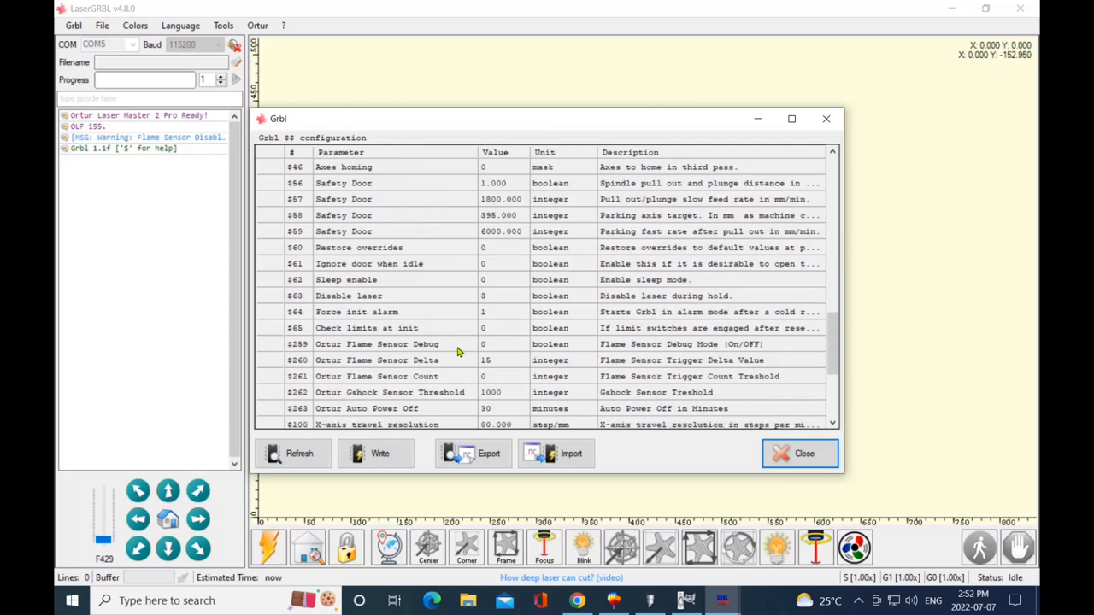
mouse_move(328, 381)
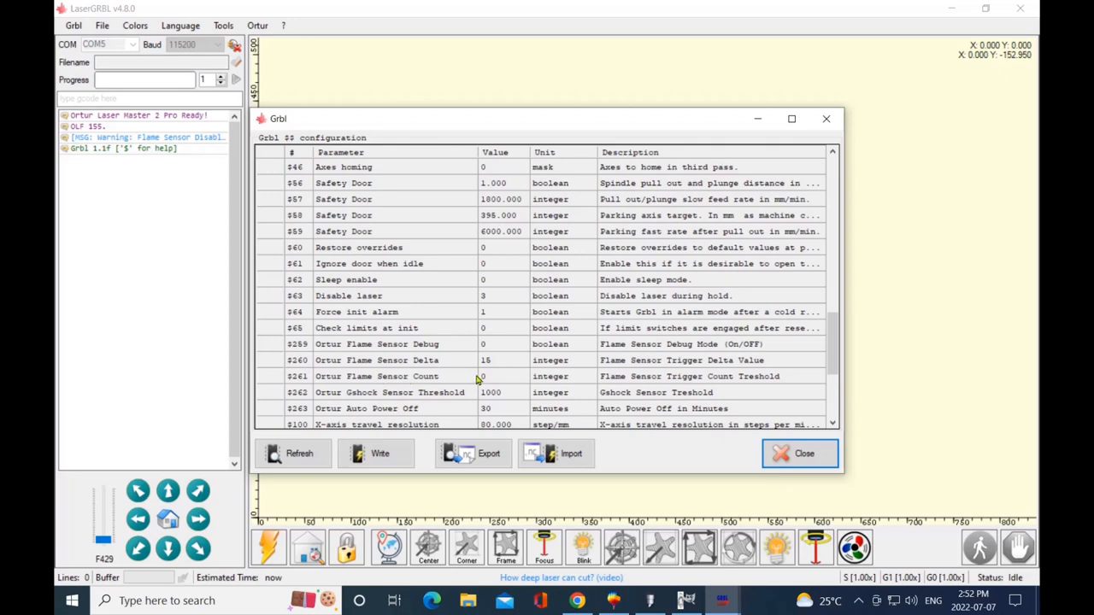
left_click(503, 376)
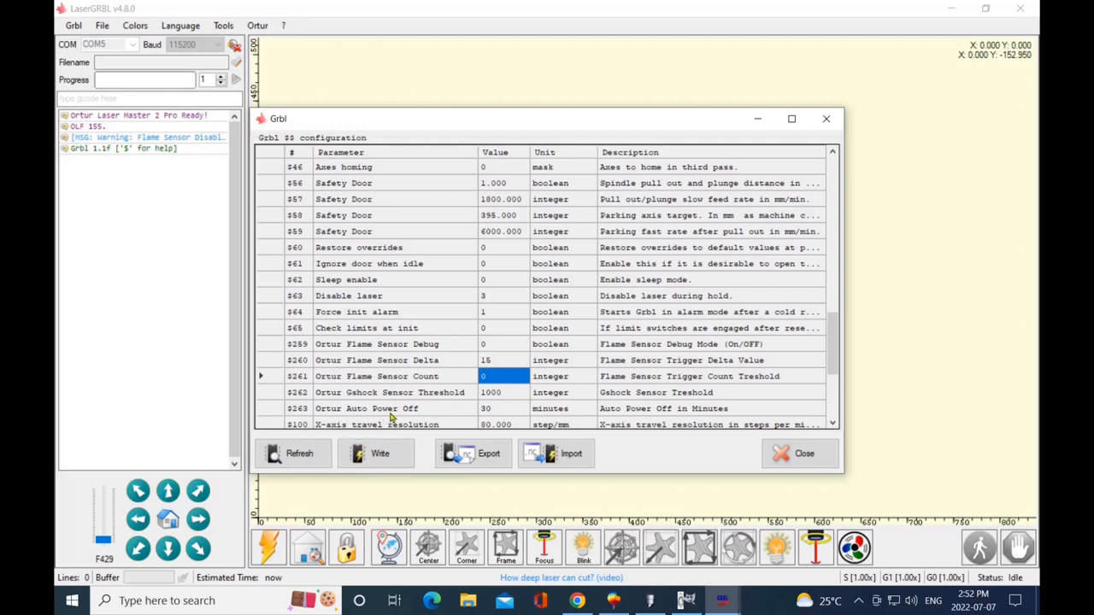
mouse_move(504, 397)
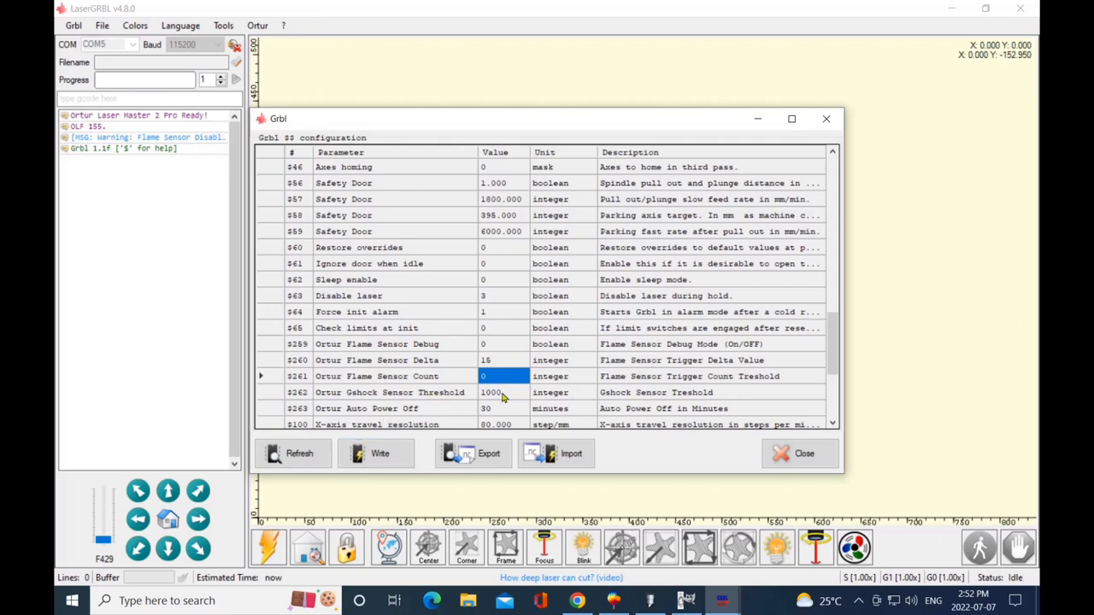
left_click(500, 392)
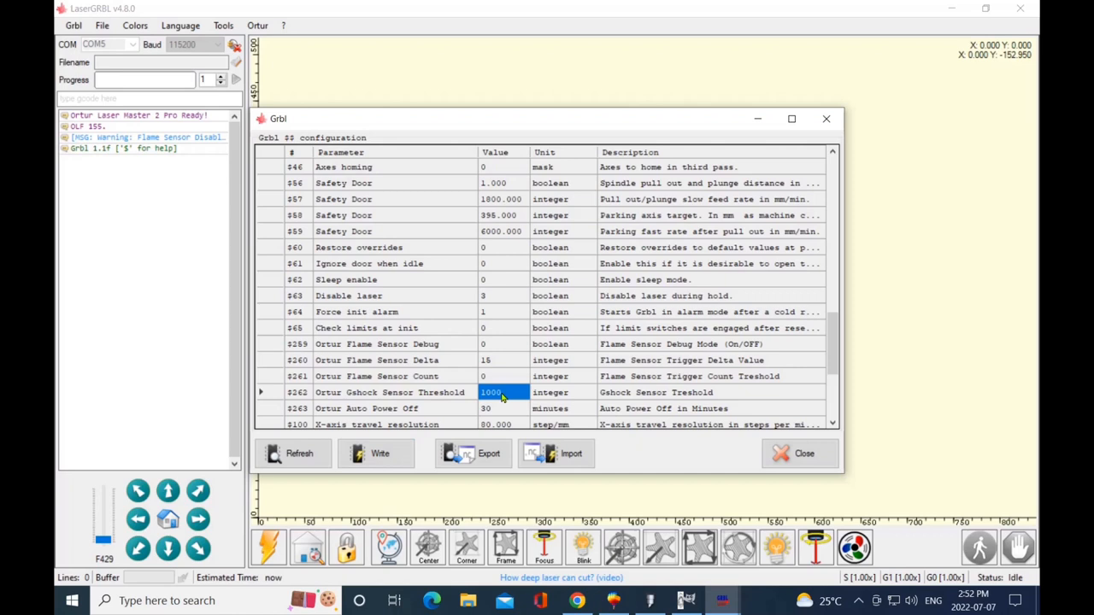
mouse_move(379, 395)
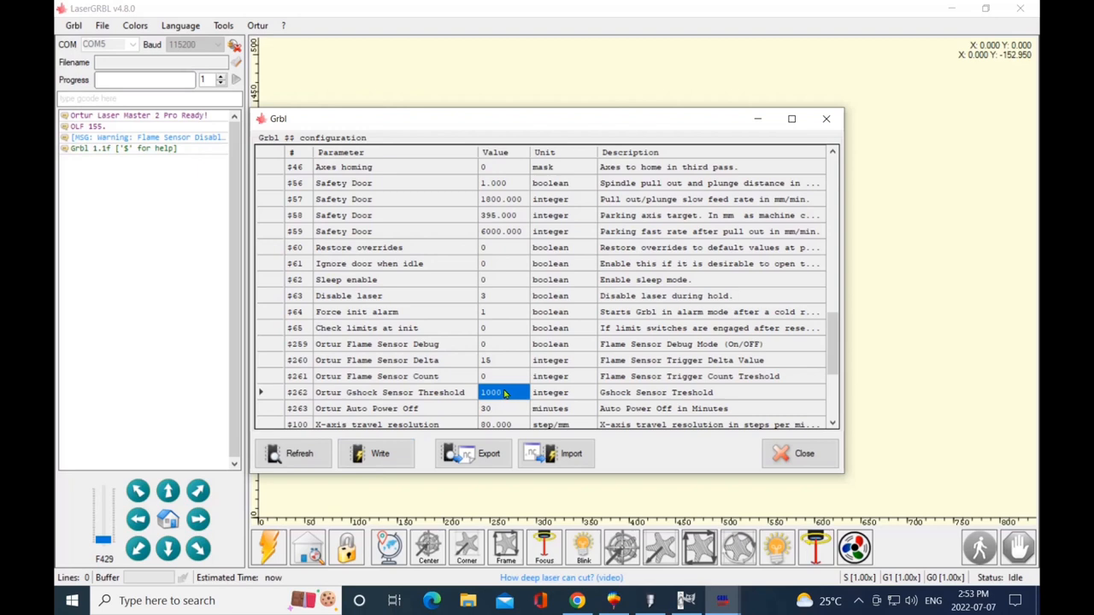
mouse_move(469, 301)
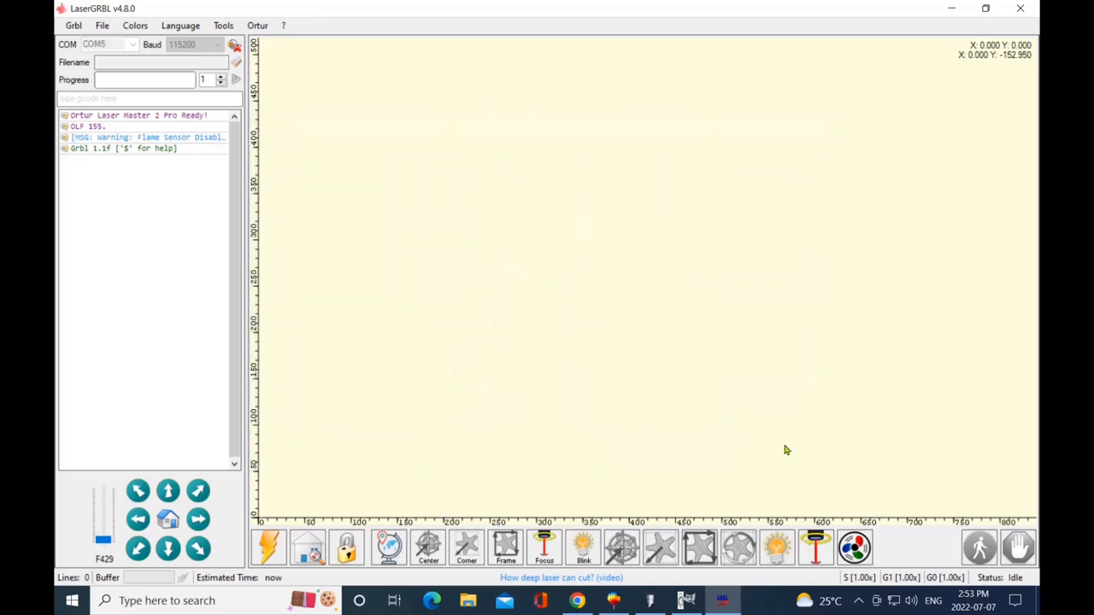
mouse_move(59, 43)
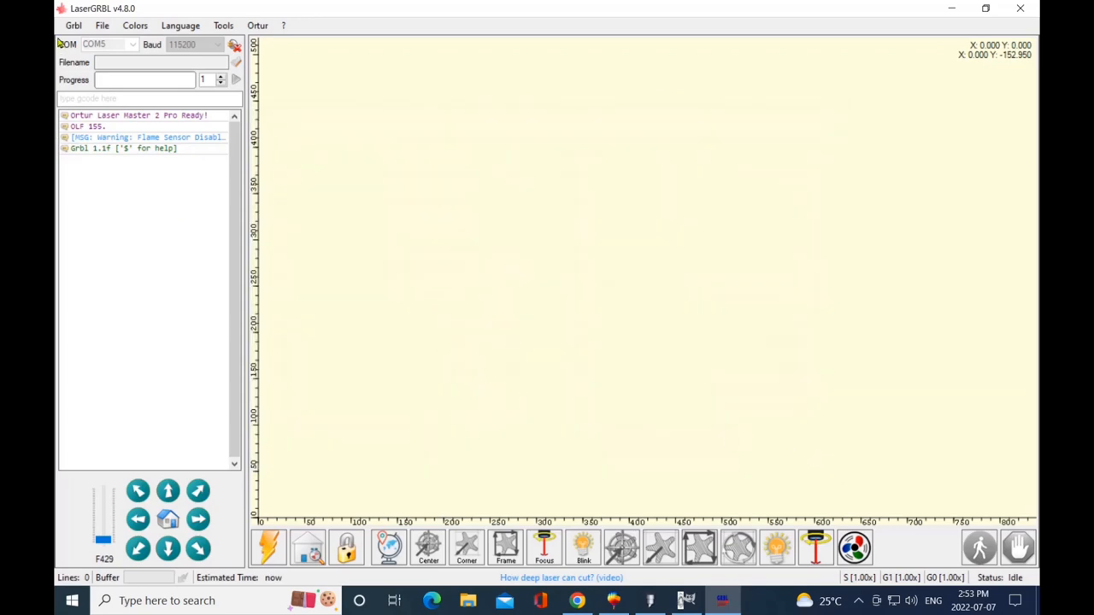
left_click(74, 24)
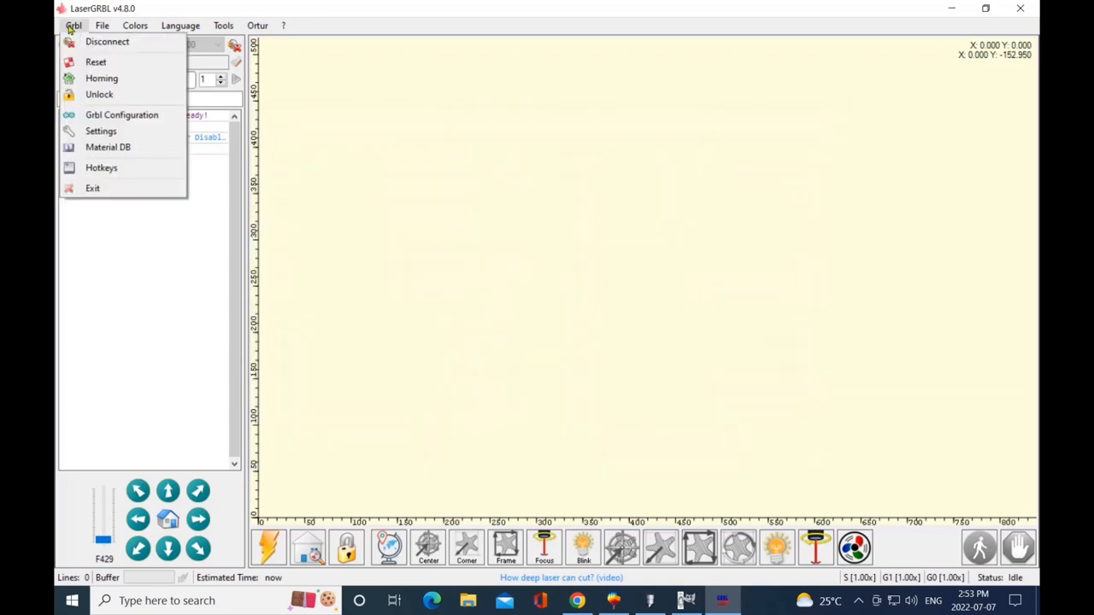
mouse_move(100, 131)
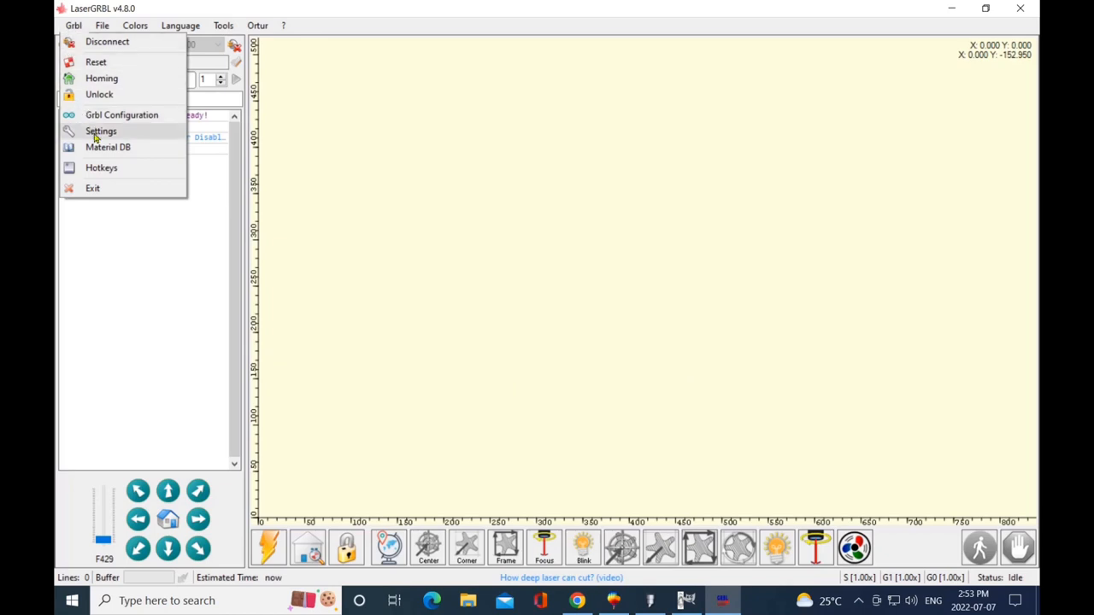
mouse_move(97, 137)
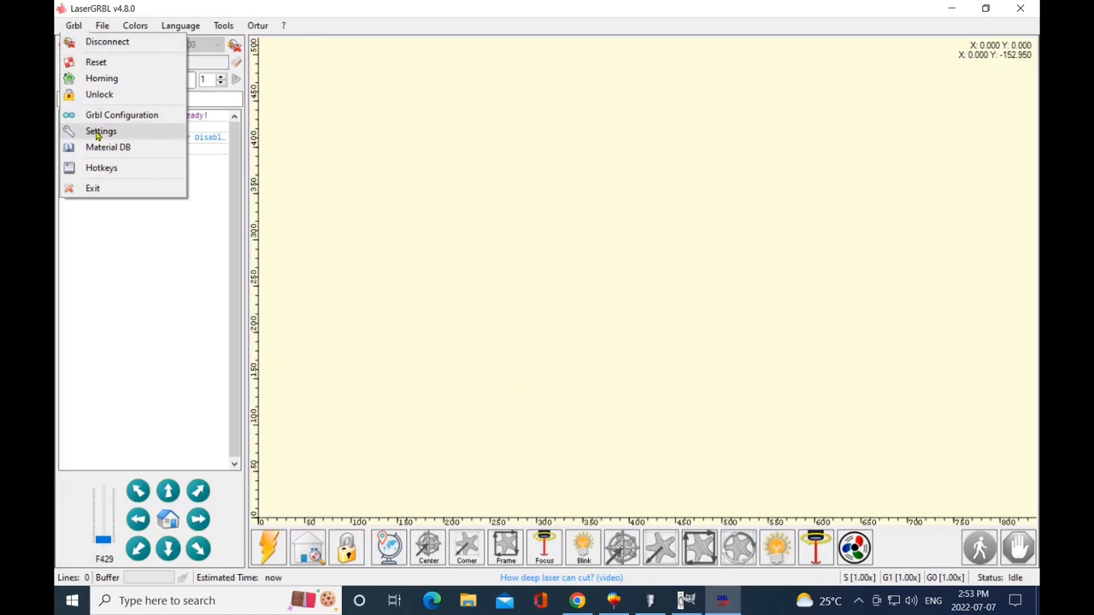
left_click(101, 131)
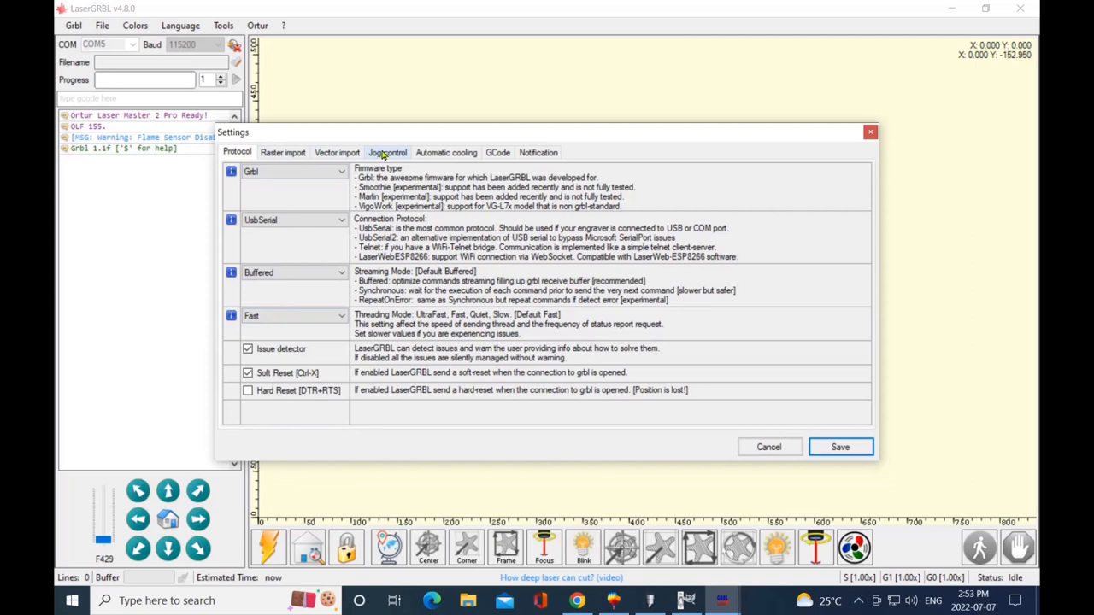
left_click(387, 152)
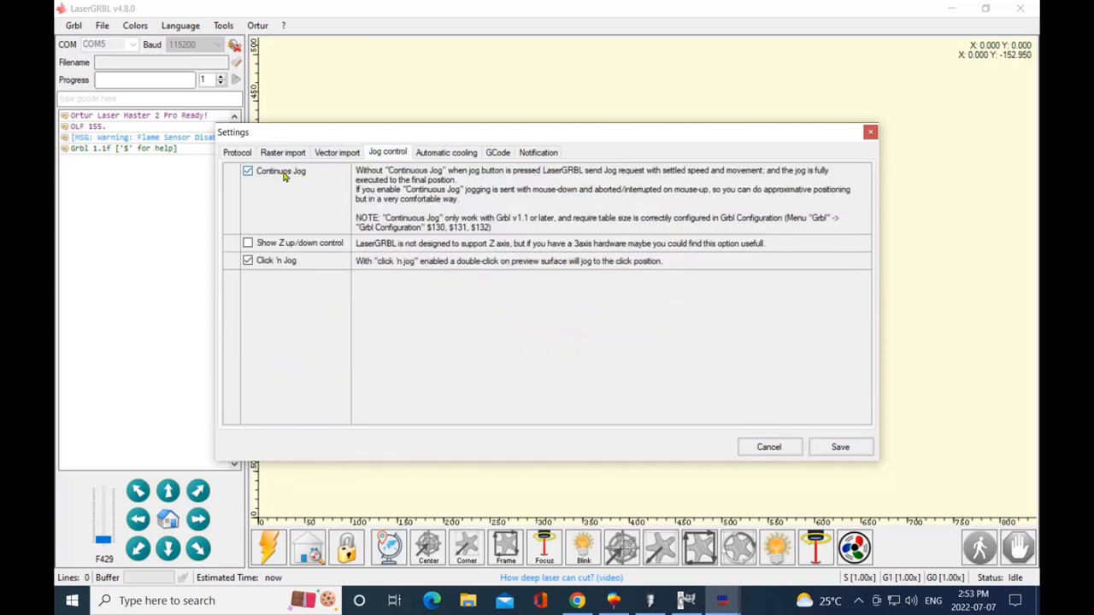
mouse_move(312, 231)
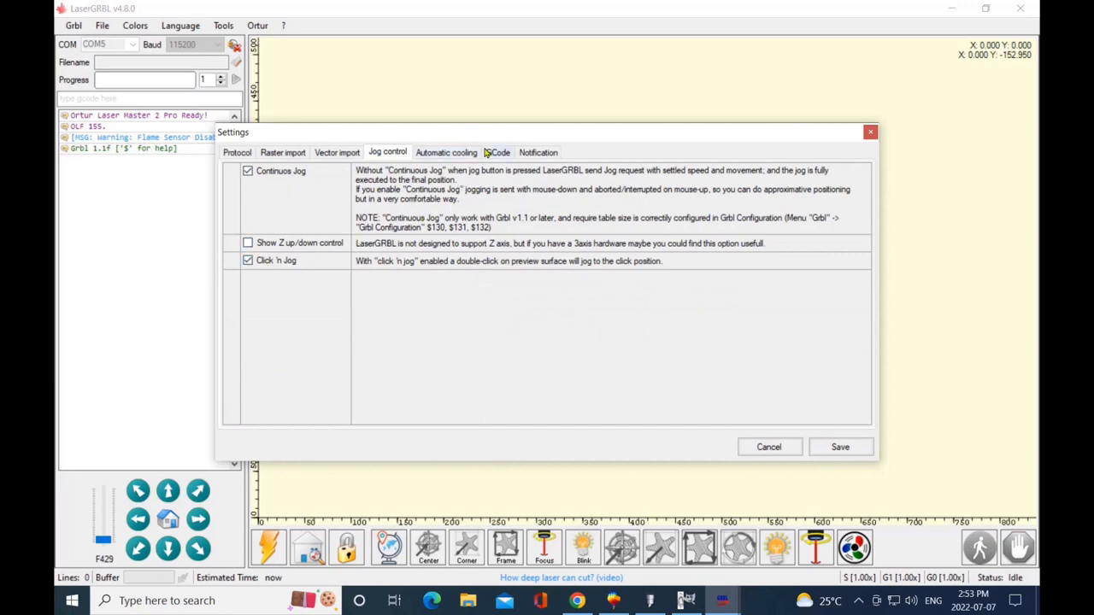
left_click(498, 152)
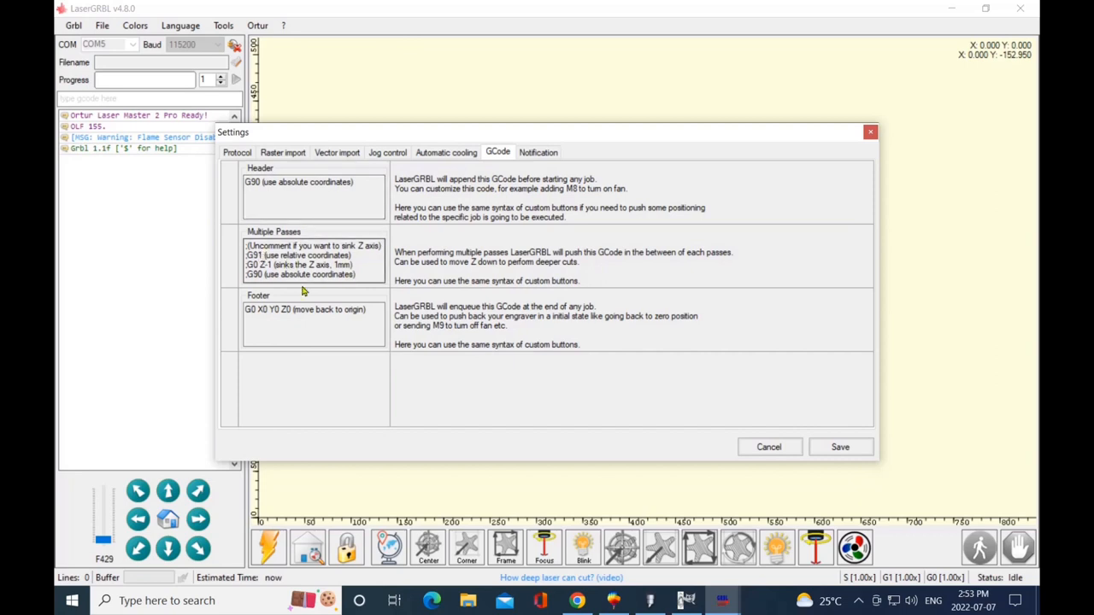
mouse_move(539, 171)
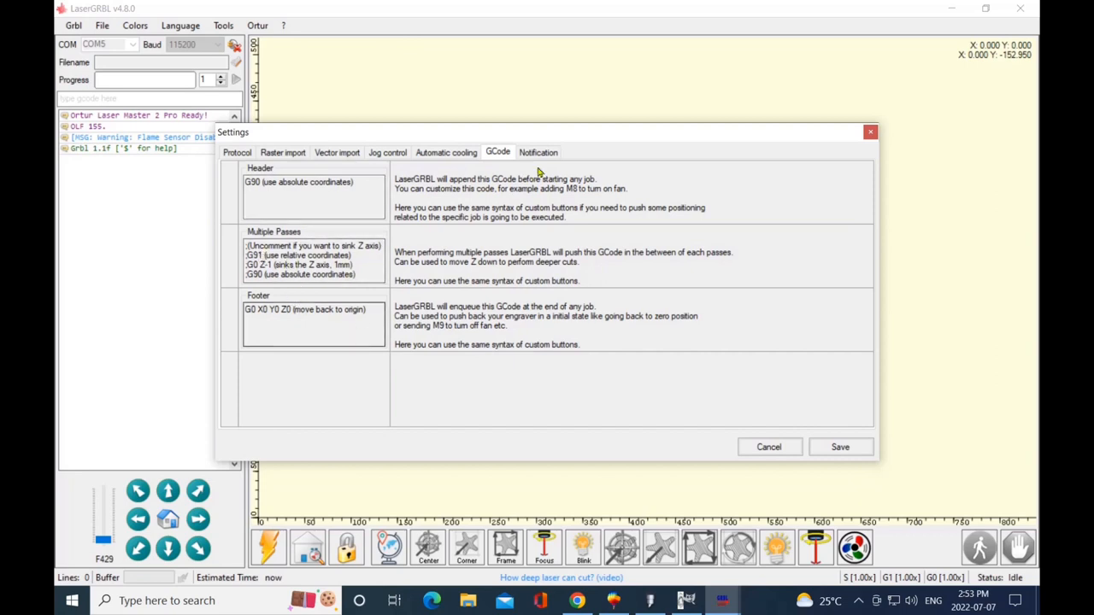
mouse_move(834, 420)
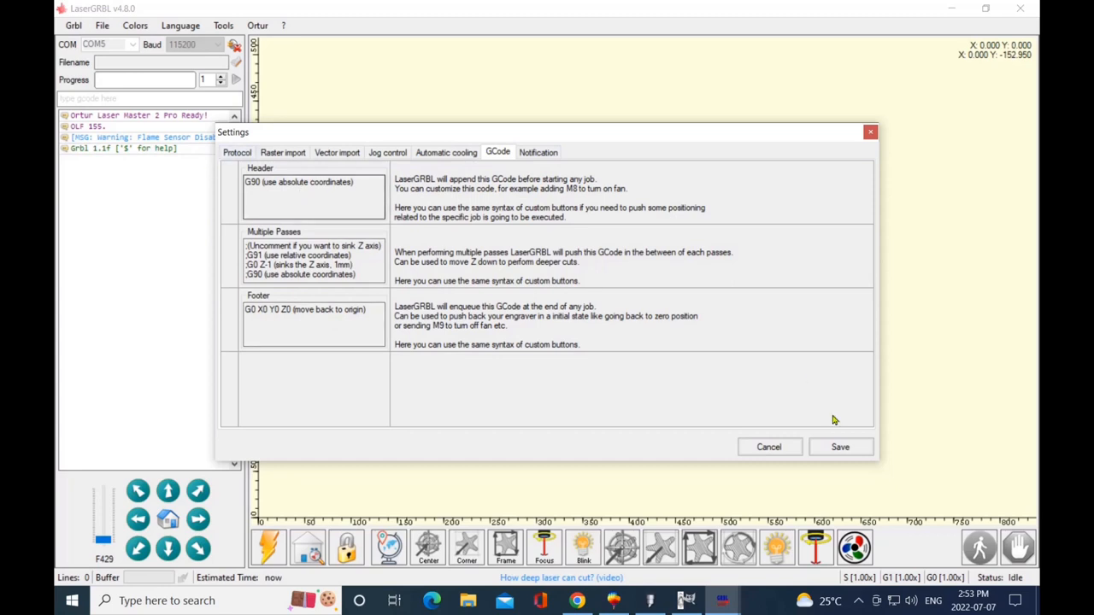
mouse_move(768, 447)
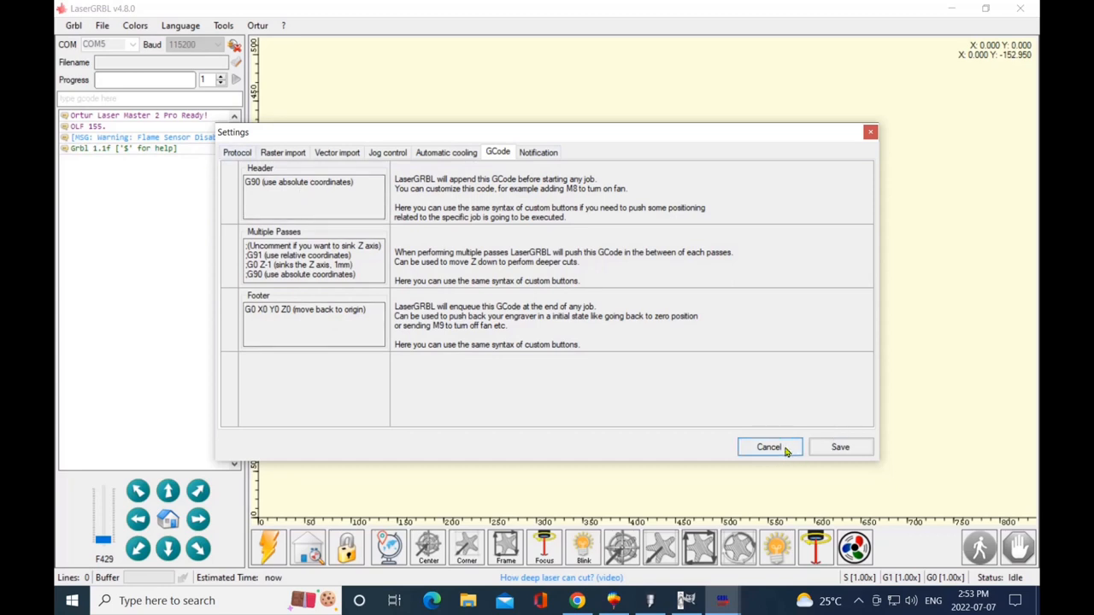
left_click(768, 447)
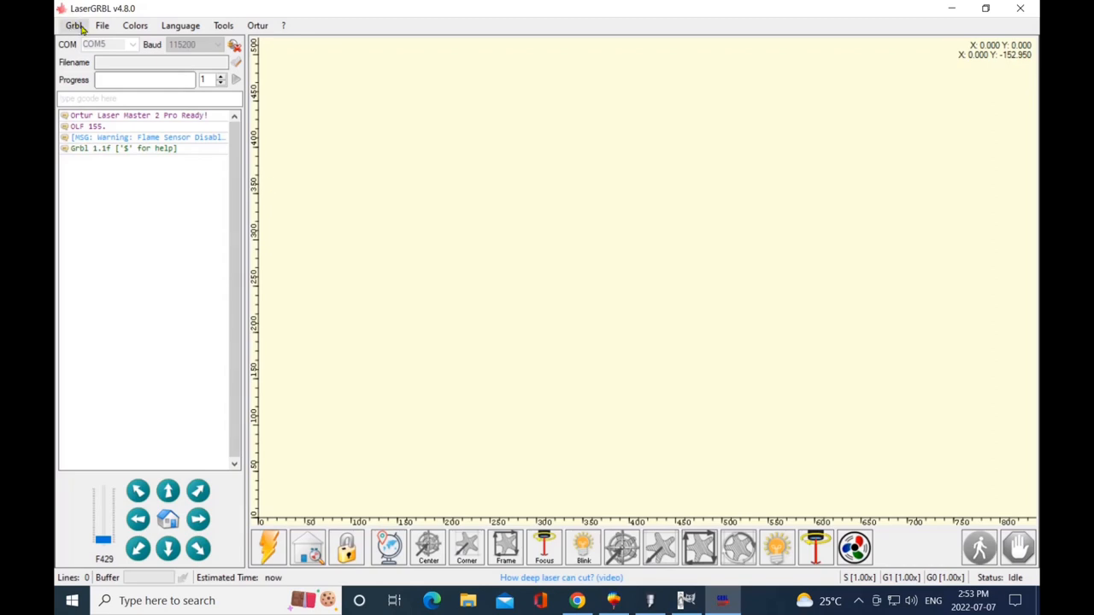
Browse the Laser & Material Database of Ortur presets, then close it
left_click(74, 25)
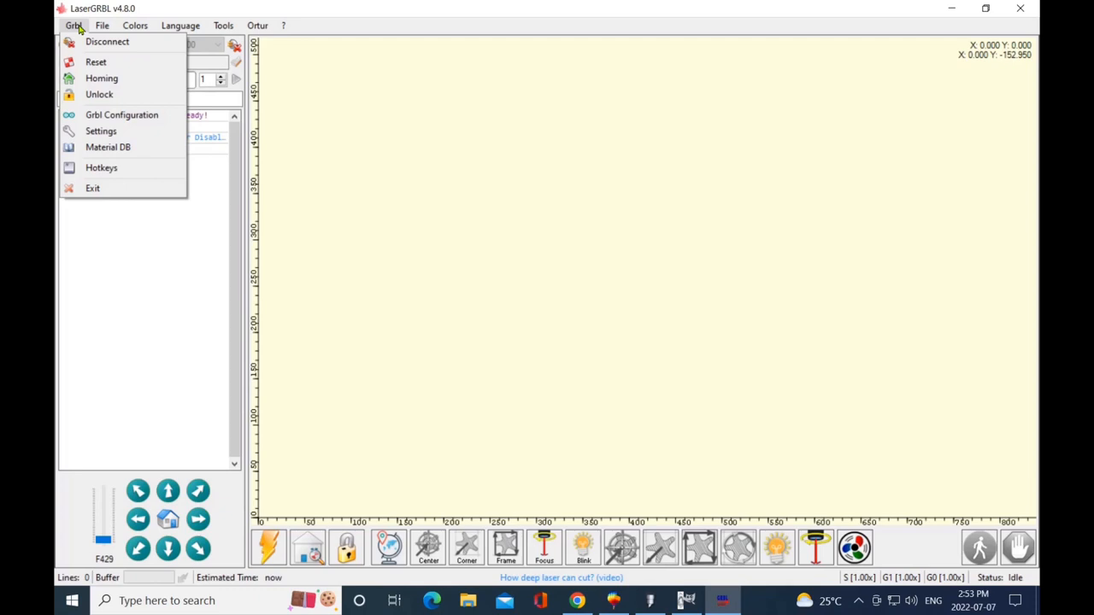
mouse_move(107, 147)
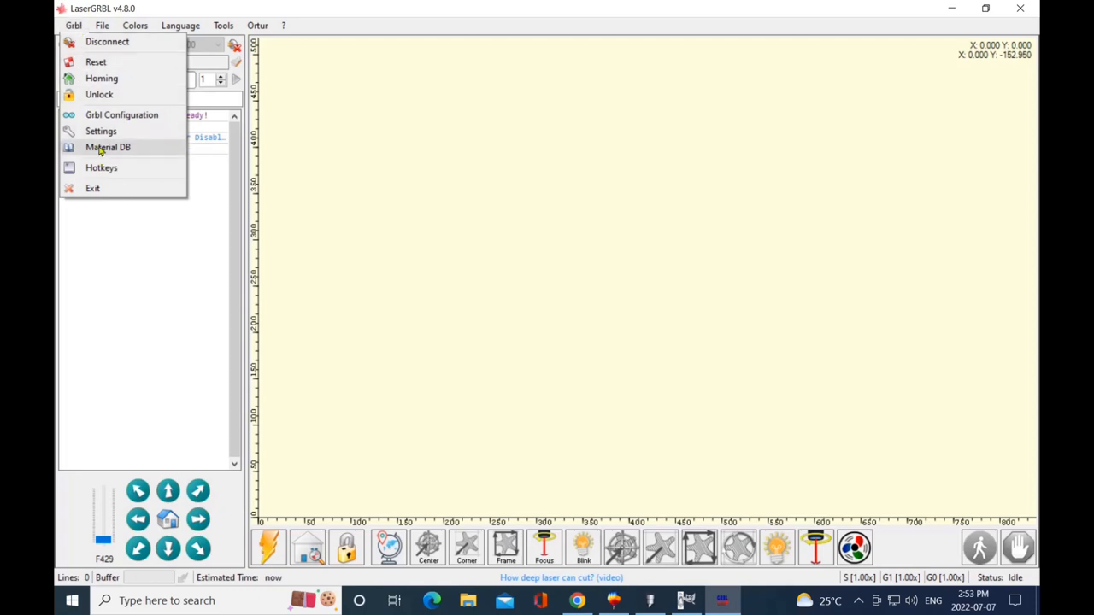
left_click(108, 147)
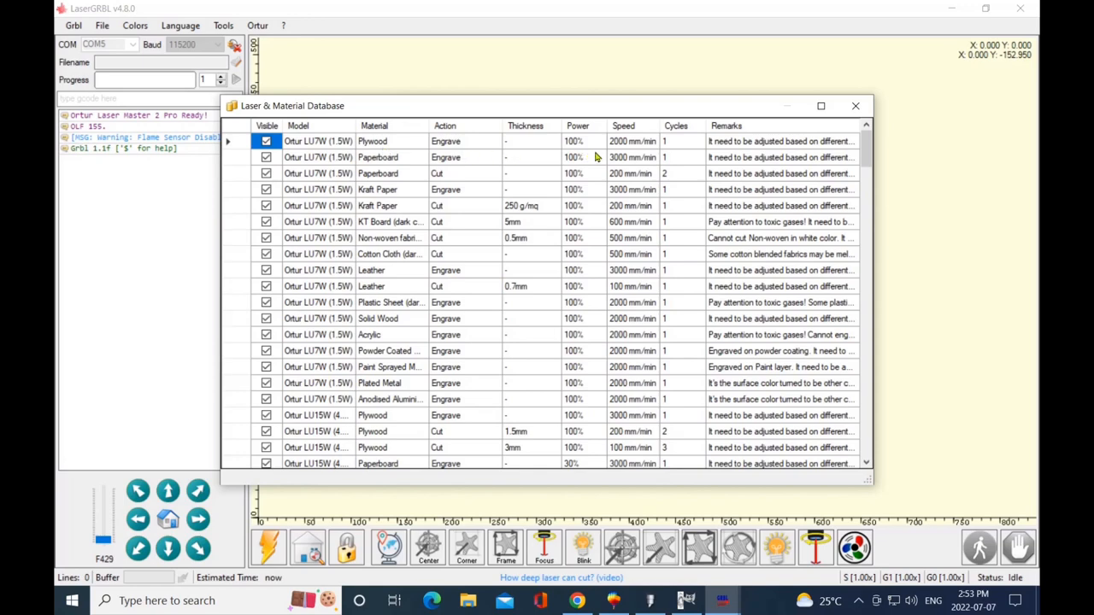
mouse_move(750, 147)
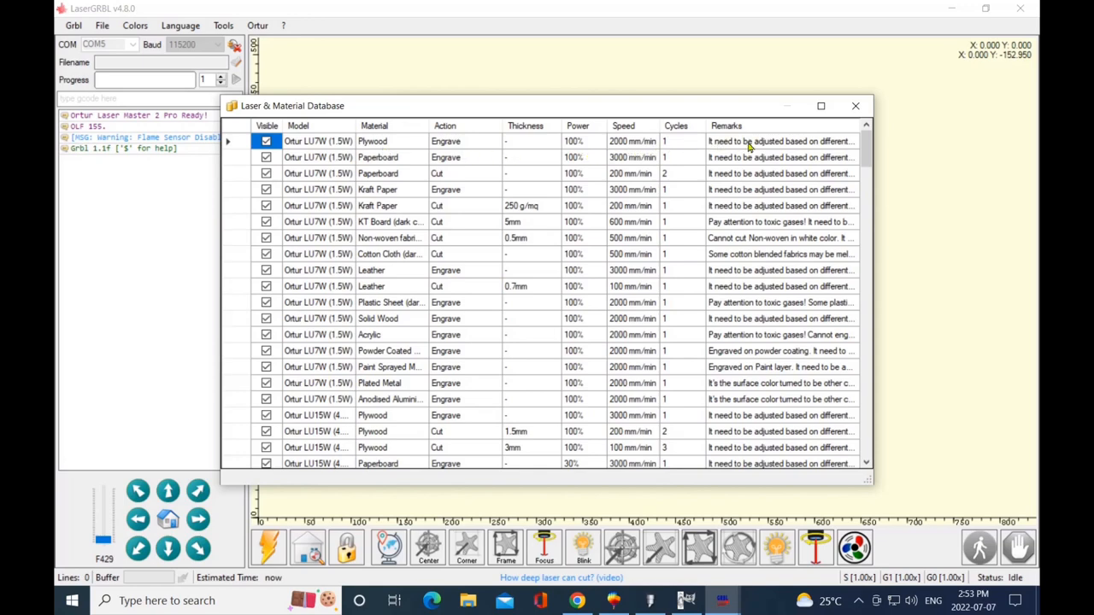
mouse_move(675, 163)
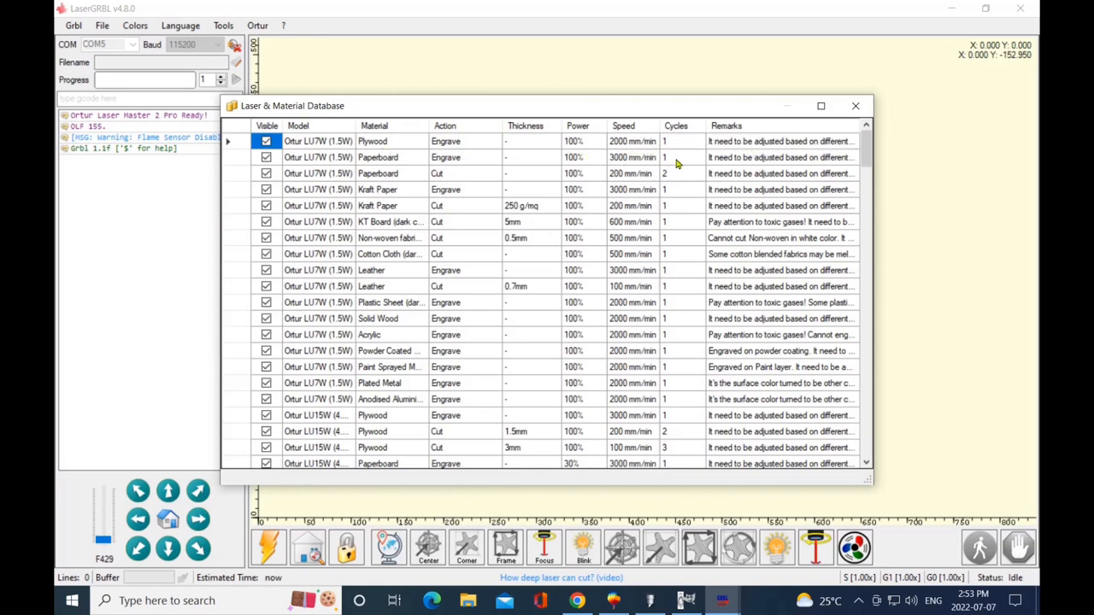
mouse_move(589, 300)
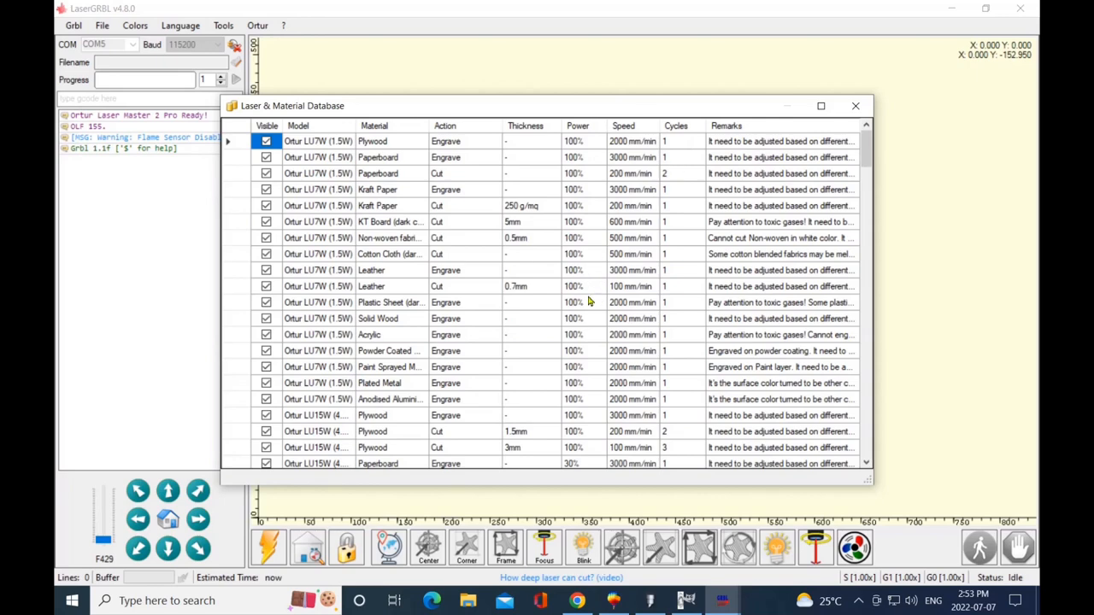
mouse_move(803, 118)
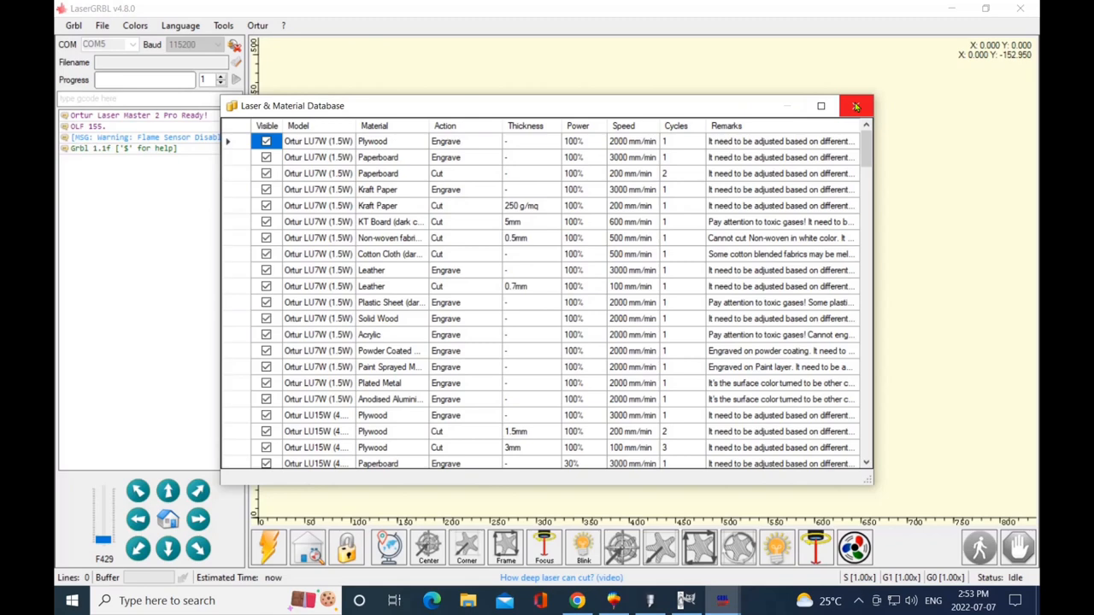
left_click(856, 106)
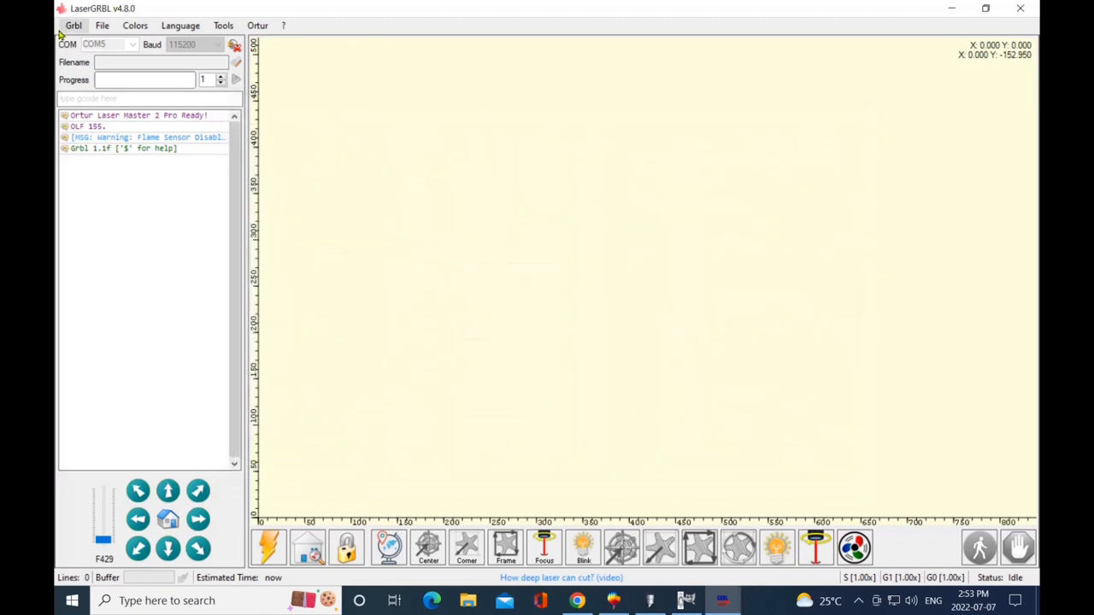
Open the ashleycow image from the birthannounce folder
left_click(73, 25)
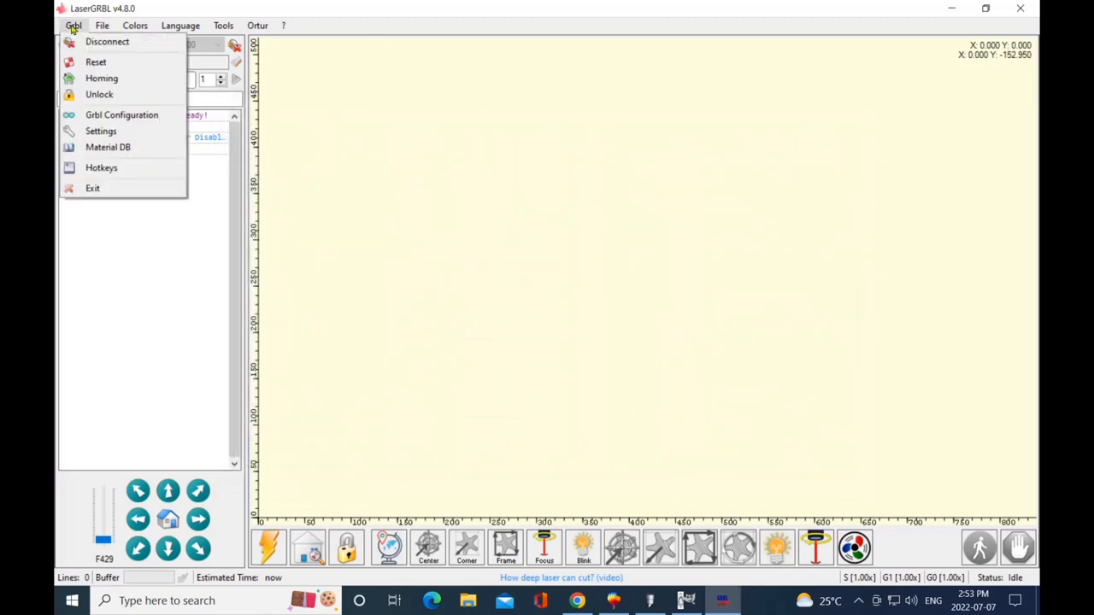
left_click(102, 25)
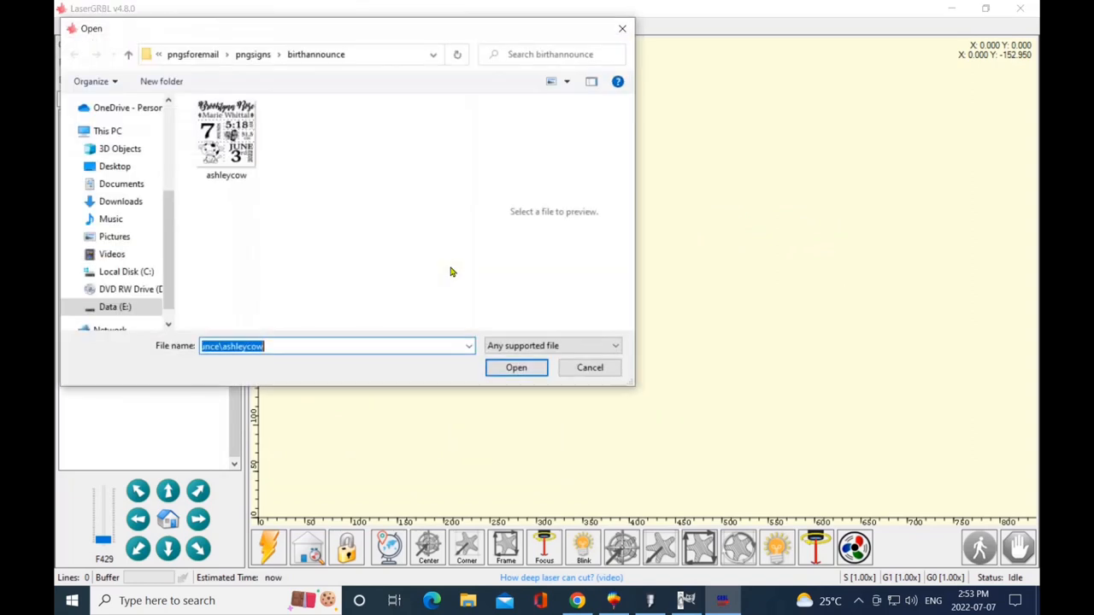
mouse_move(424, 285)
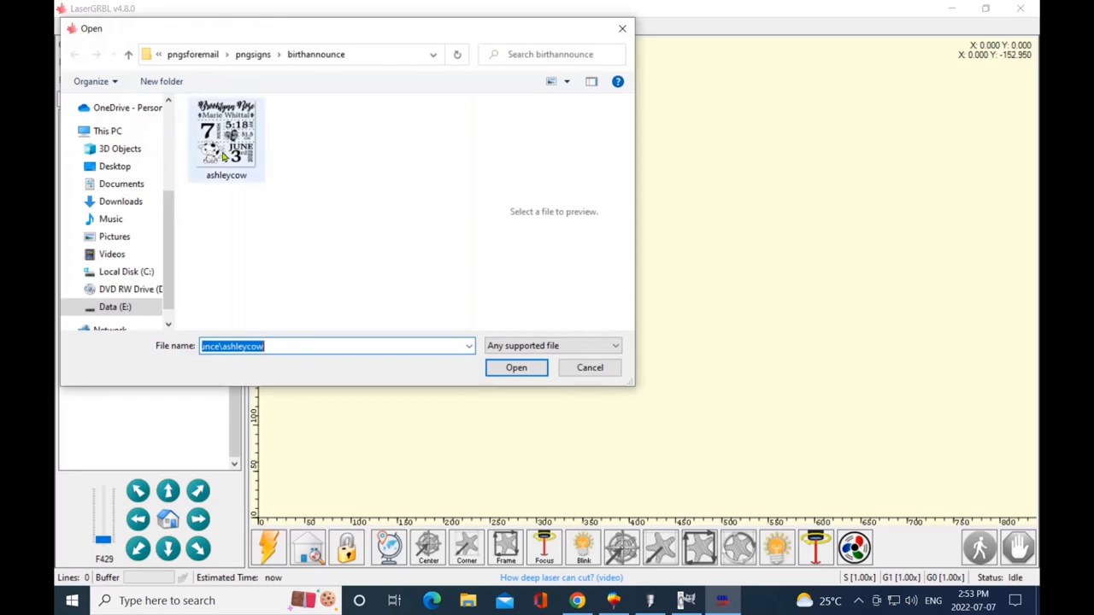
left_click(225, 141)
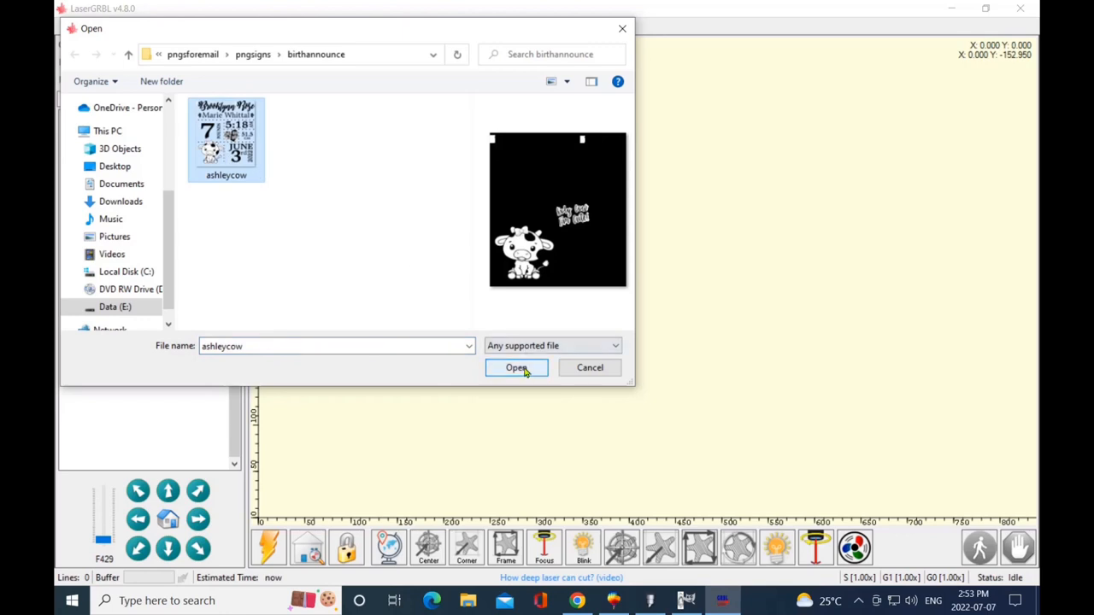
left_click(515, 368)
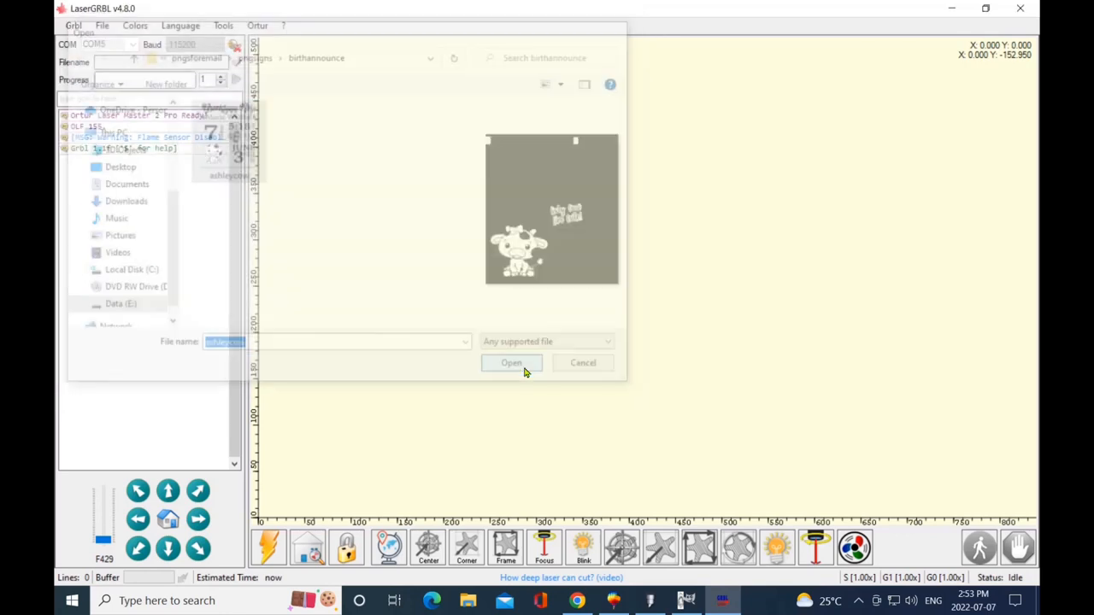
left_click(583, 362)
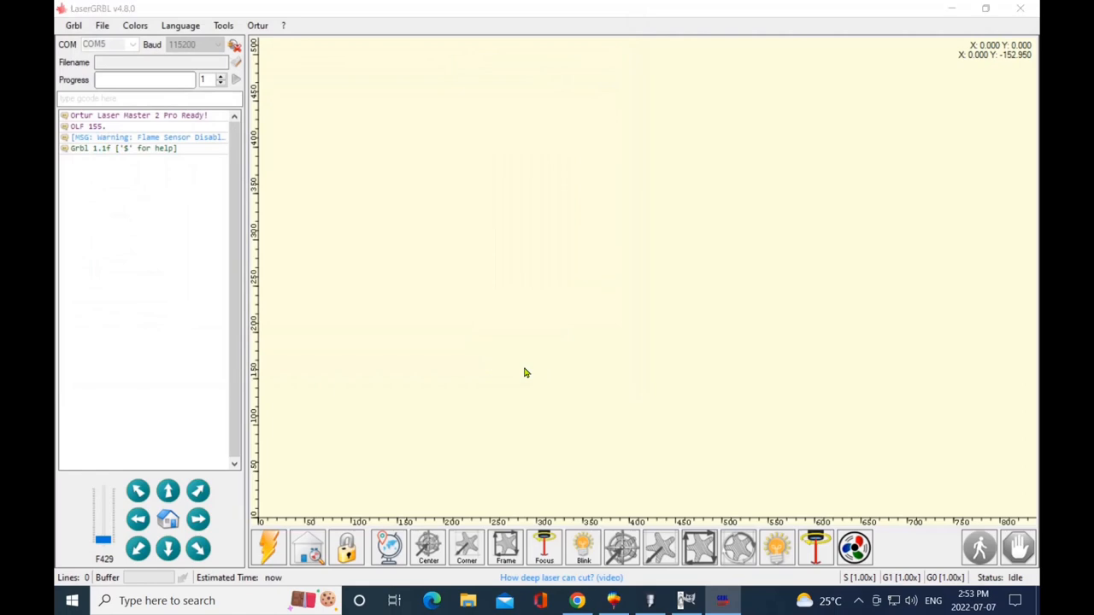
Turn off B&W conversion in Import Raster Image and keep Diagonal line direction
left_click(308, 548)
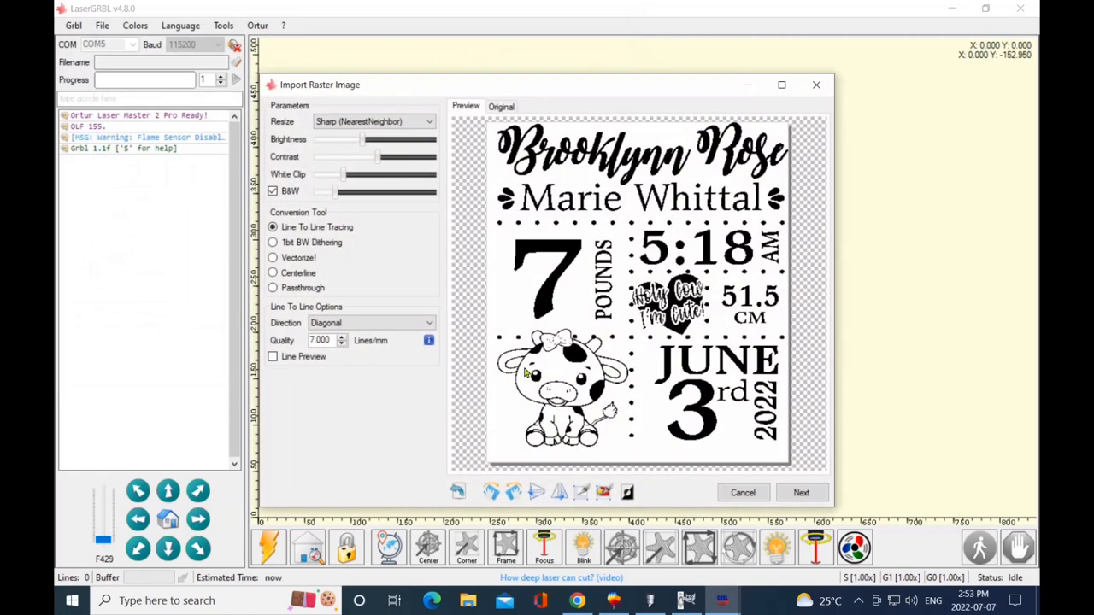
mouse_move(498, 369)
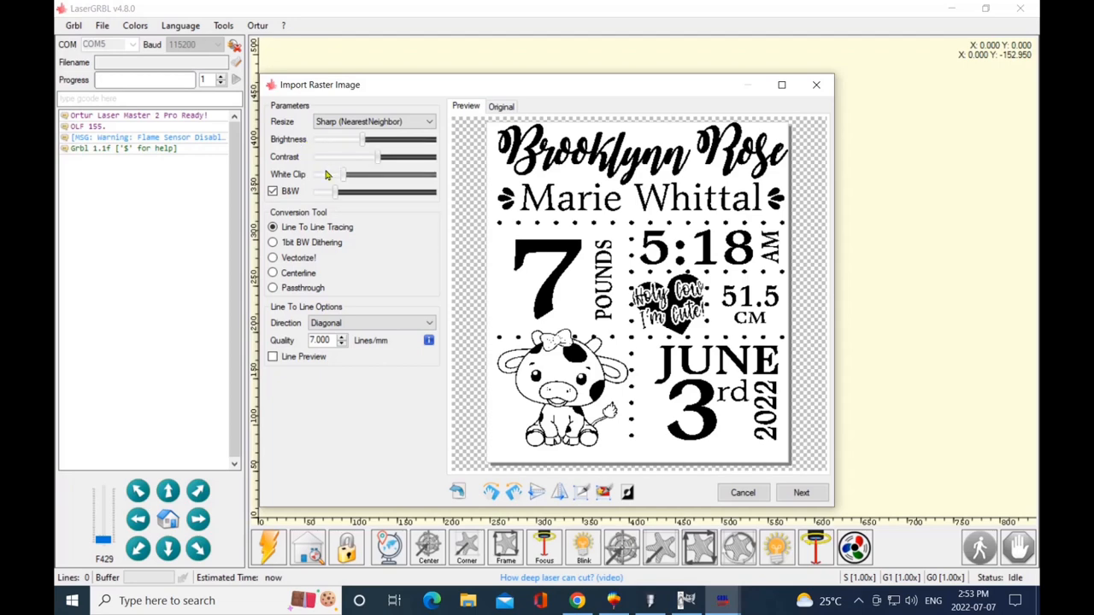
left_click(273, 190)
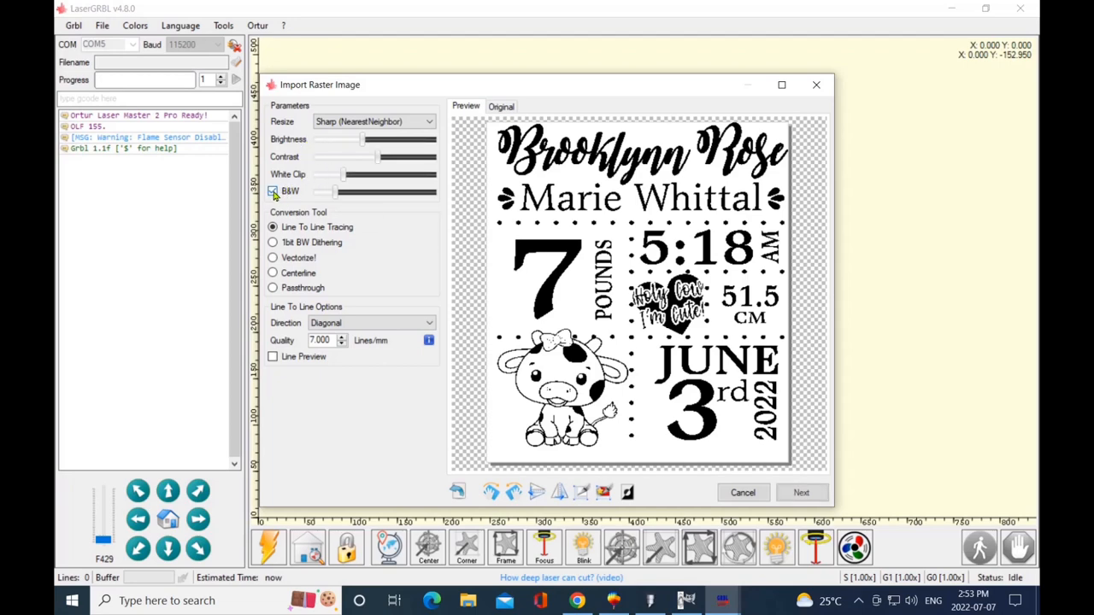
left_click(272, 190)
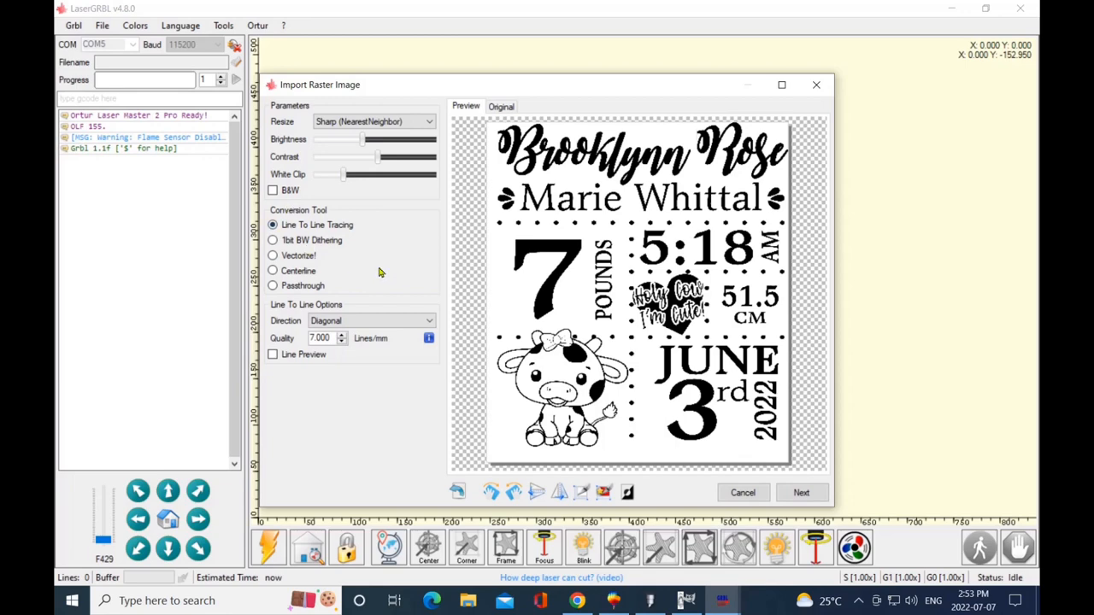
mouse_move(311, 217)
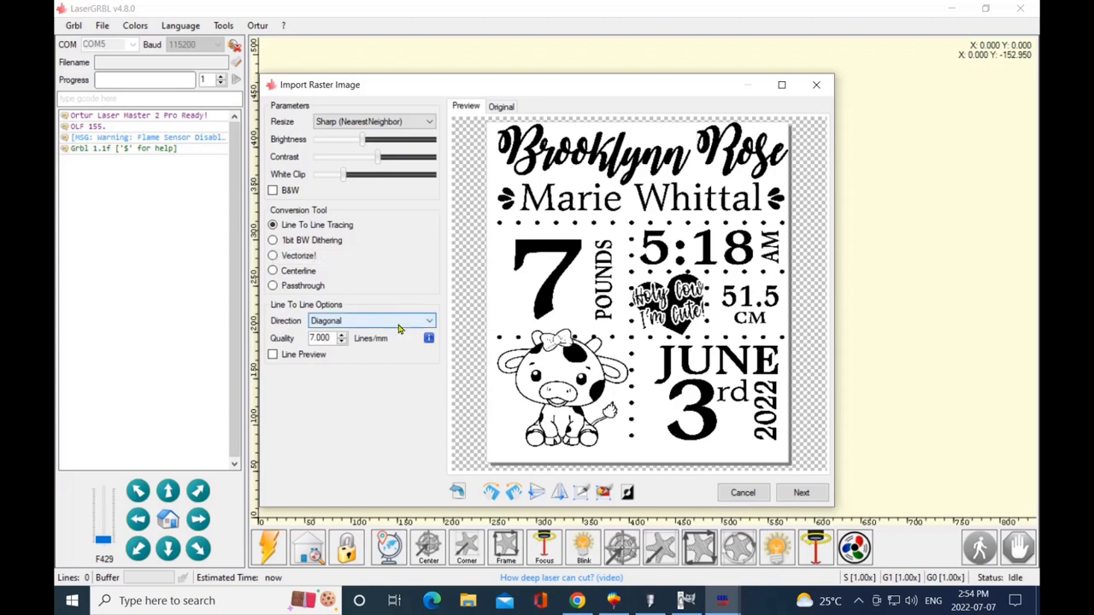
left_click(428, 320)
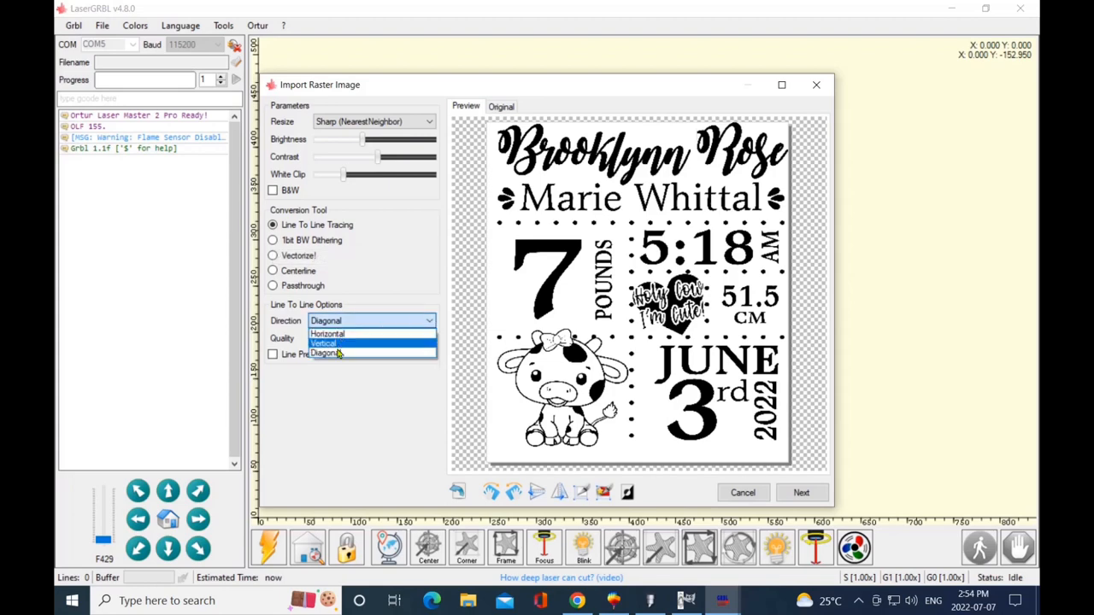
mouse_move(329, 354)
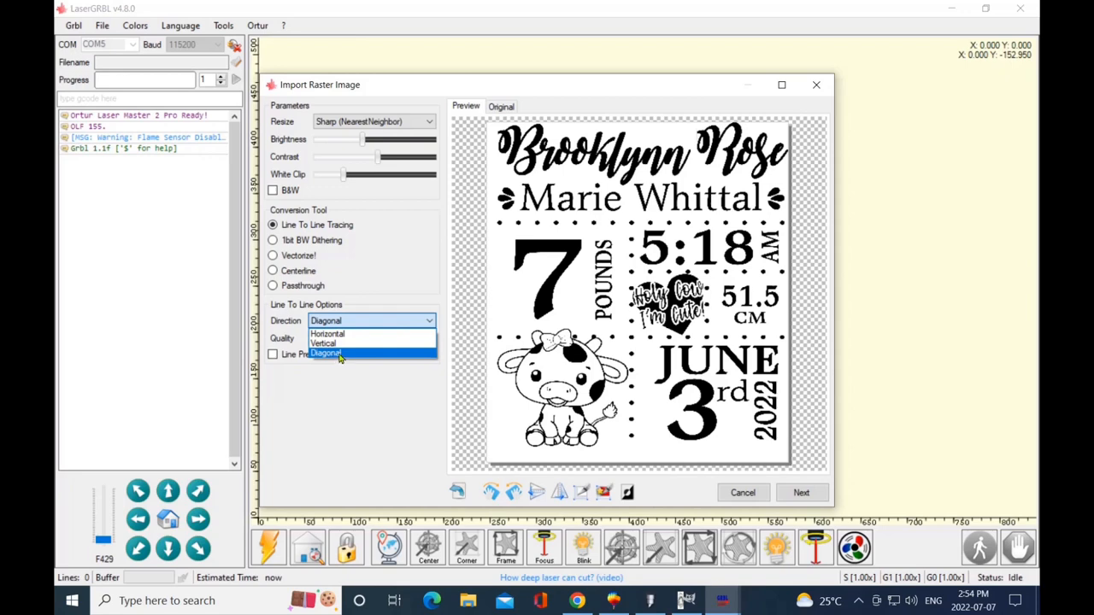
left_click(327, 353)
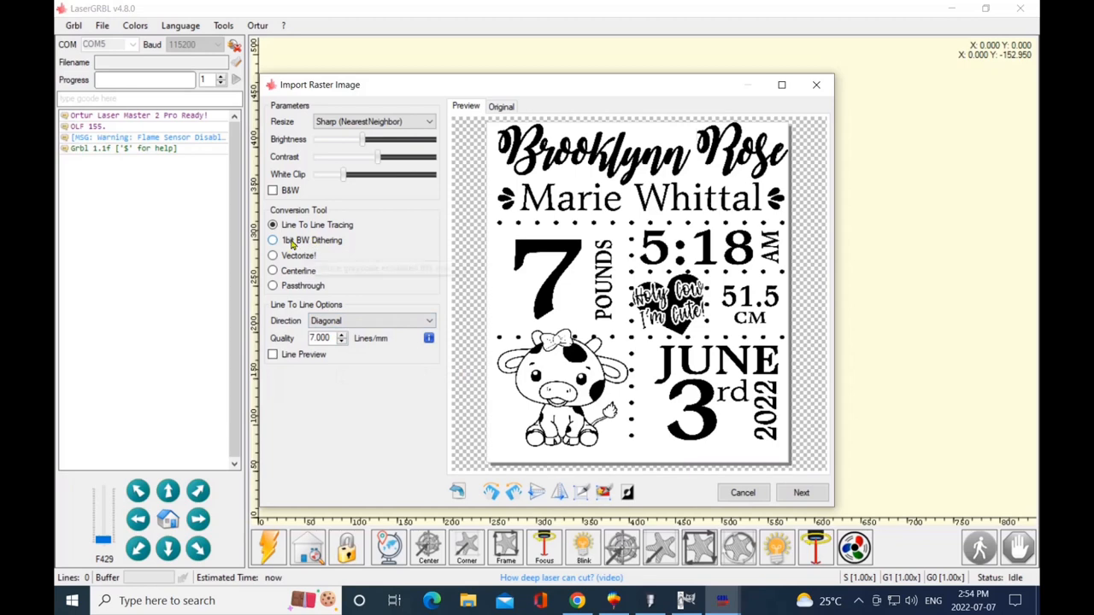
Choose 1bit BW Dithering and keep Jarvis as the dithering algorithm
left_click(273, 224)
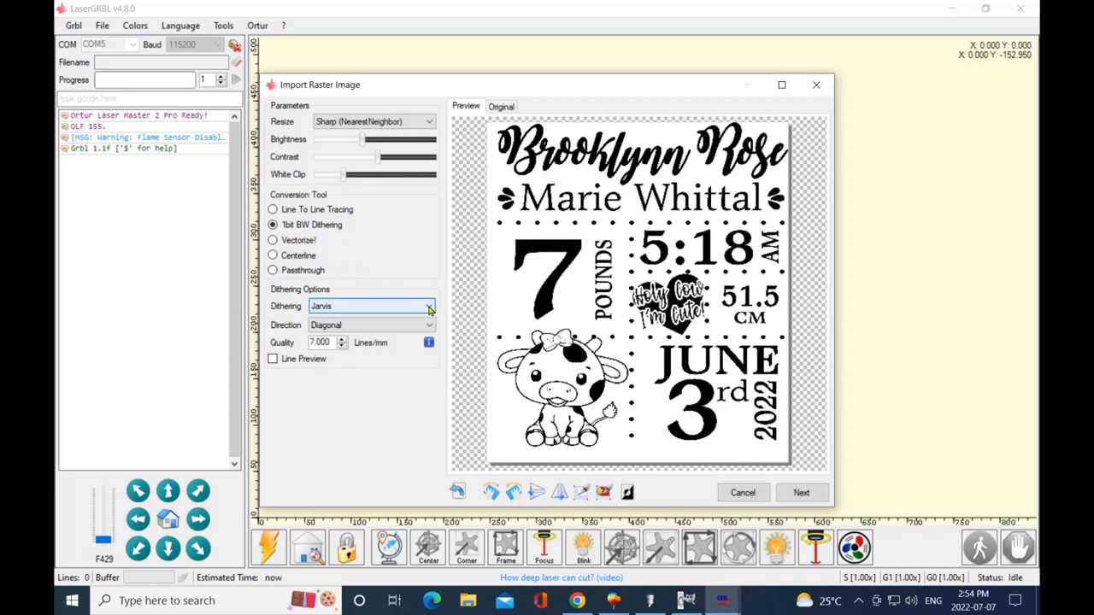
left_click(428, 306)
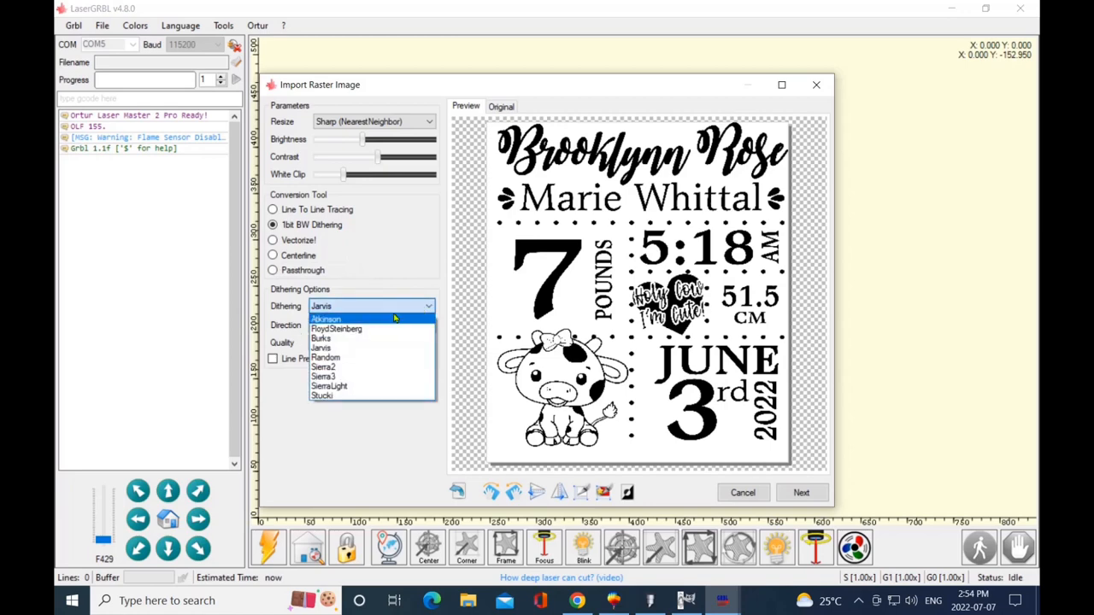
mouse_move(322, 396)
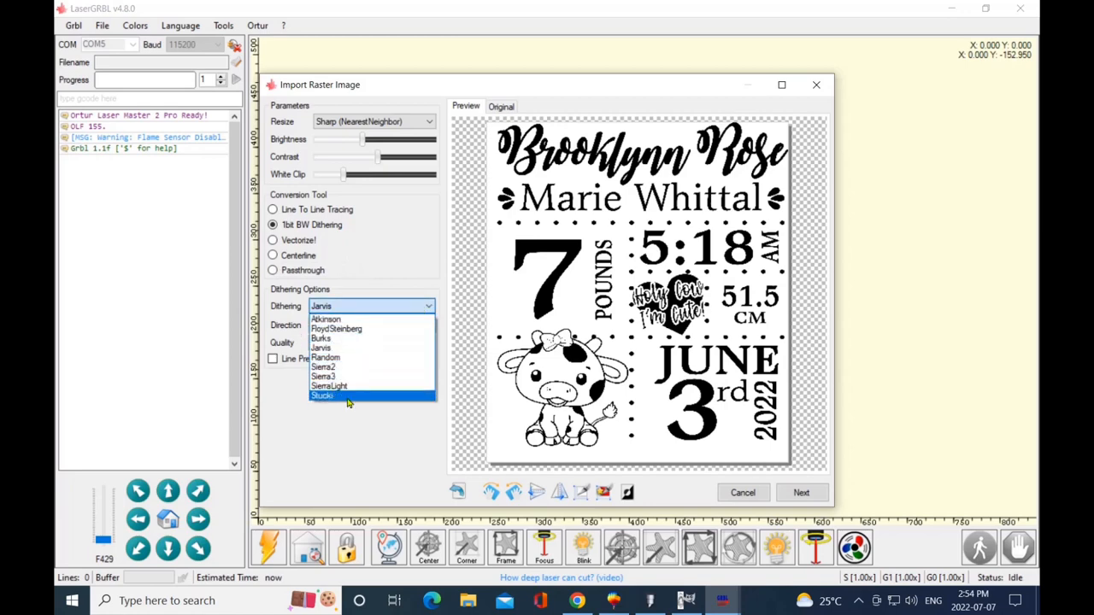
mouse_move(371, 339)
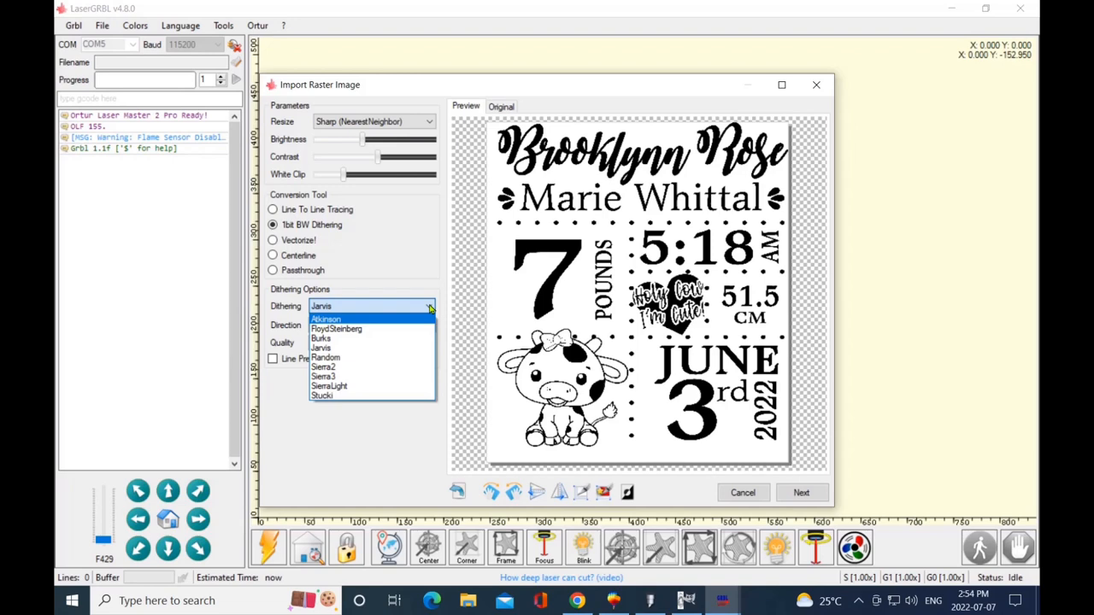
left_click(321, 348)
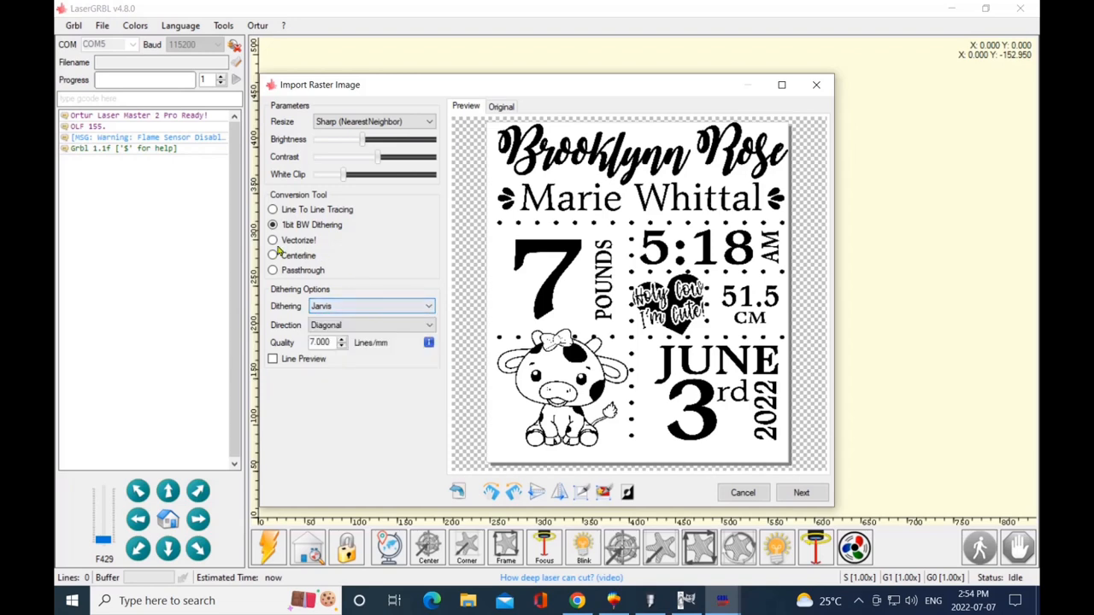
mouse_move(274, 242)
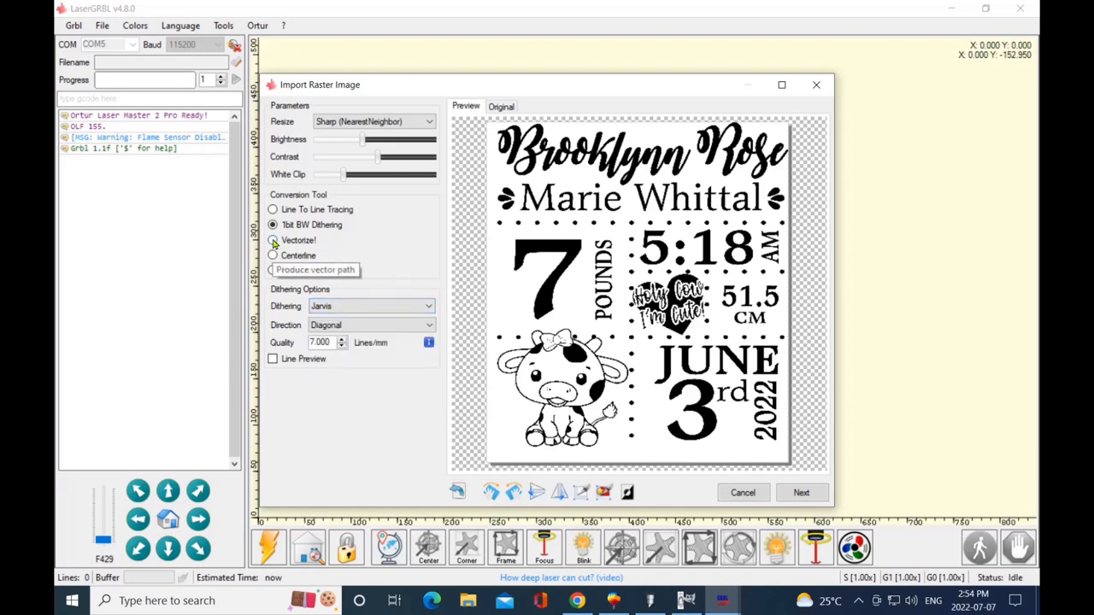
Choose Vectorize! conversion and keep Filling set to No Filling
left_click(272, 256)
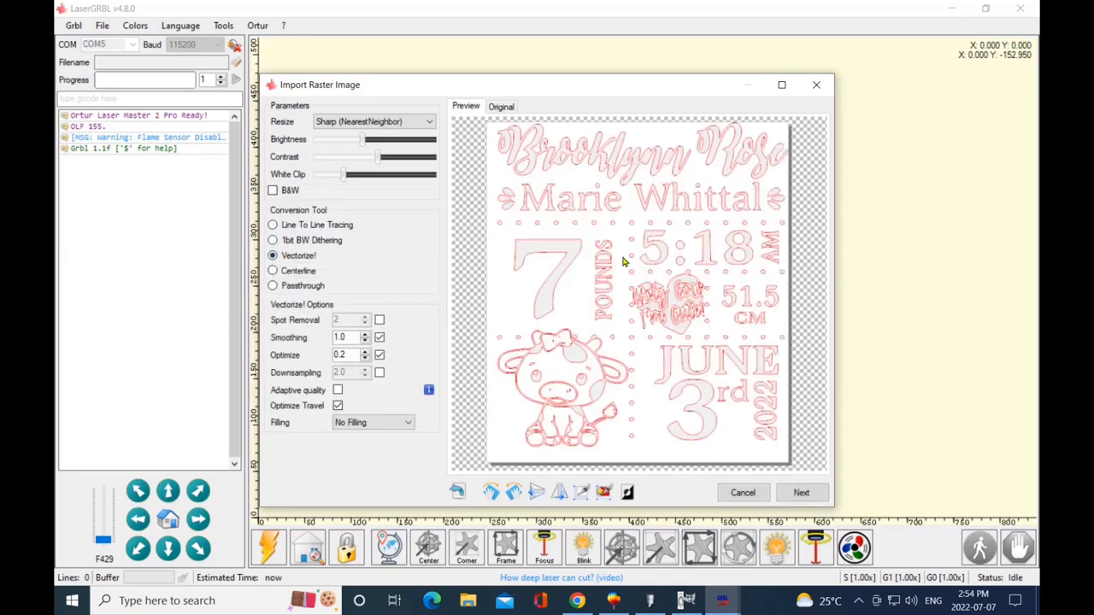
mouse_move(584, 293)
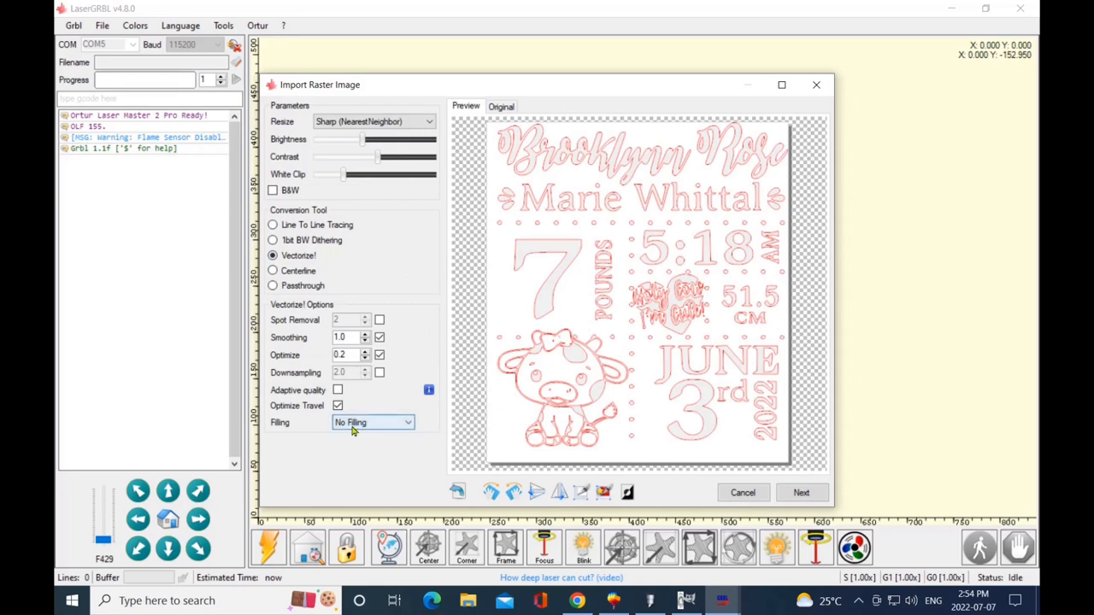
mouse_move(372, 422)
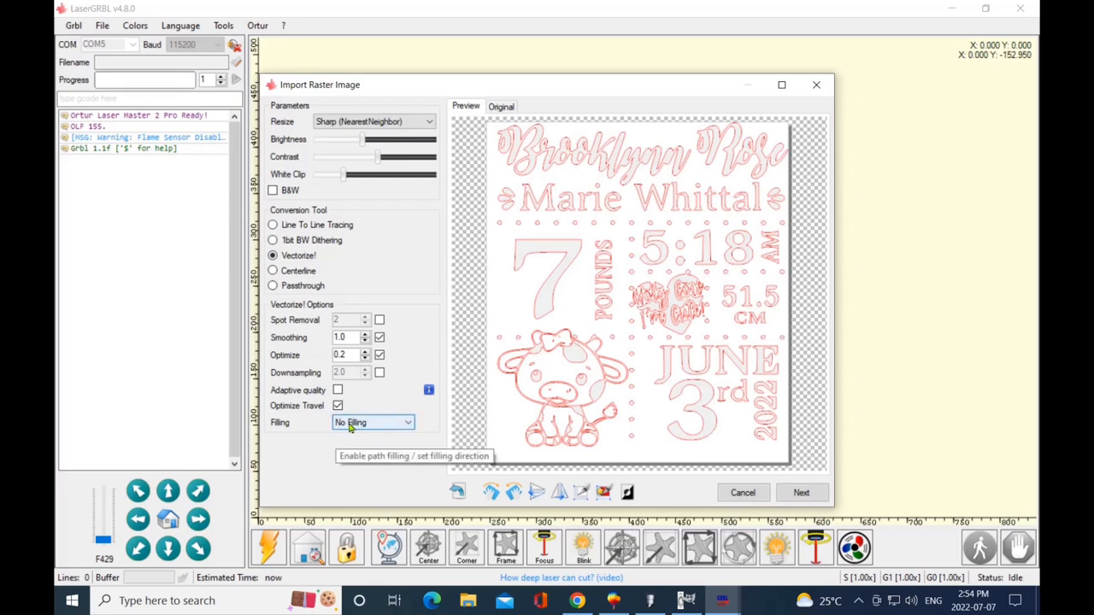
left_click(373, 423)
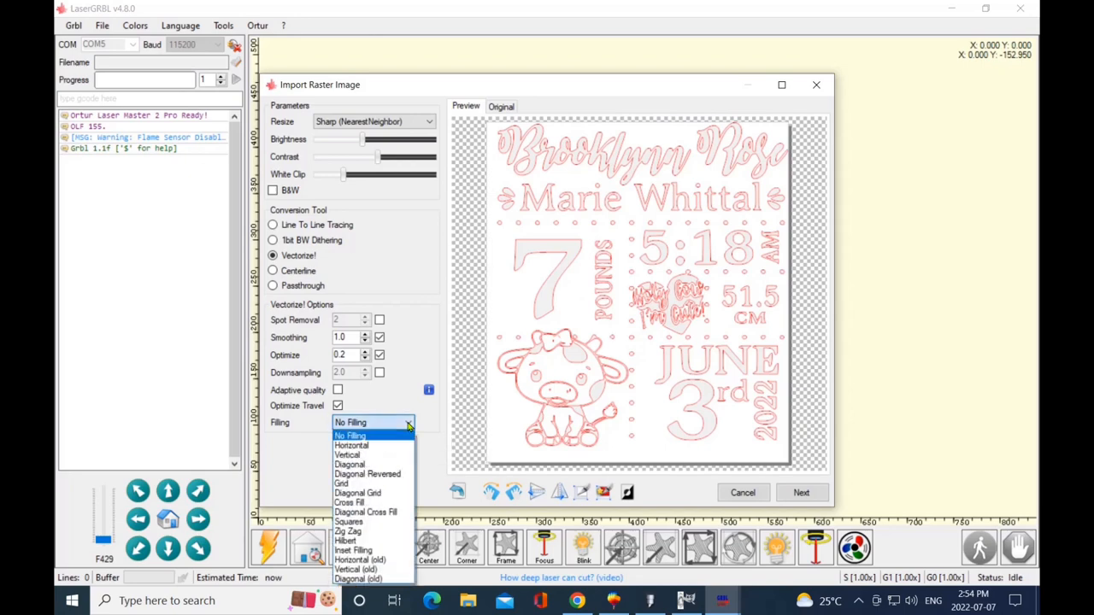
mouse_move(350, 445)
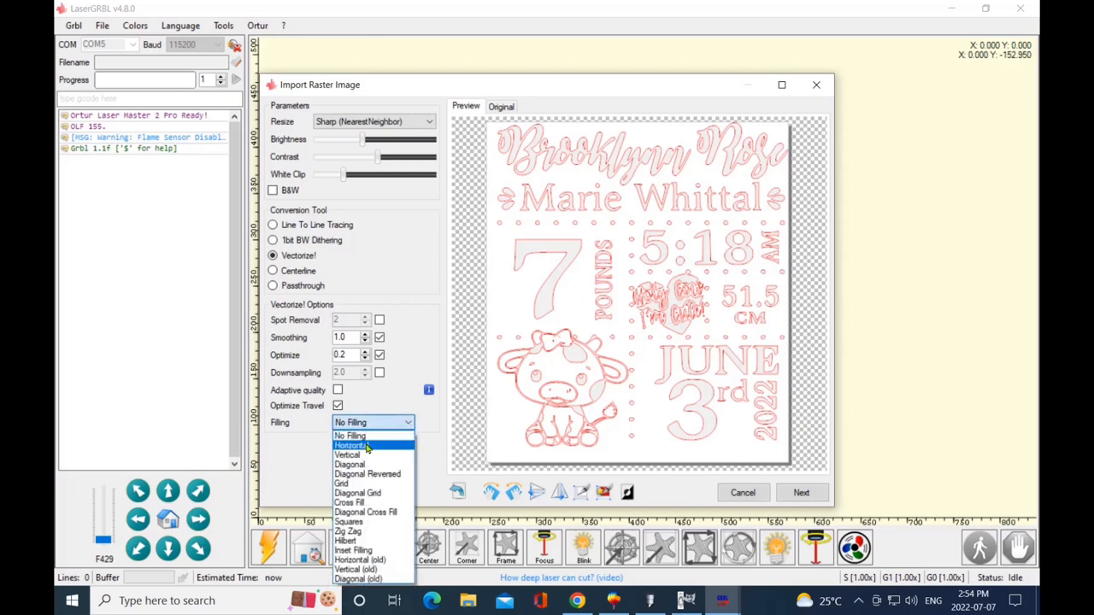
mouse_move(357, 579)
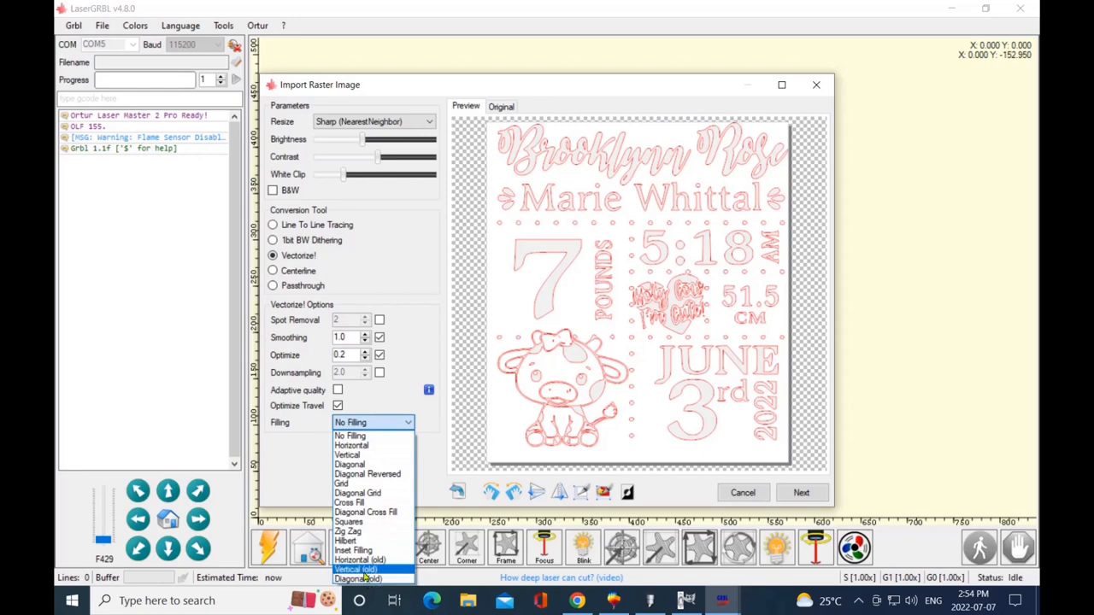
mouse_move(349, 464)
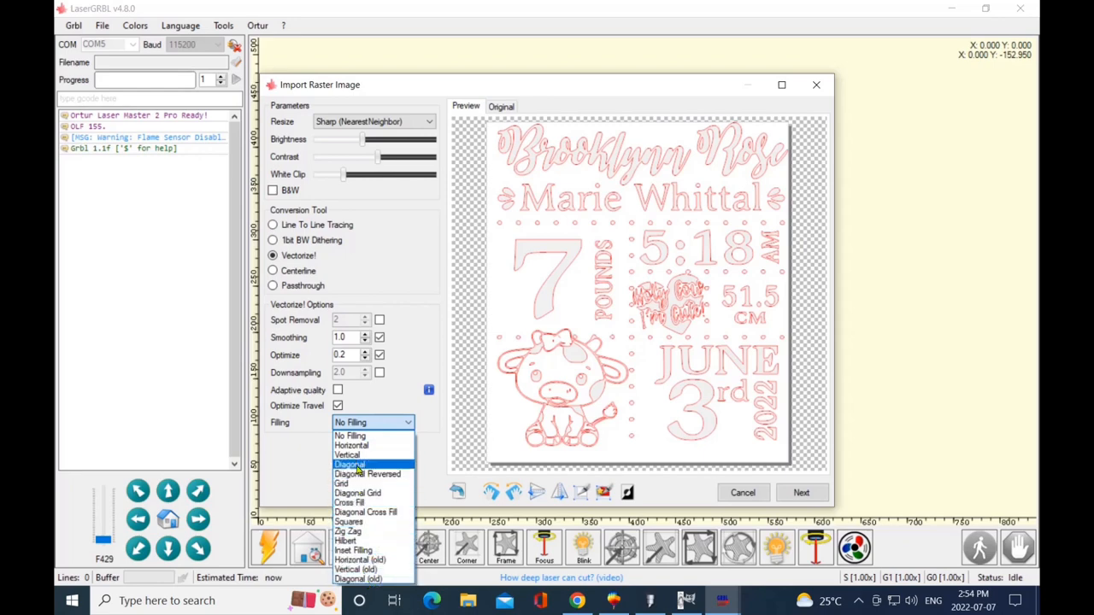
left_click(373, 422)
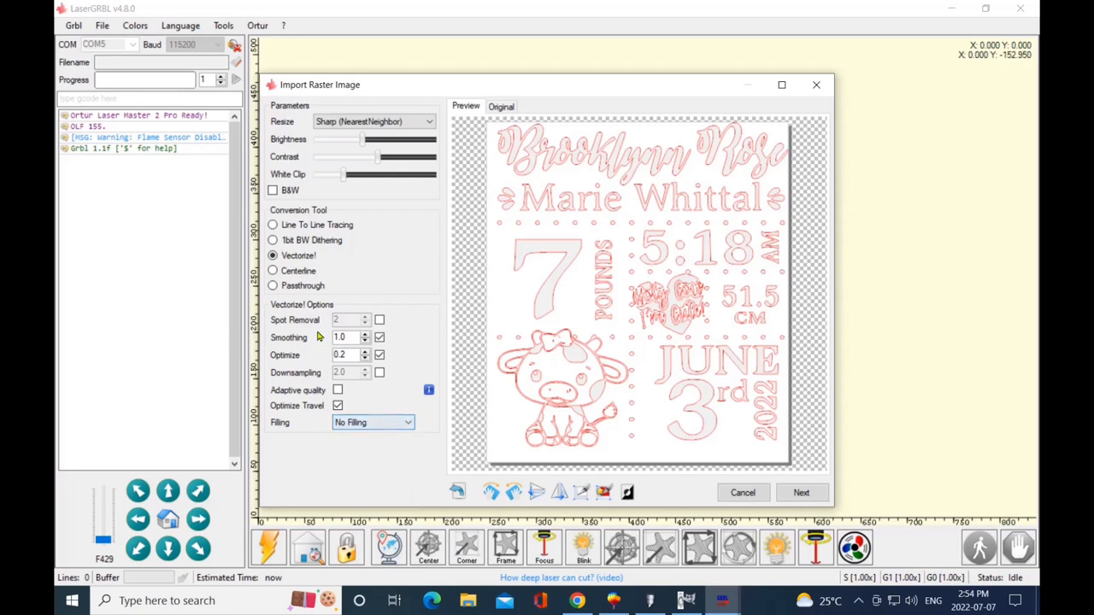
mouse_move(272, 271)
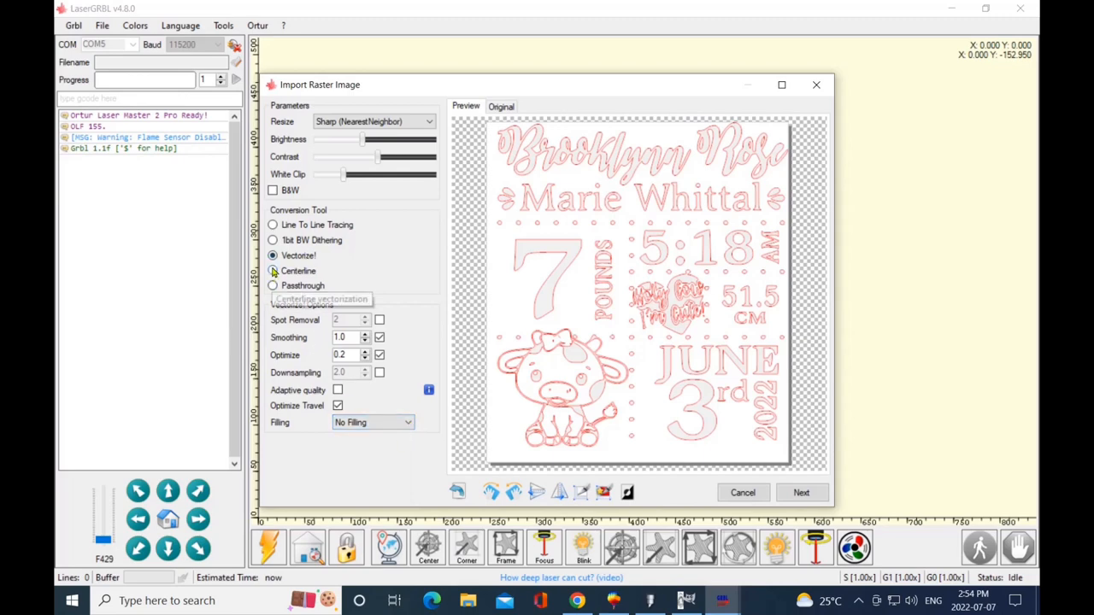
Switch the conversion tool to Centerline and let the traced preview regenerate
left_click(272, 271)
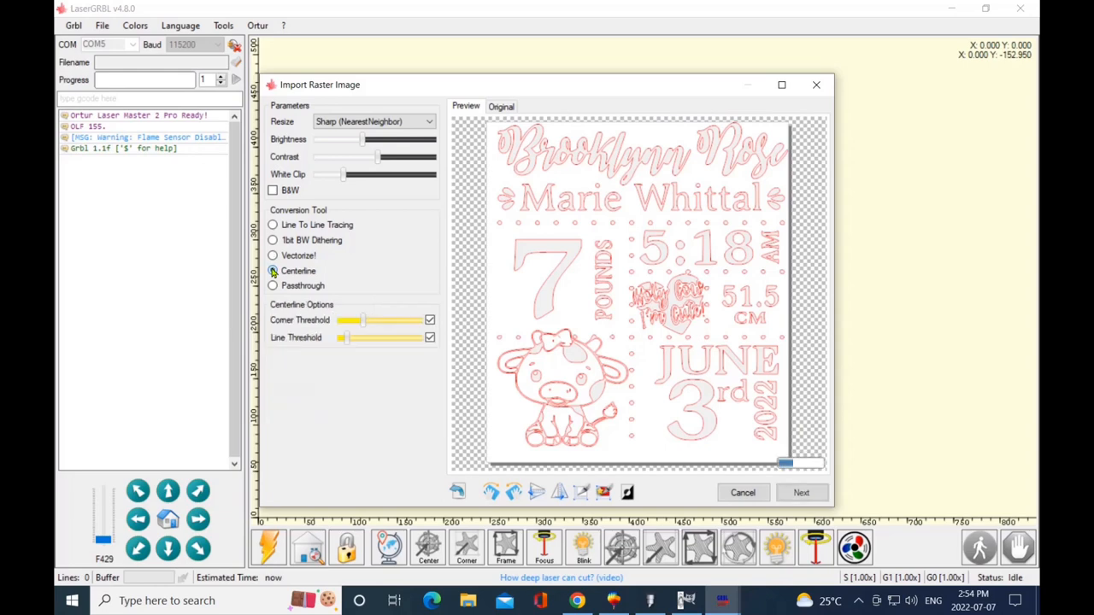
left_click(273, 271)
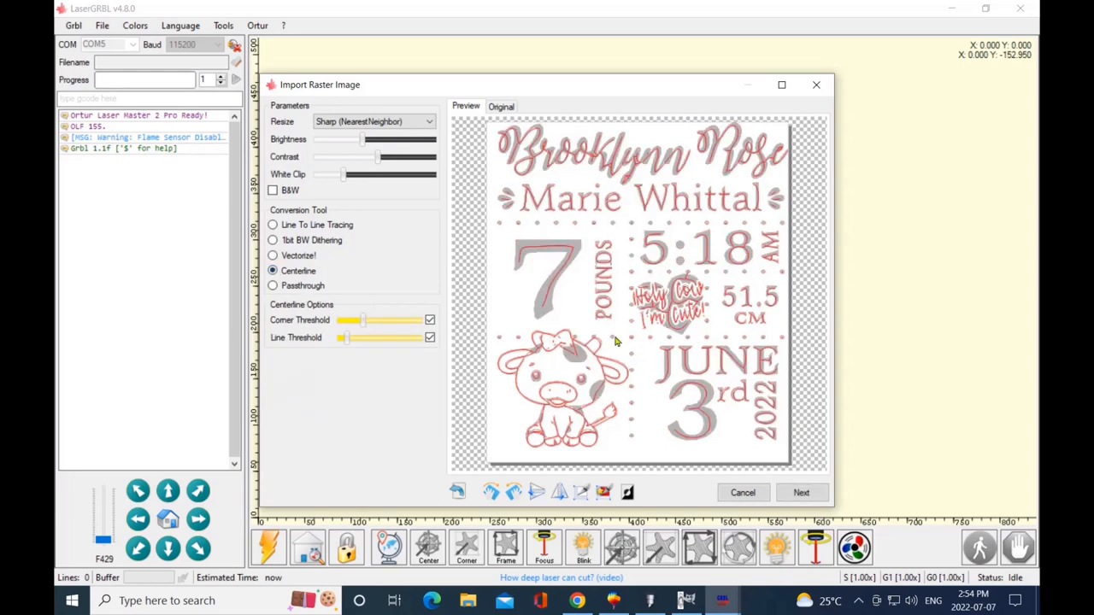
mouse_move(603, 304)
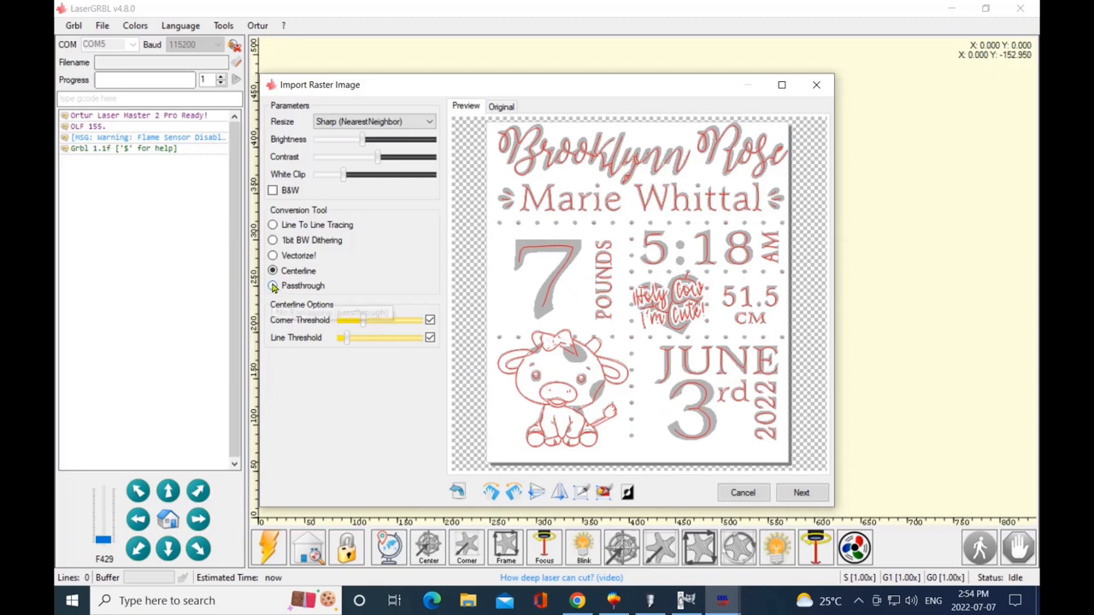
Switch the conversion tool to Passthrough to engrave the image unprocessed
left_click(273, 286)
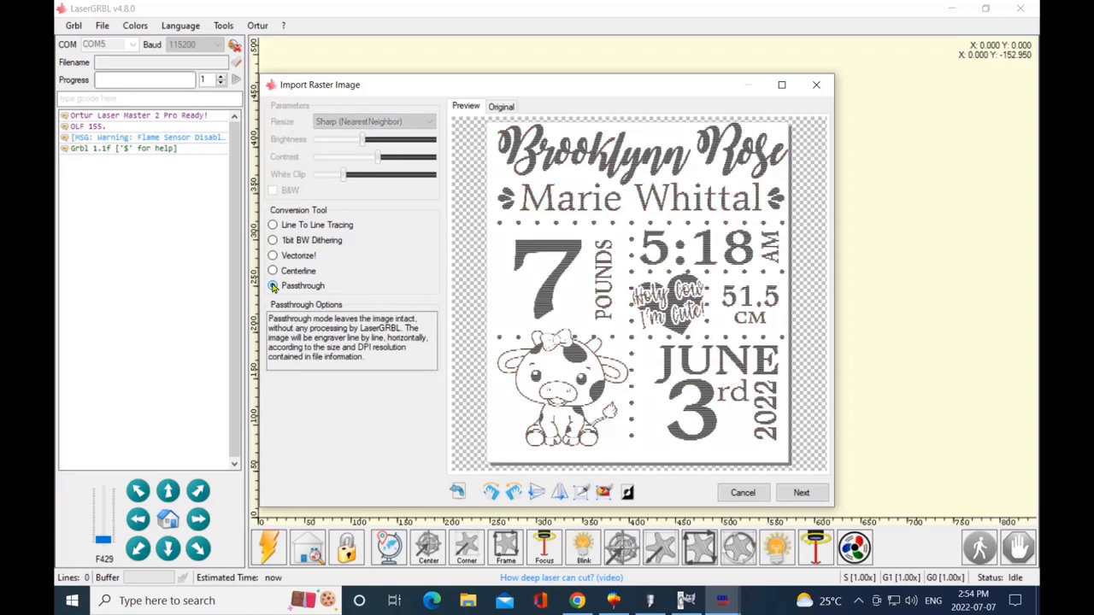
left_click(272, 286)
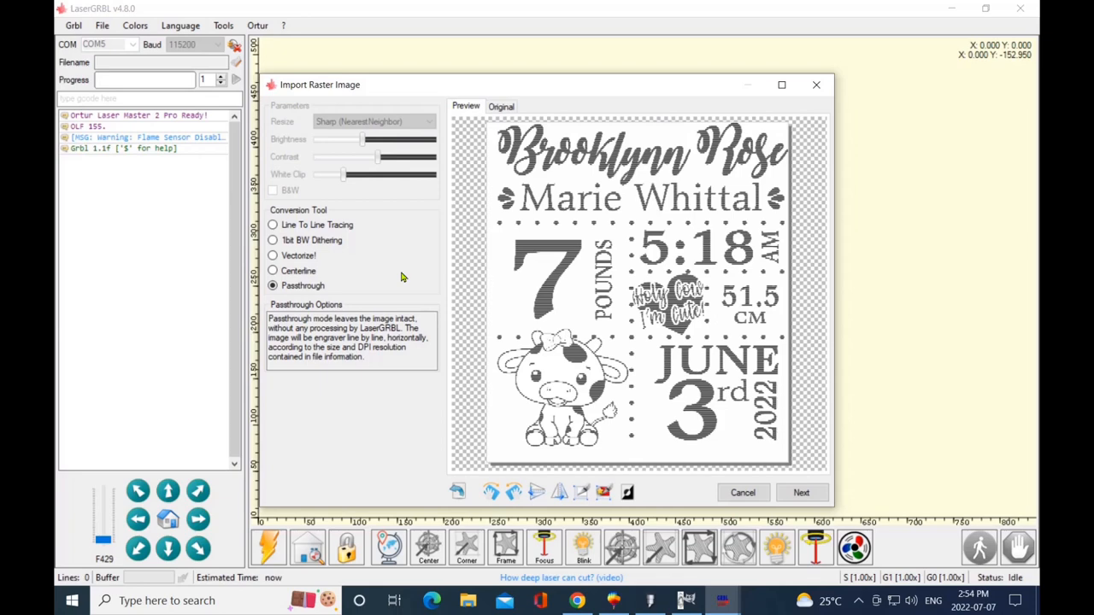
mouse_move(529, 442)
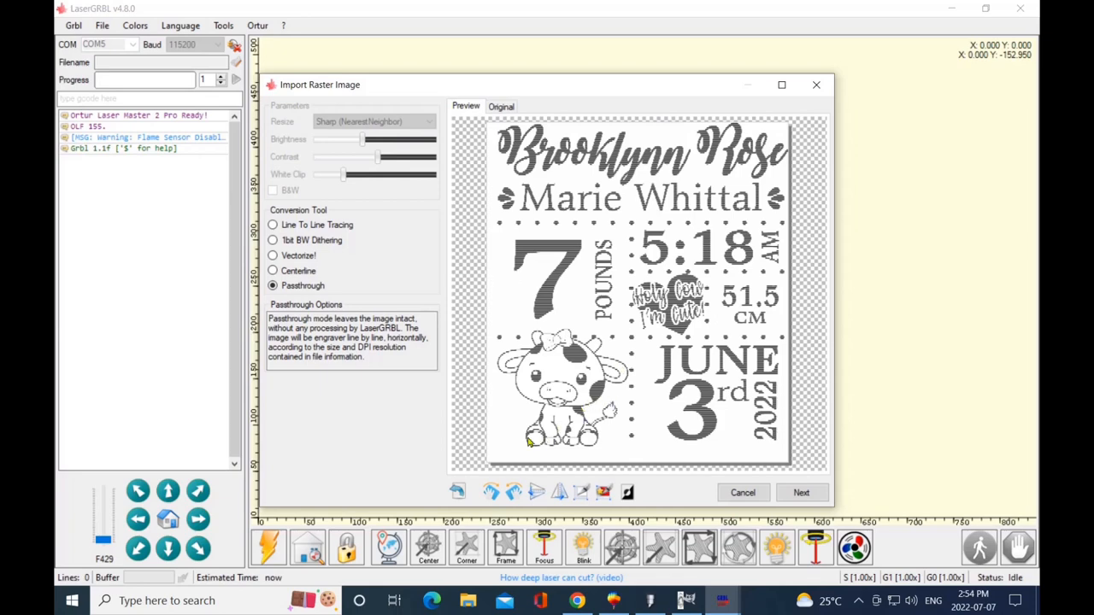
mouse_move(635, 401)
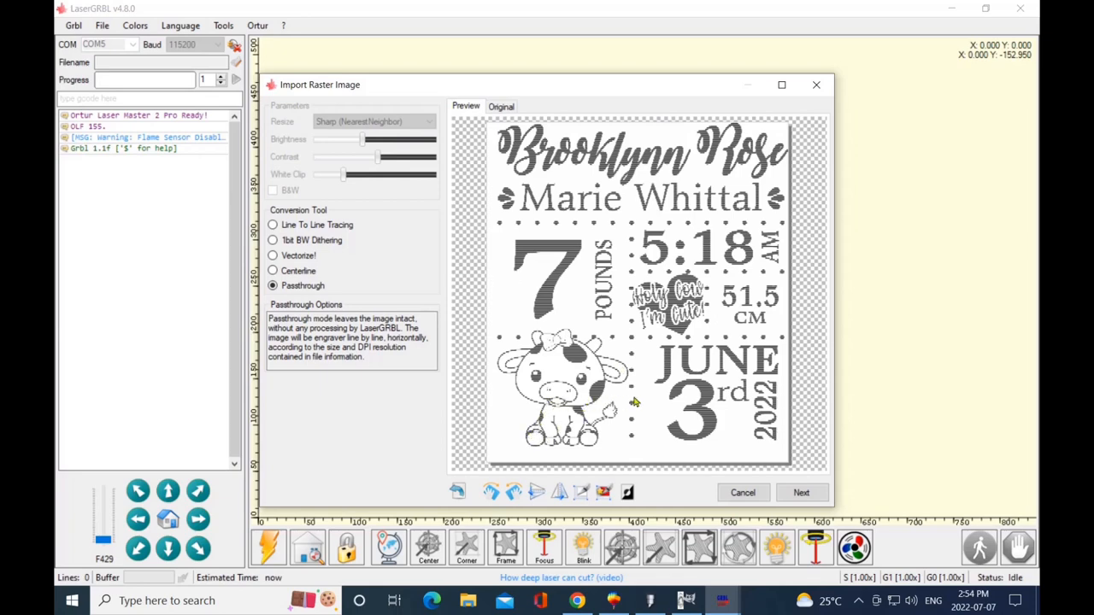
mouse_move(717, 398)
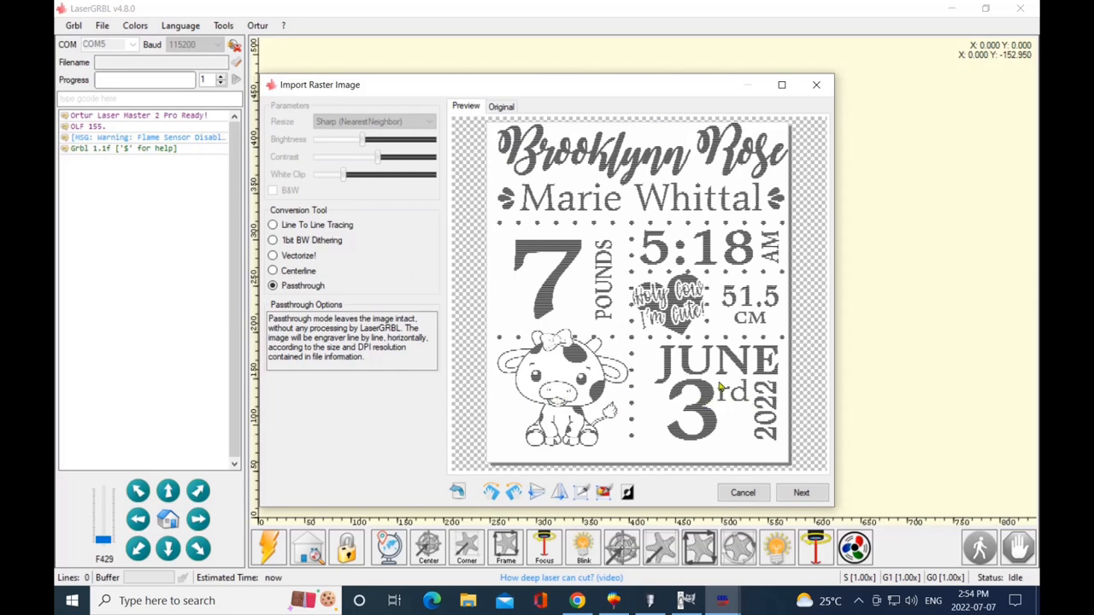
mouse_move(683, 361)
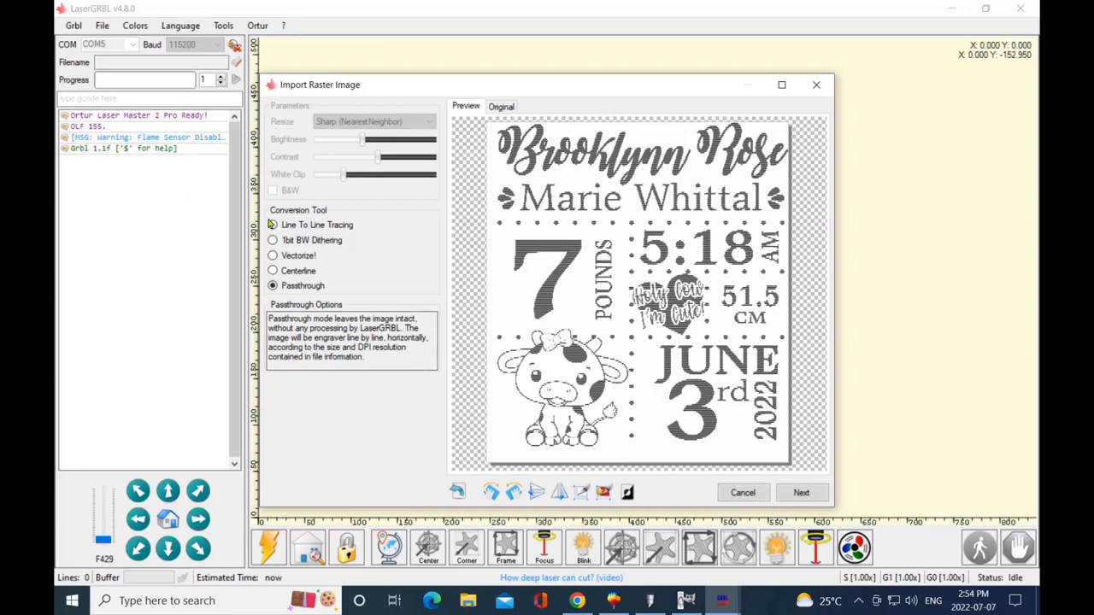
mouse_move(273, 225)
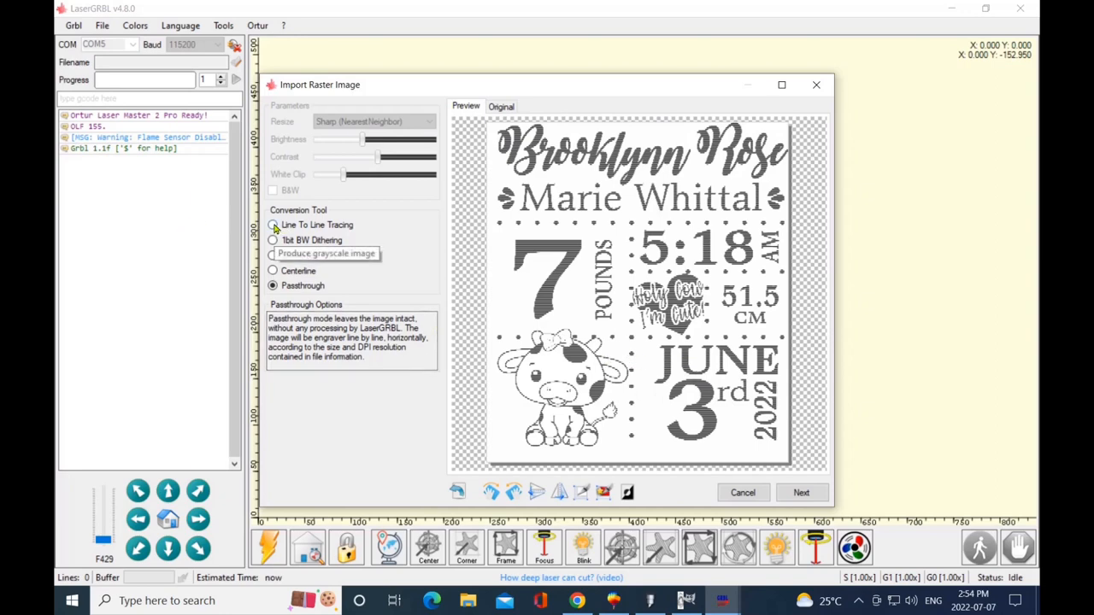
Switch to Line To Line Tracing and enable B&W conversion
left_click(273, 224)
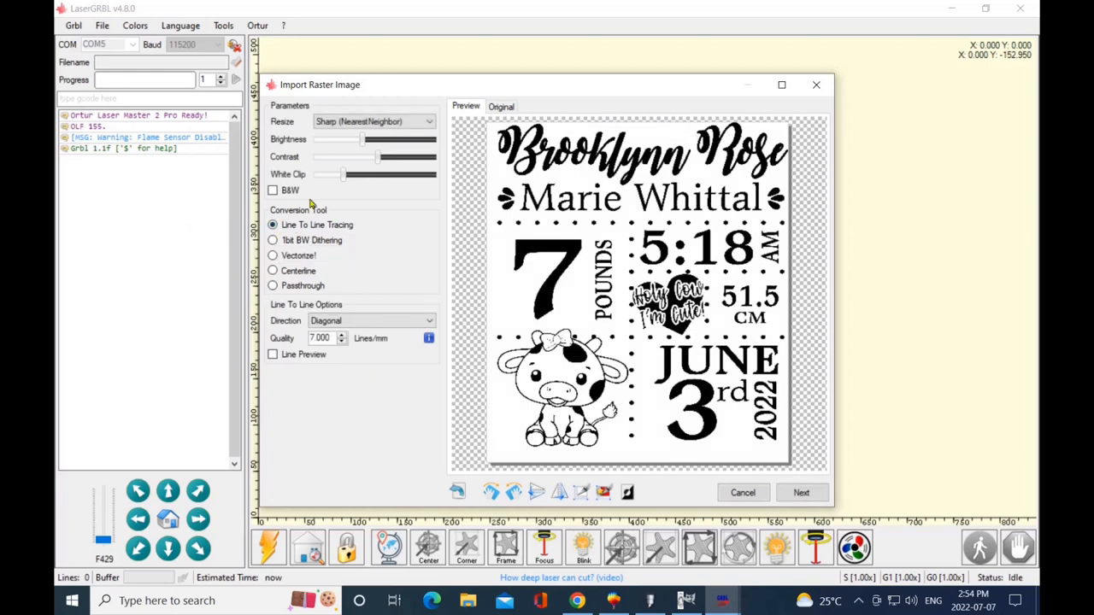
mouse_move(273, 190)
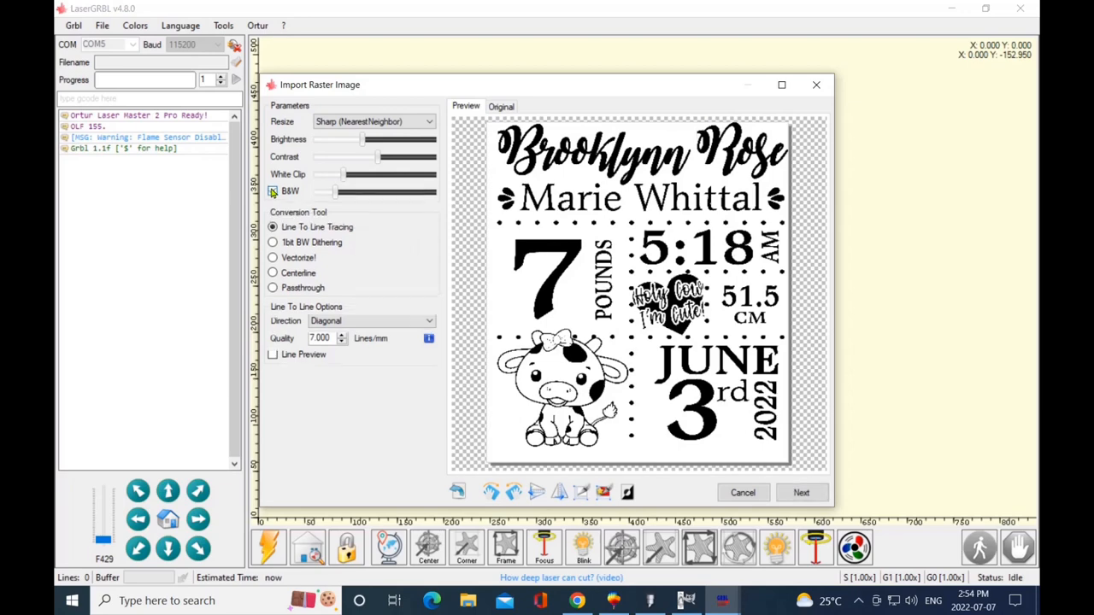
left_click(273, 191)
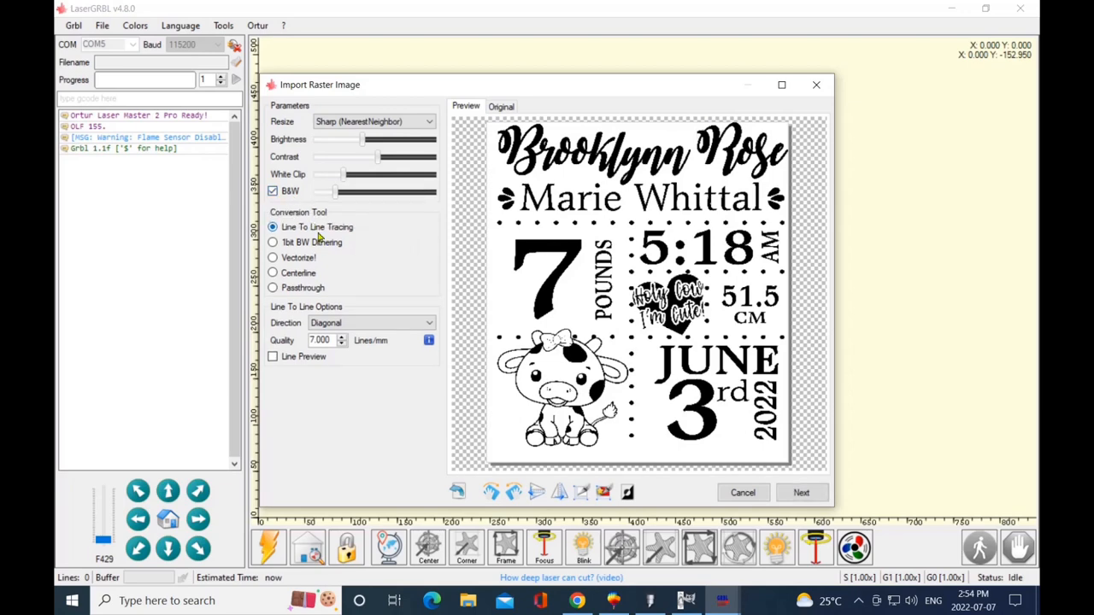
mouse_move(384, 263)
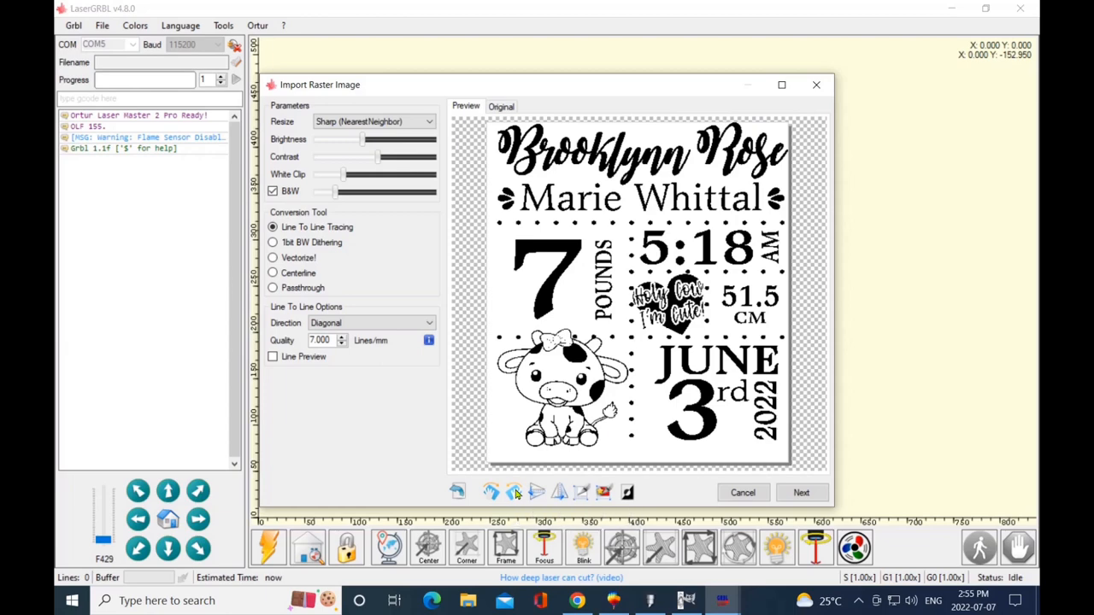
left_click(537, 491)
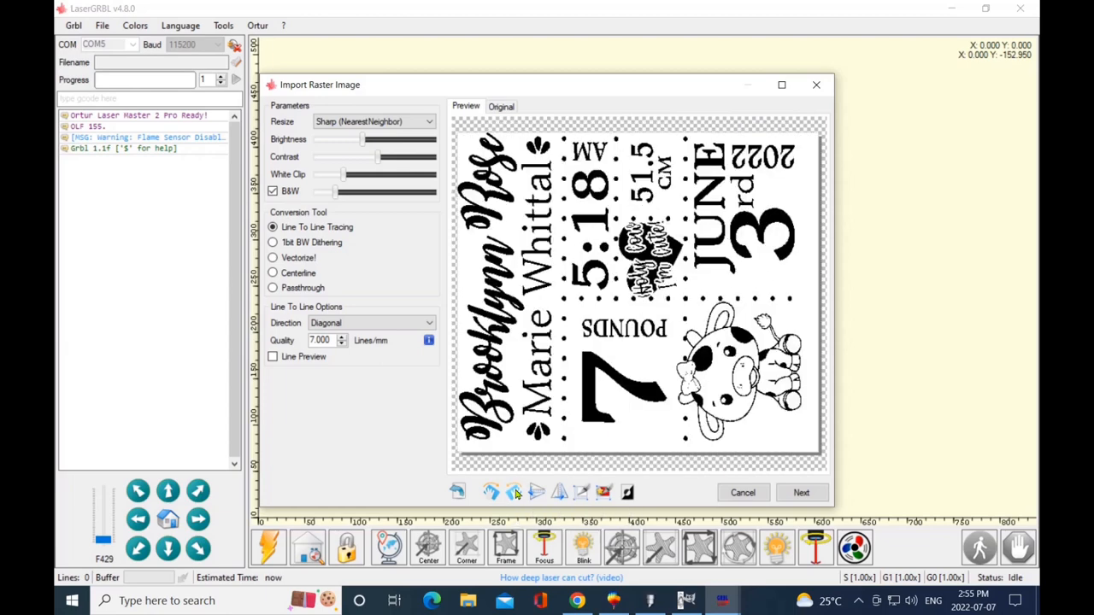
mouse_move(458, 492)
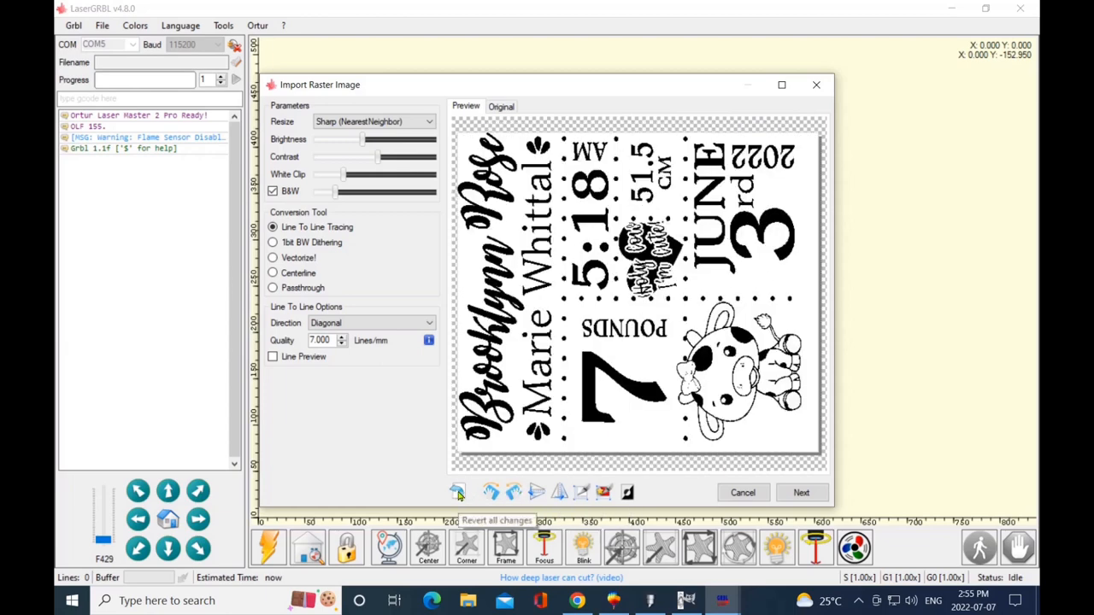
left_click(514, 492)
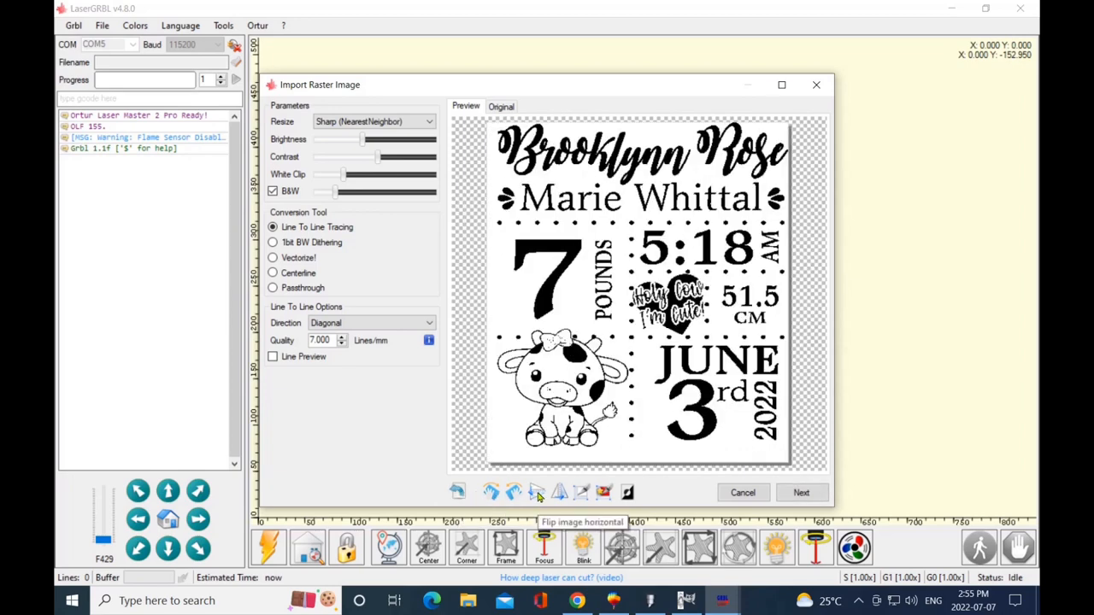
left_click(514, 492)
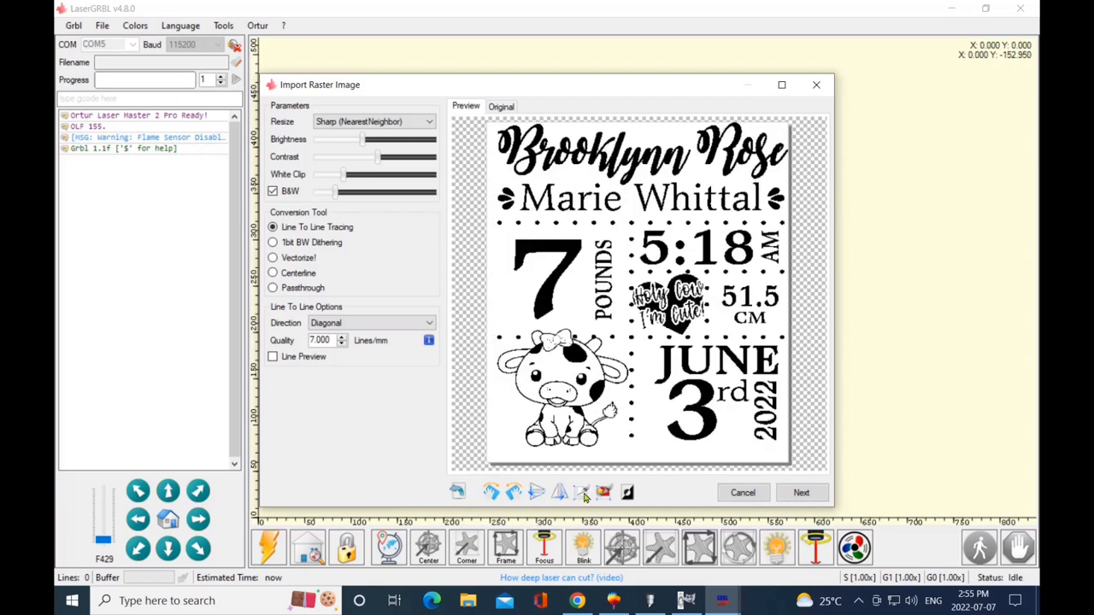
mouse_move(582, 492)
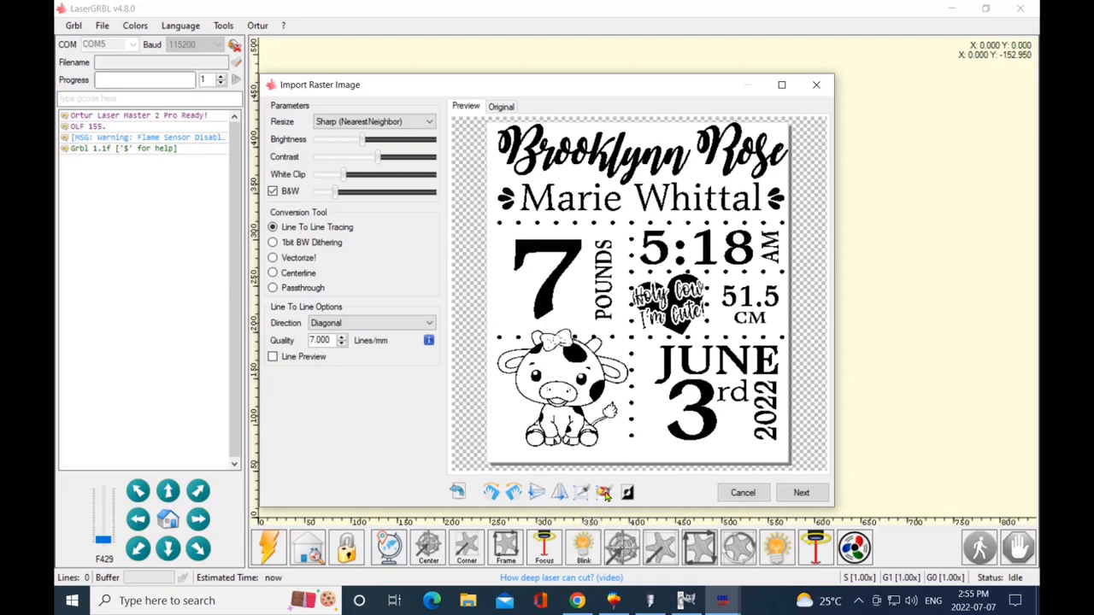
mouse_move(604, 493)
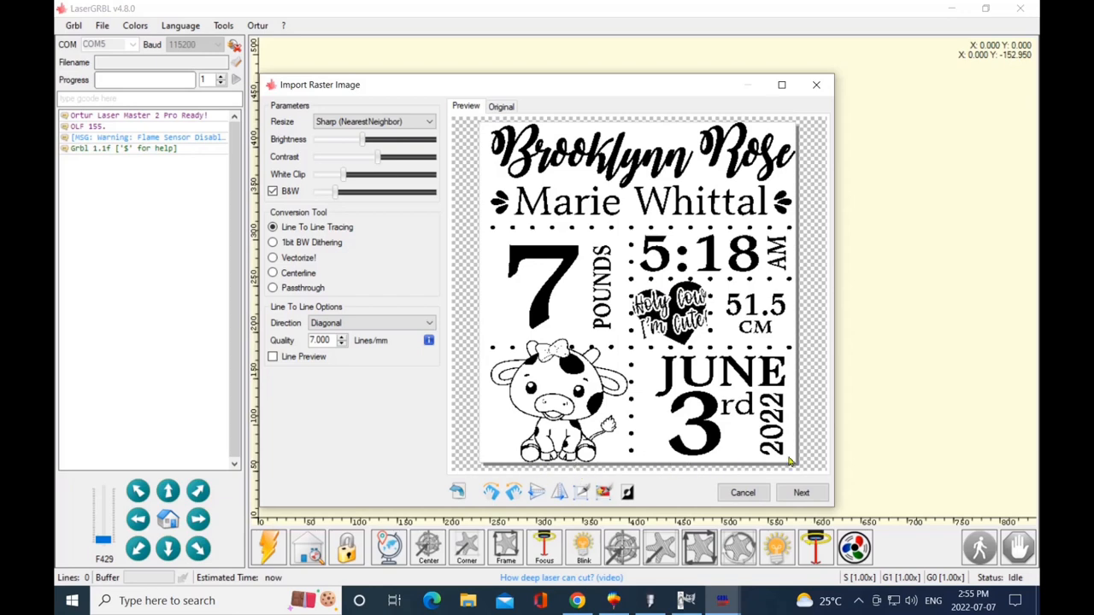
mouse_move(795, 357)
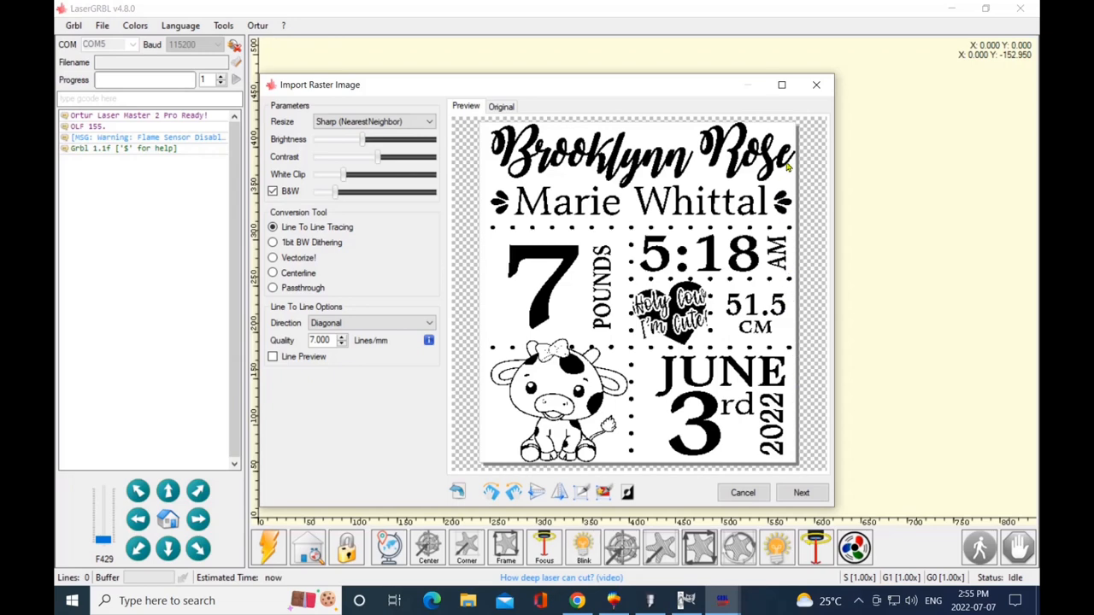
mouse_move(547, 133)
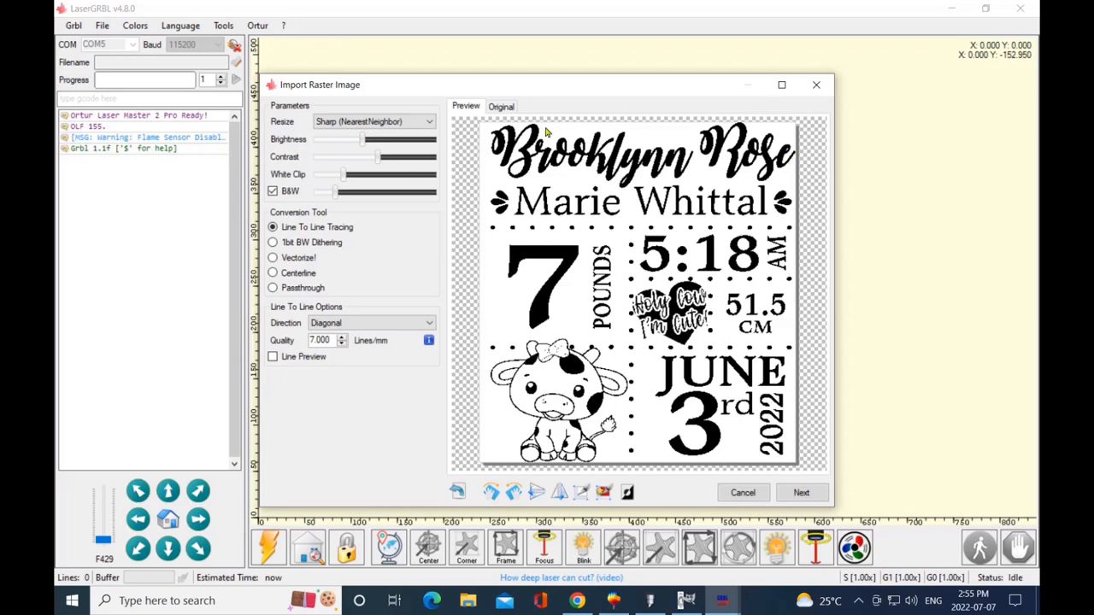
mouse_move(483, 147)
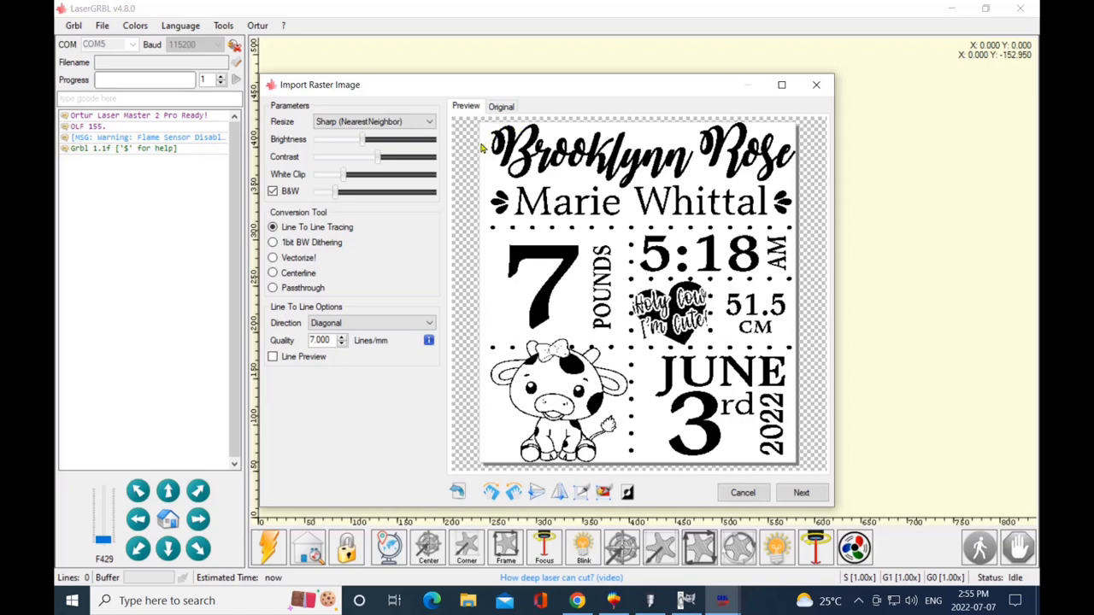
mouse_move(485, 369)
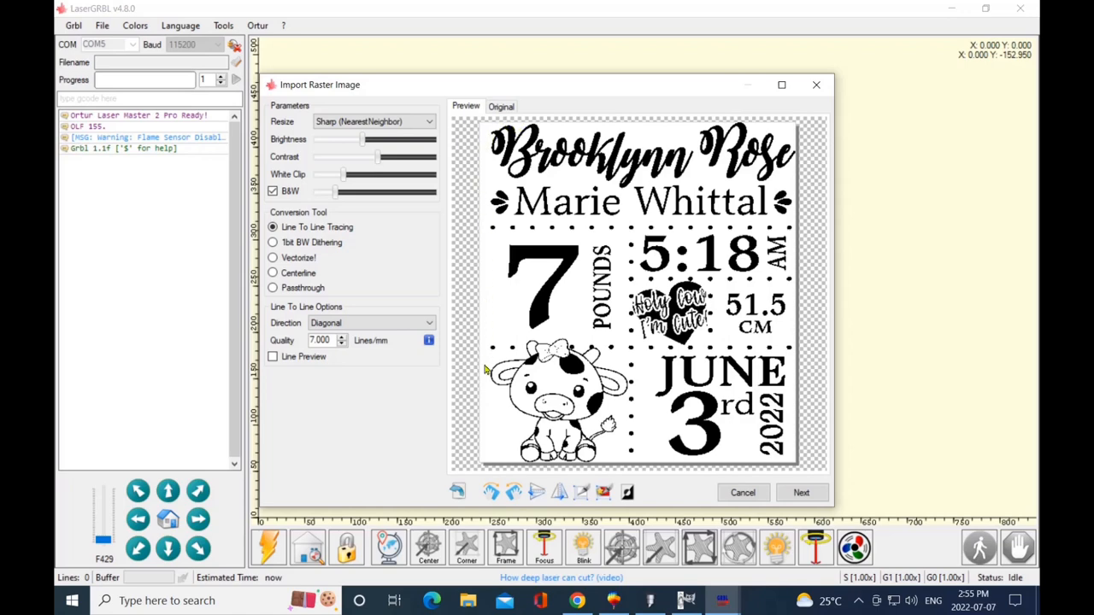
mouse_move(490, 377)
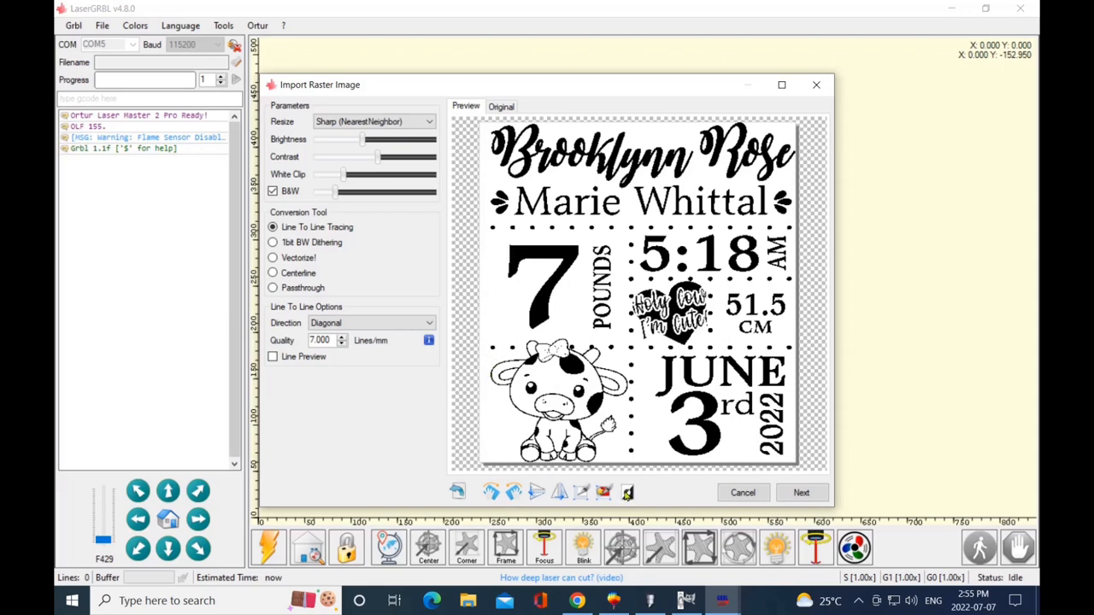
mouse_move(628, 492)
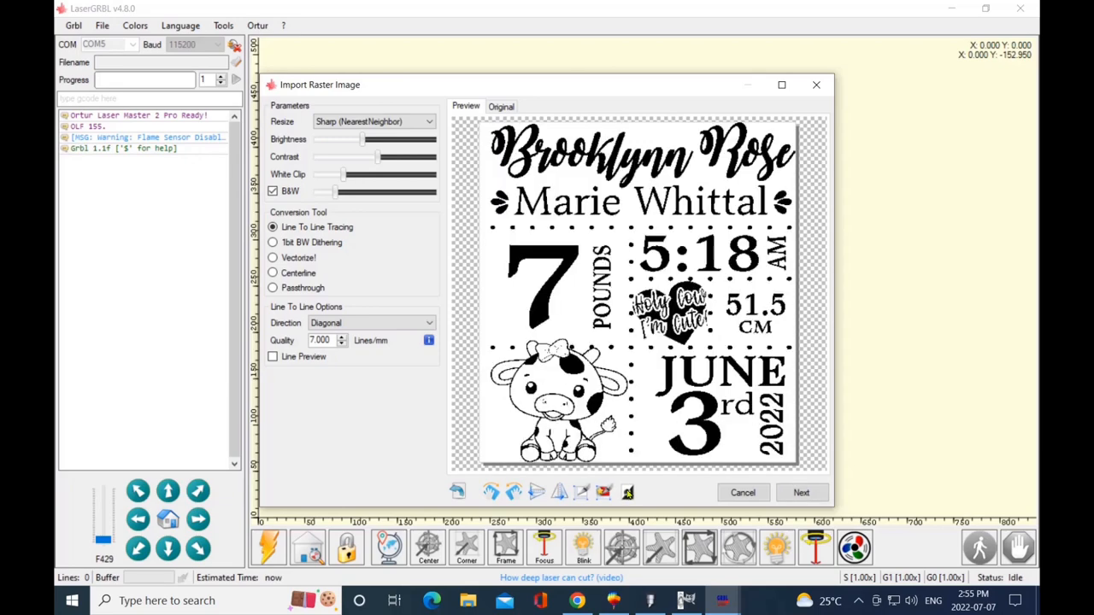
mouse_move(867, 498)
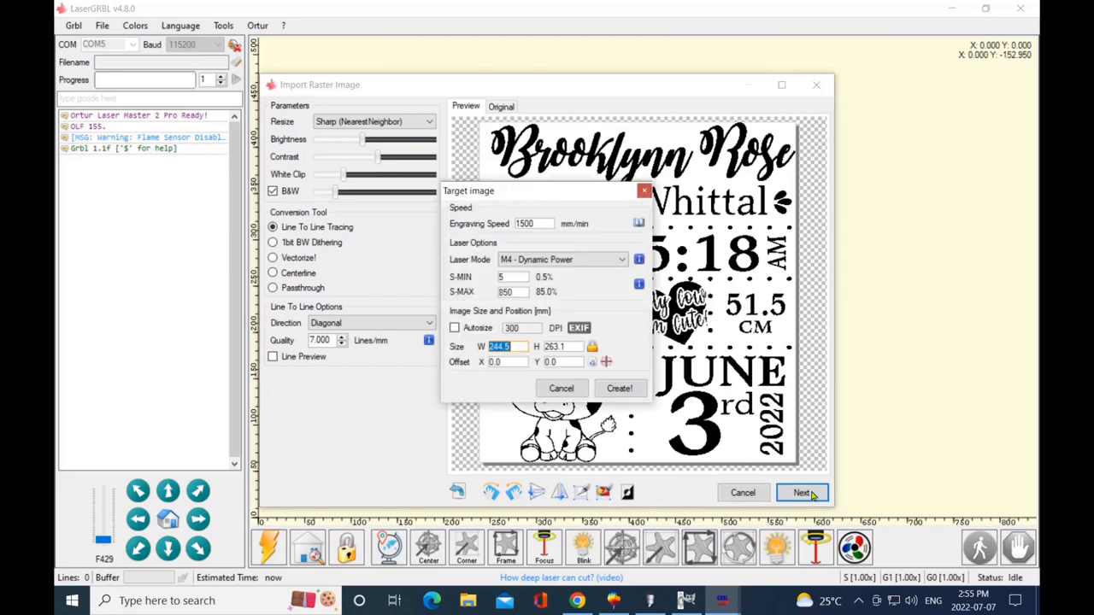
mouse_move(524, 240)
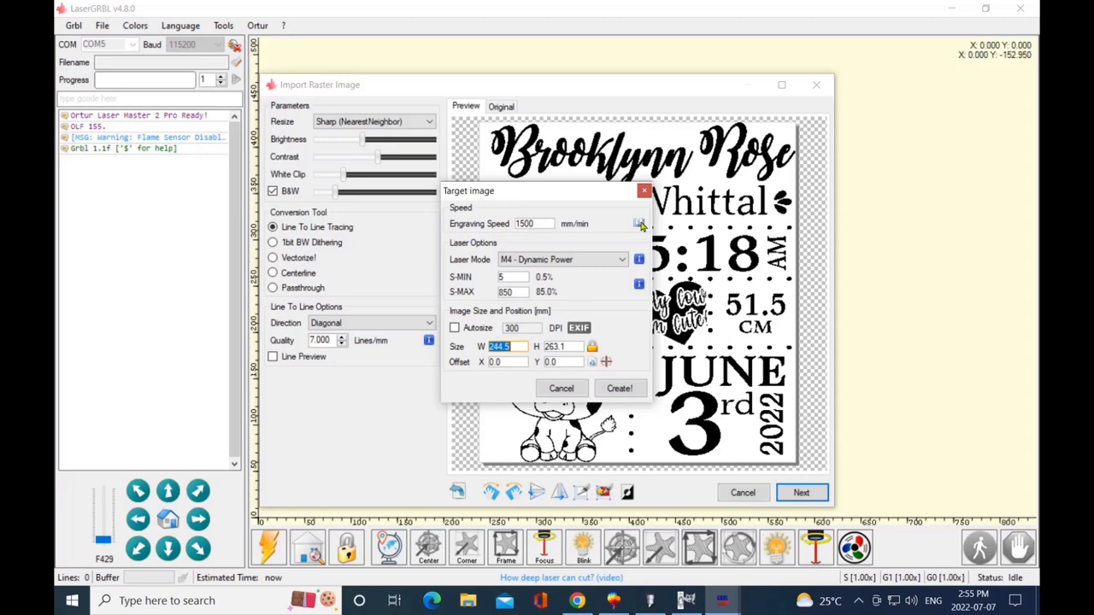
mouse_move(640, 259)
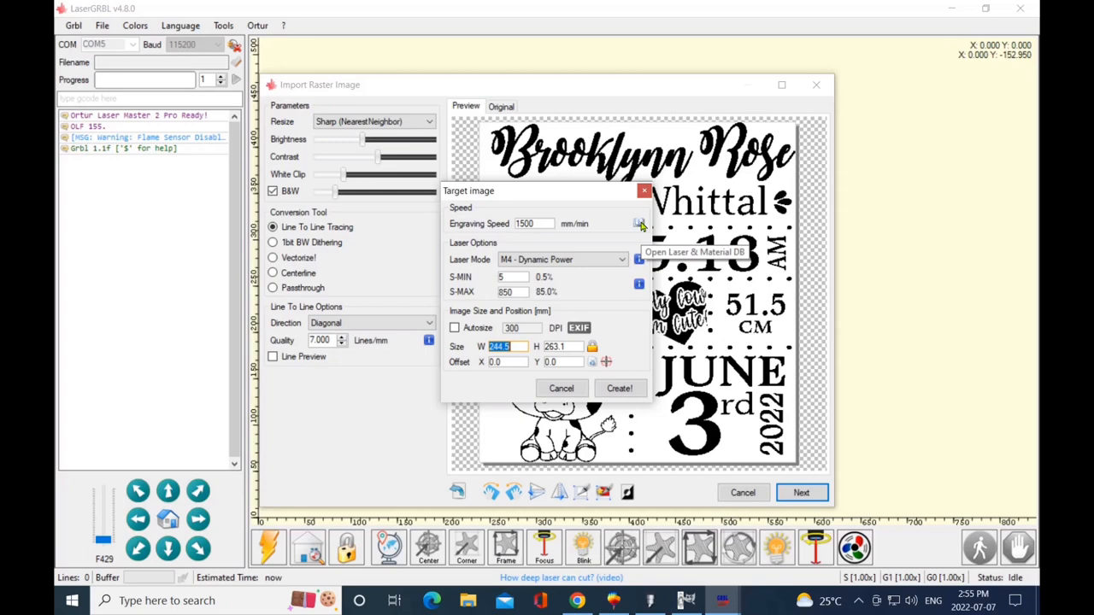
mouse_move(579, 259)
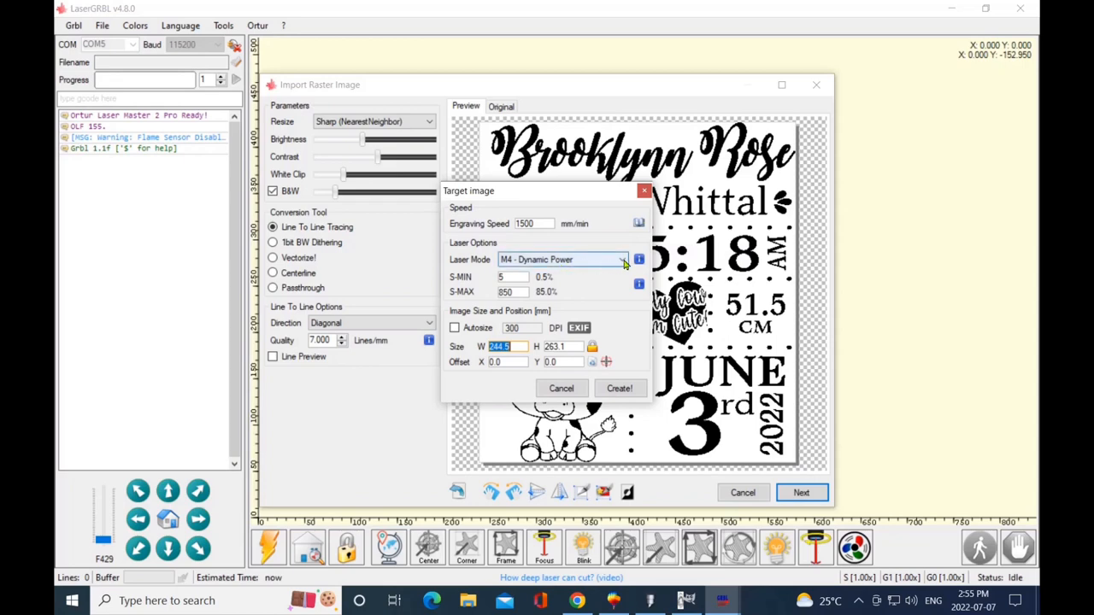
Review the Laser Mode options and keep M4 - Dynamic Power
left_click(623, 259)
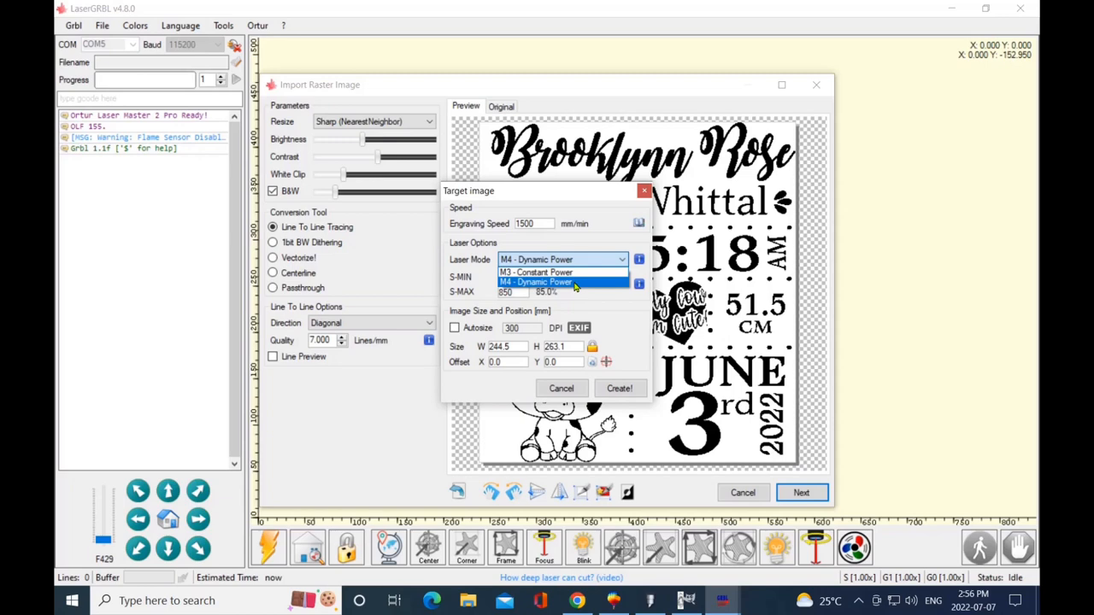
left_click(537, 282)
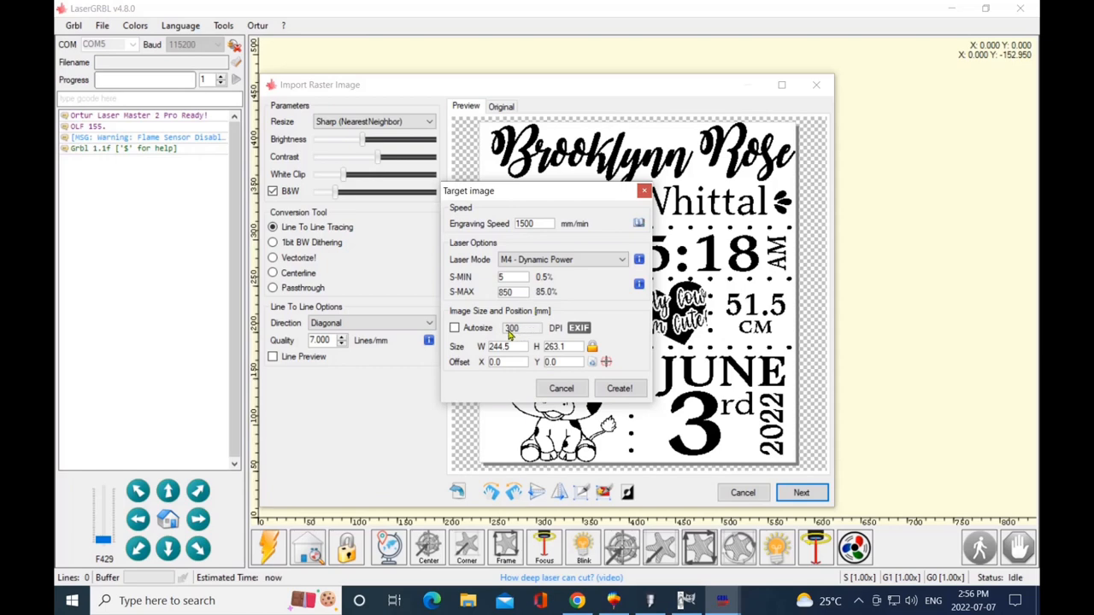
mouse_move(510, 334)
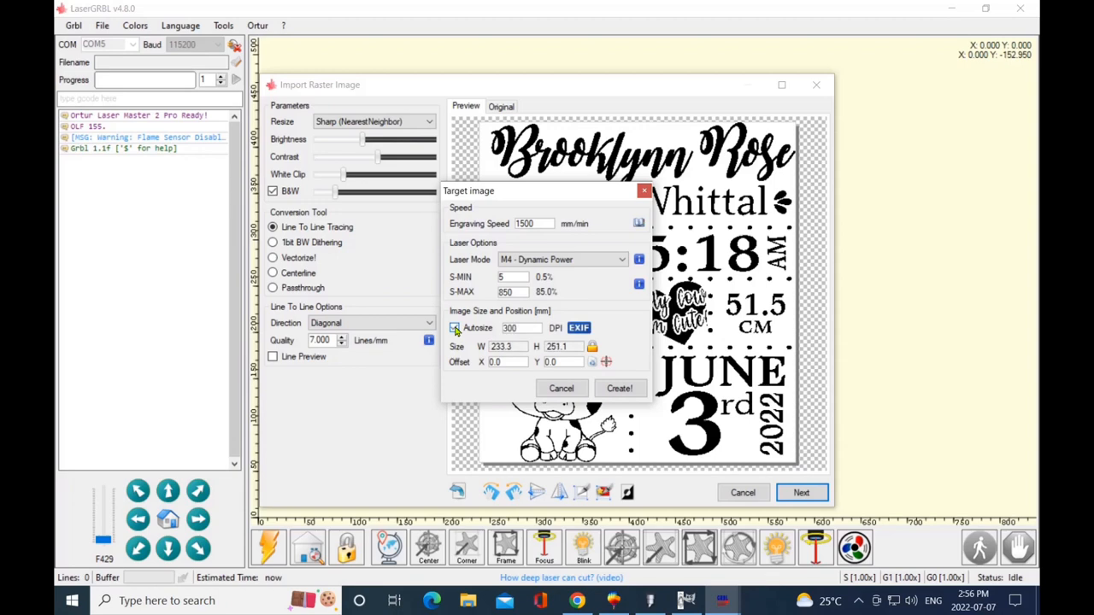
Turn Autosize off at 233.3×251.1 mm and unlock the width-height proportion link
left_click(454, 329)
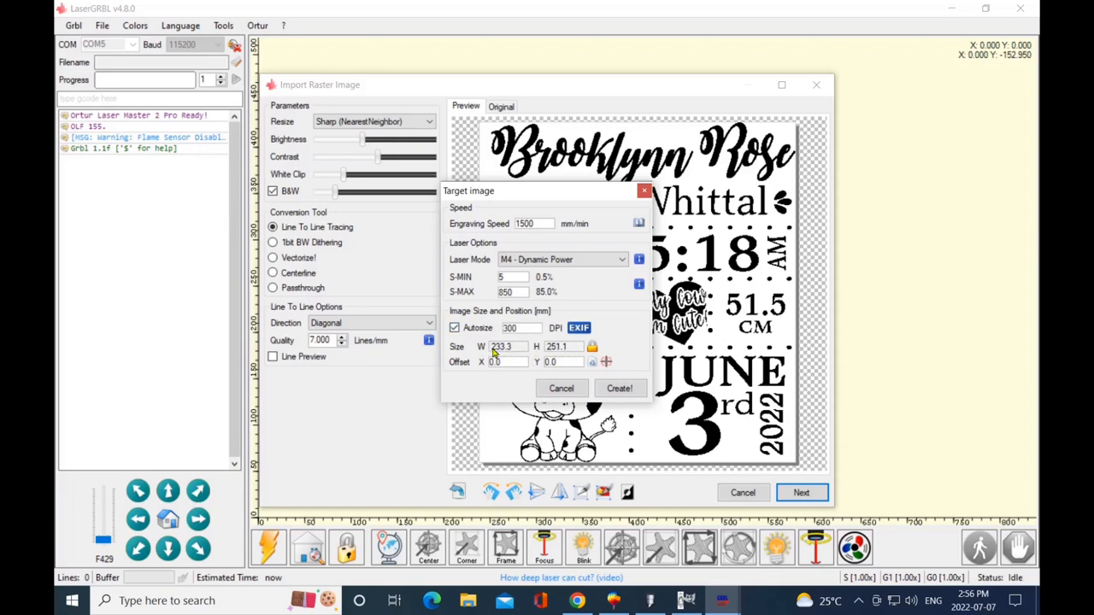
mouse_move(527, 354)
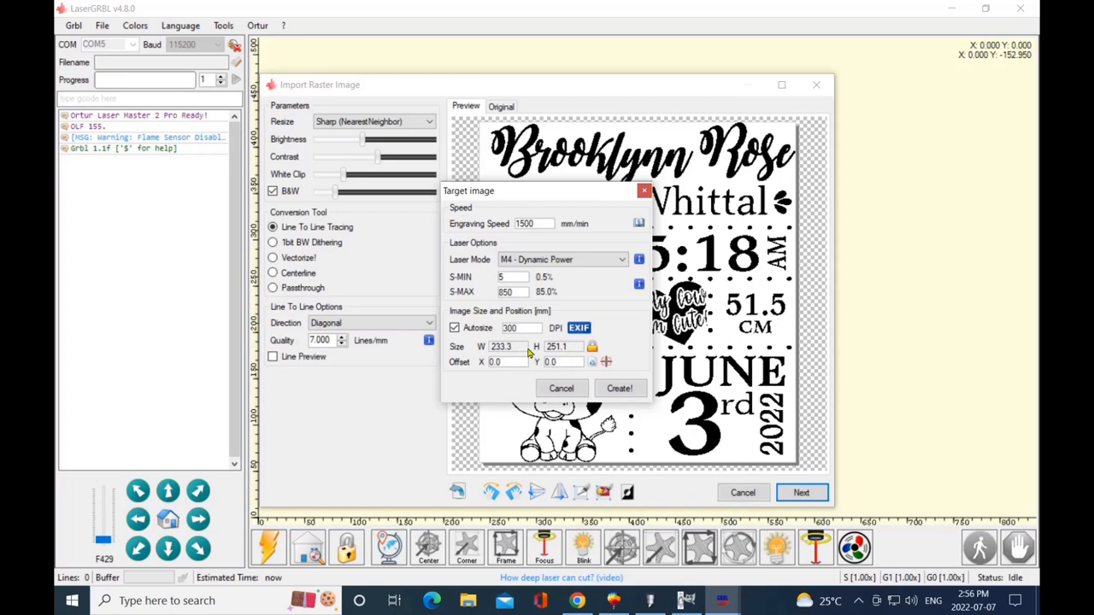
mouse_move(493, 354)
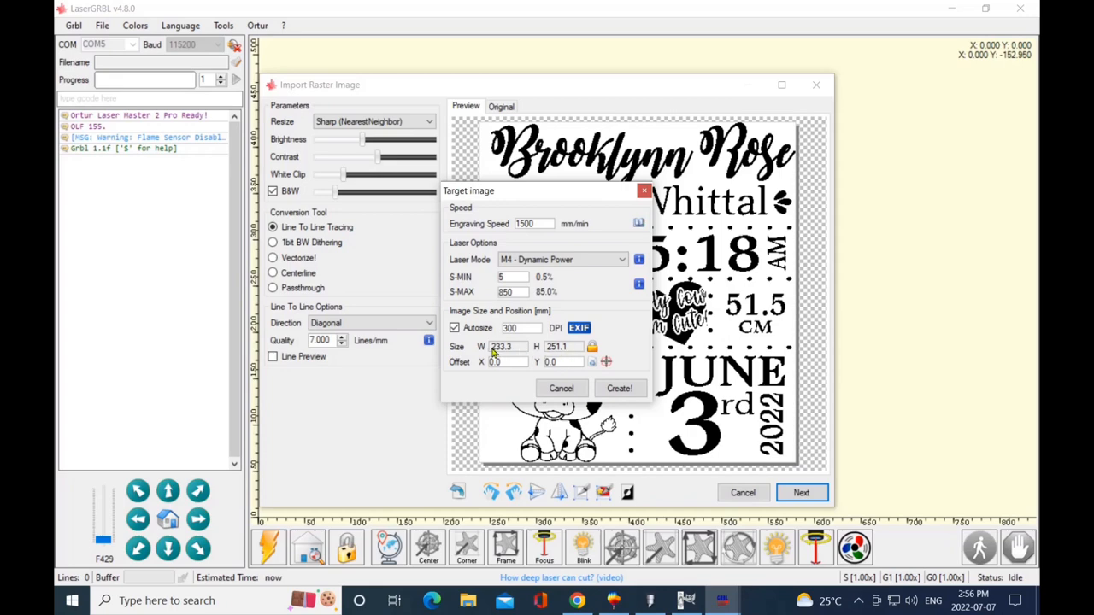
left_click(453, 327)
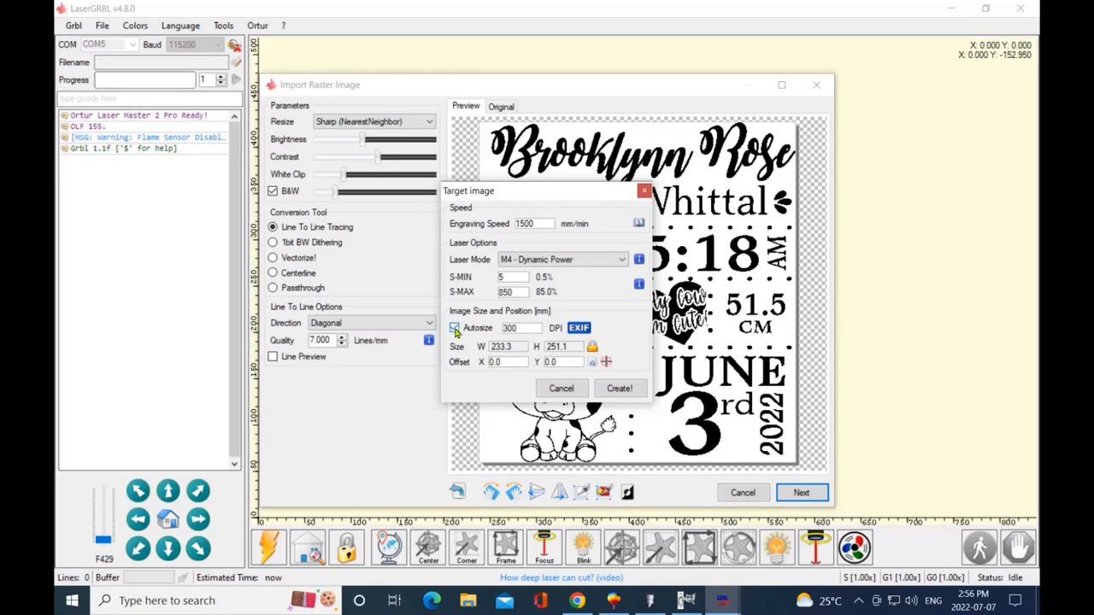
left_click(454, 329)
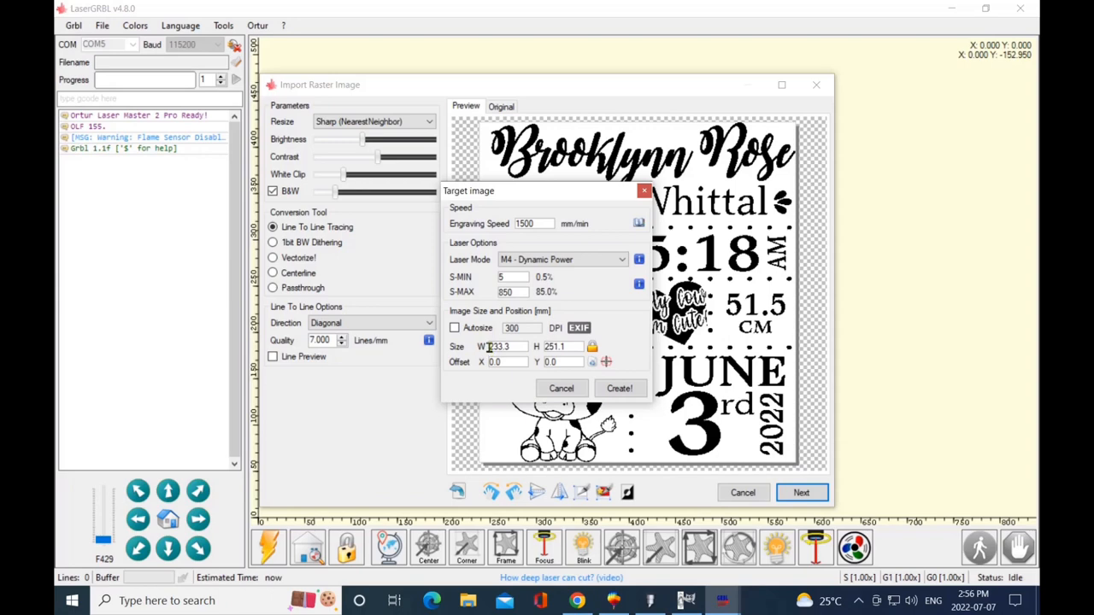
triple_click(503, 347)
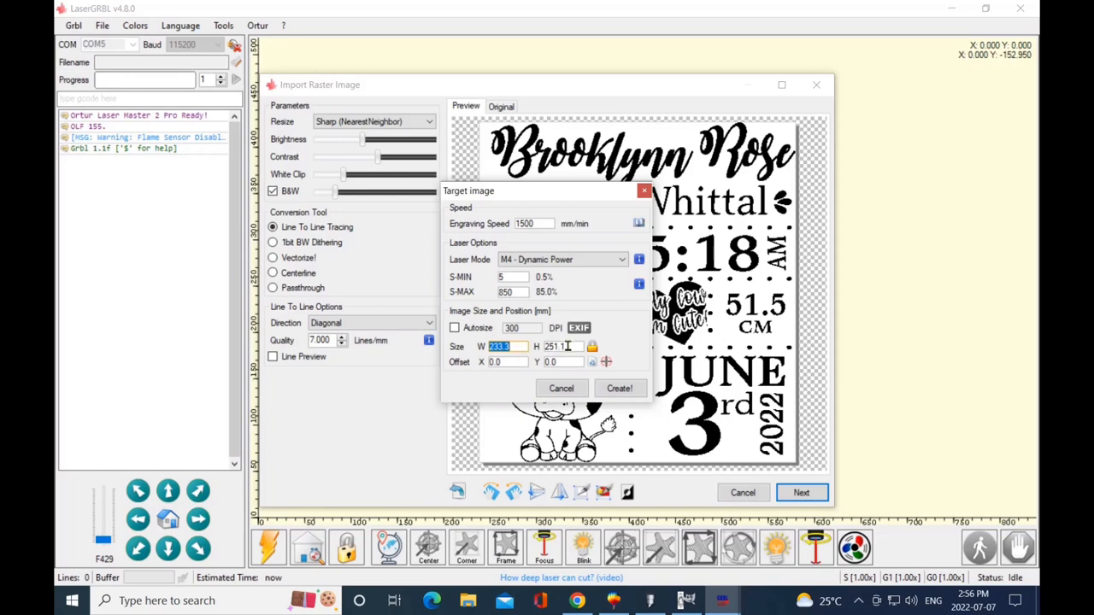
left_click(564, 346)
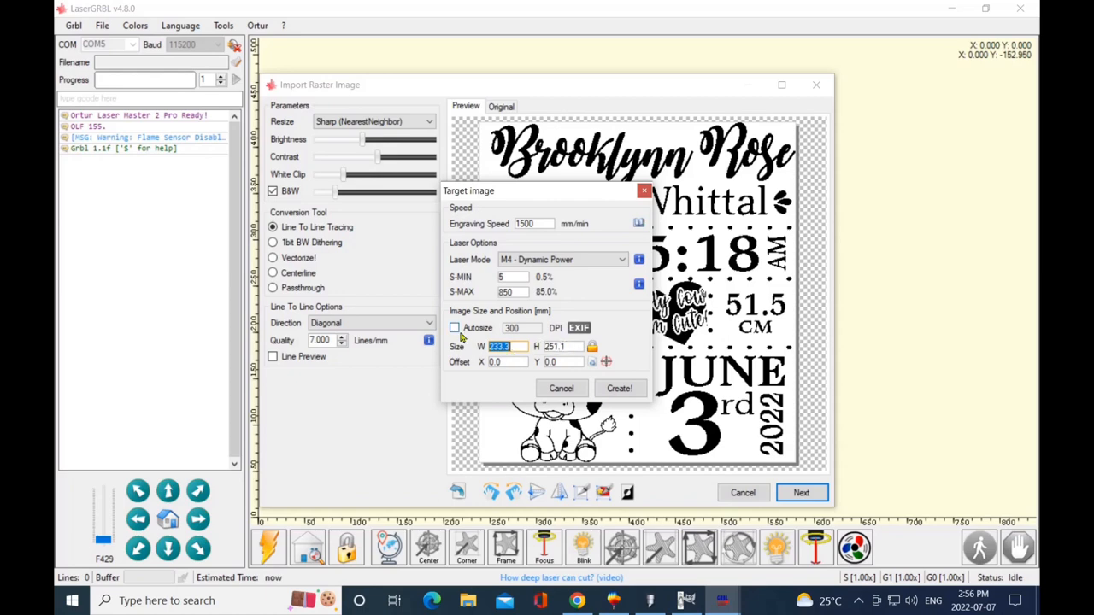
left_click(454, 328)
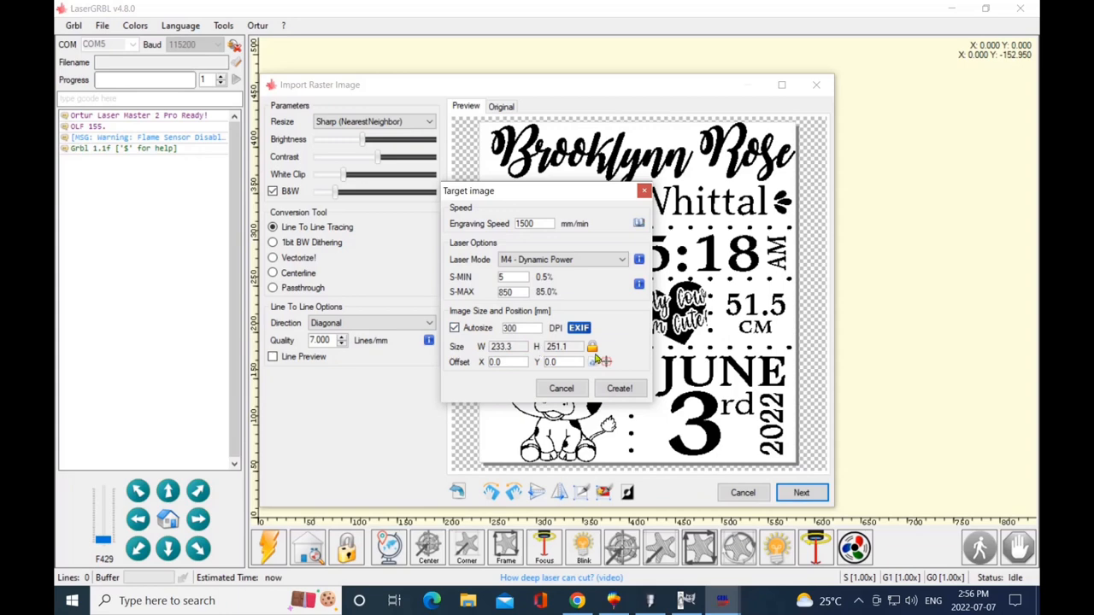
left_click(454, 328)
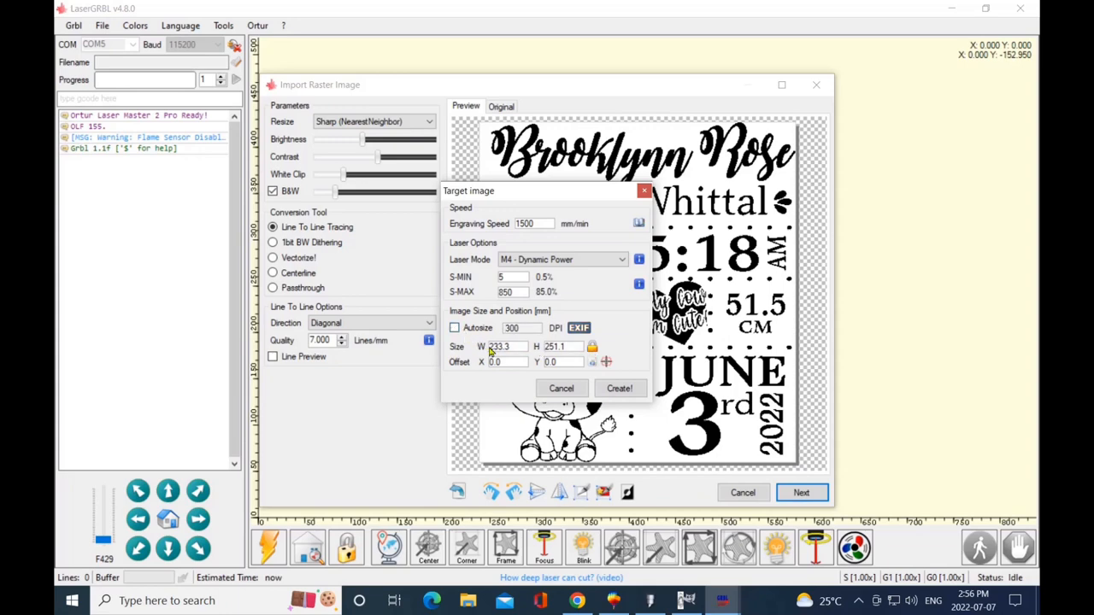
mouse_move(592, 347)
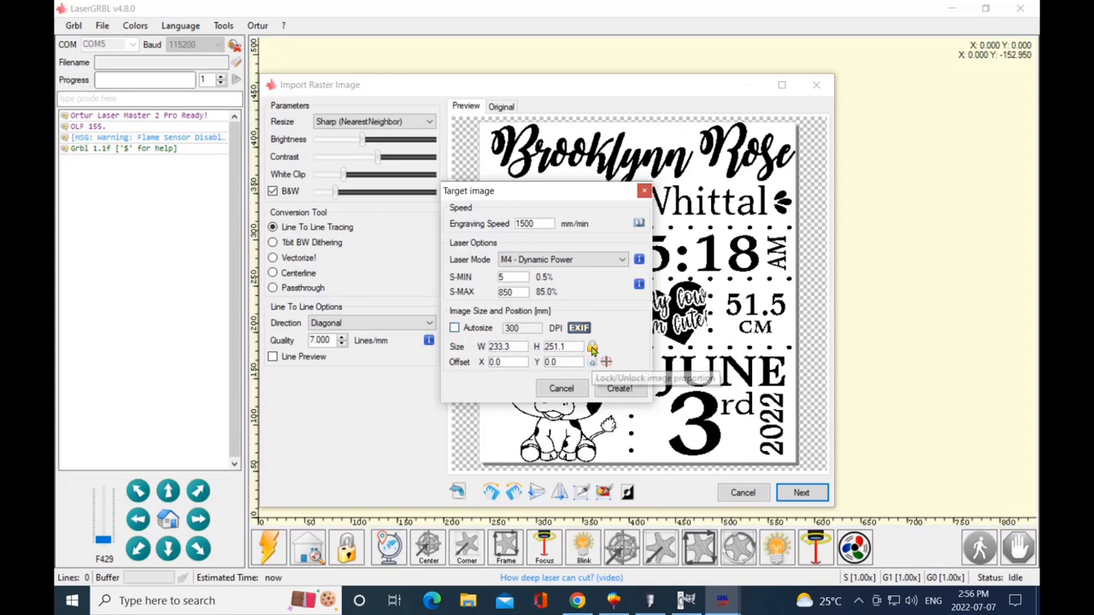
left_click(592, 346)
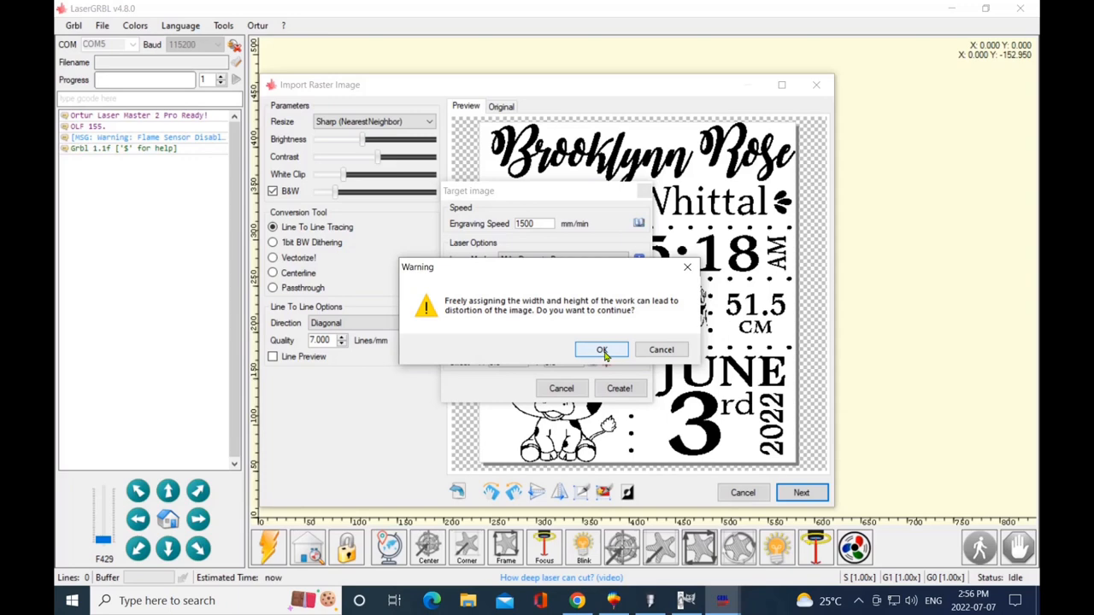
mouse_move(607, 353)
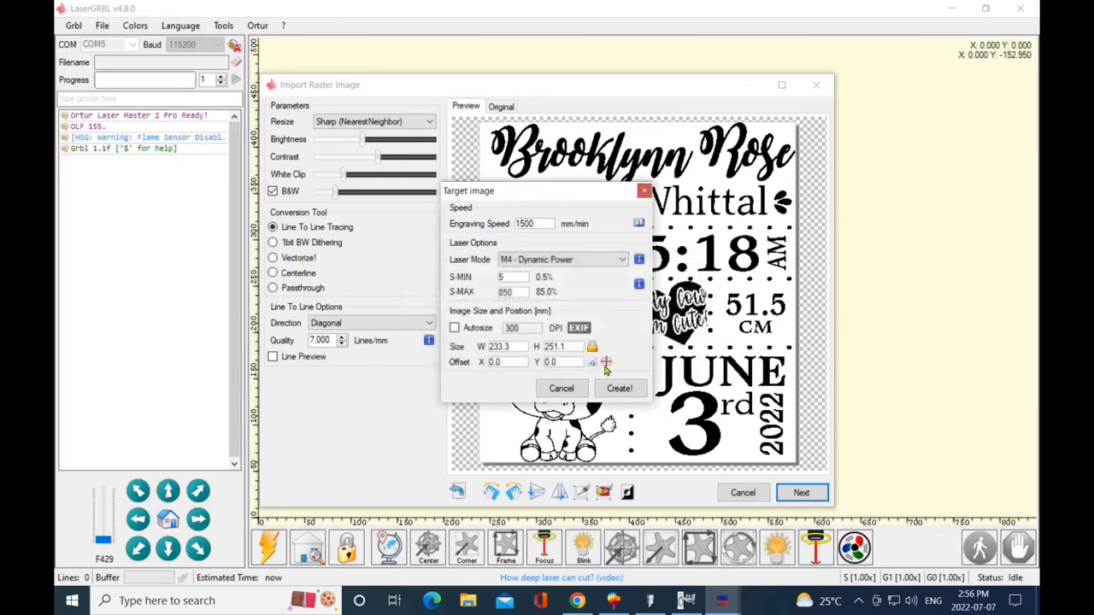
mouse_move(487, 357)
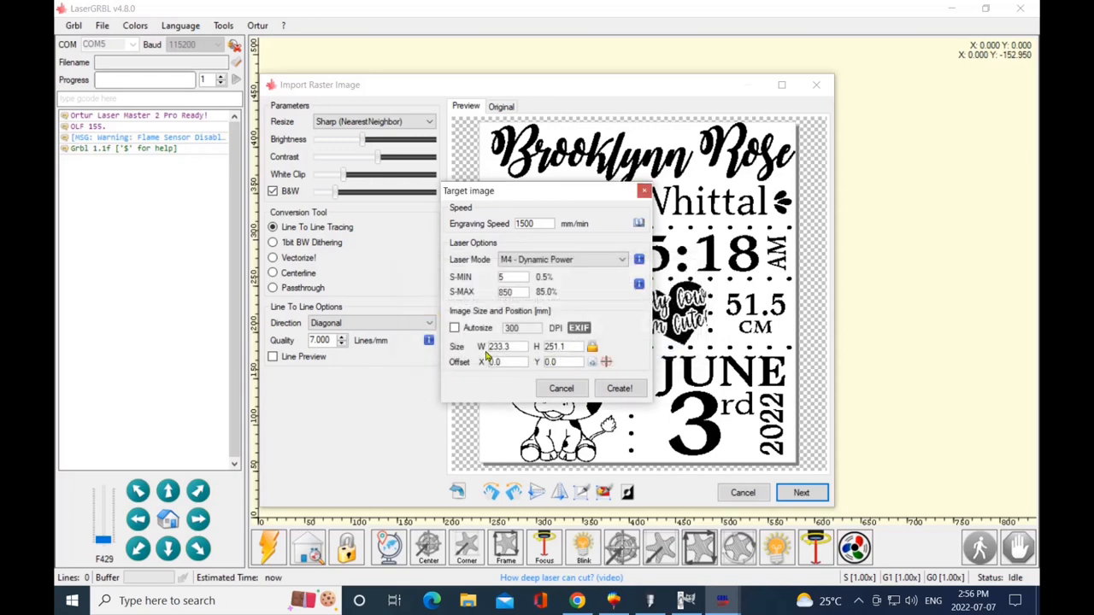
mouse_move(540, 376)
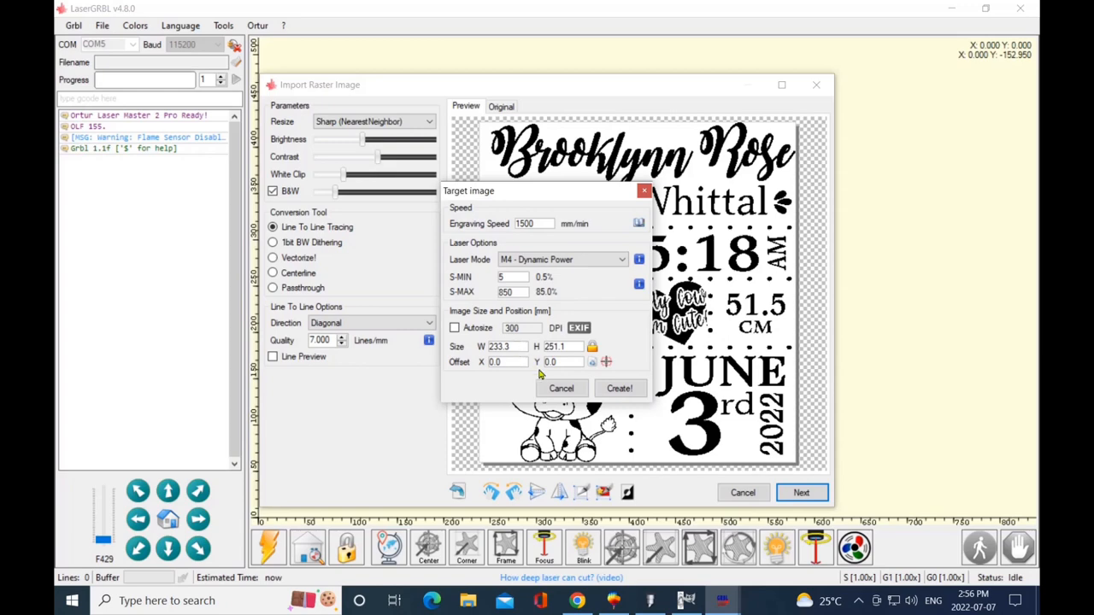
mouse_move(631, 407)
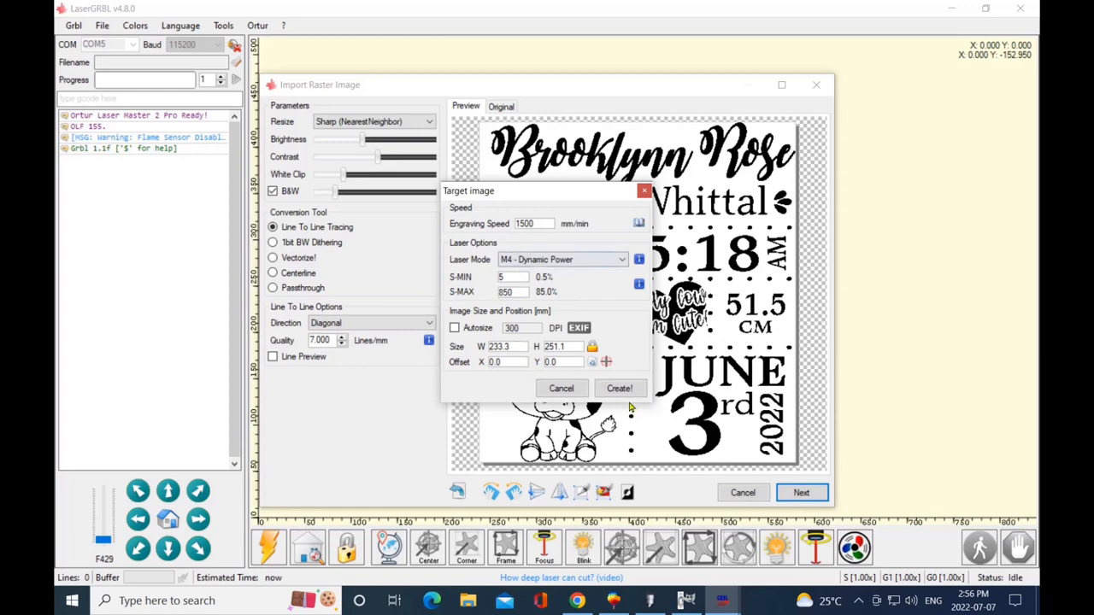
mouse_move(620, 388)
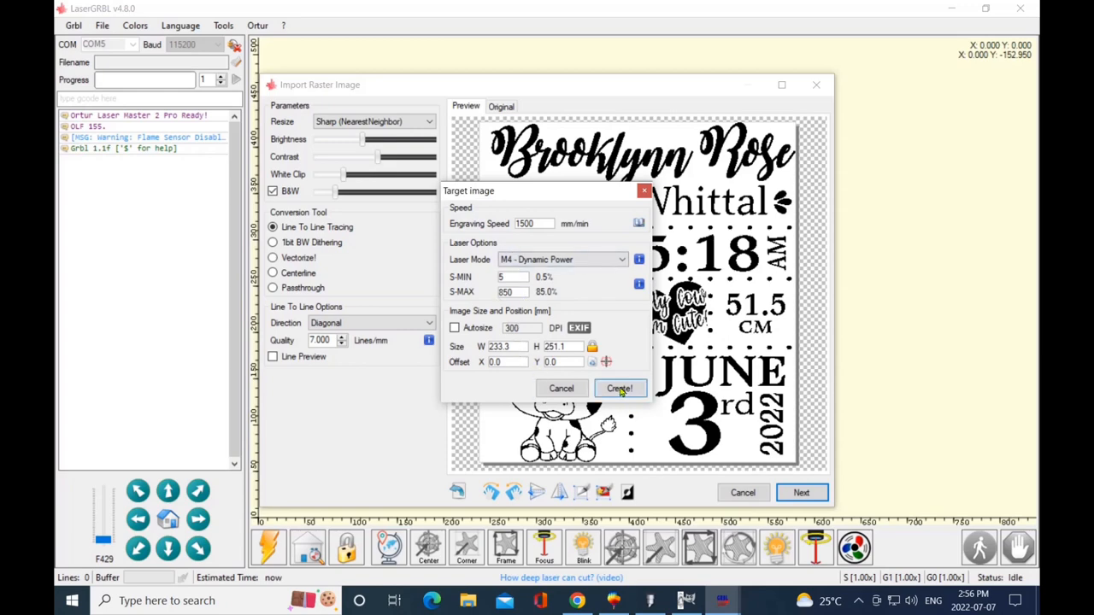
Create the ashleycow.png engraving job, estimated at 1 h 49 min 36 s
left_click(618, 388)
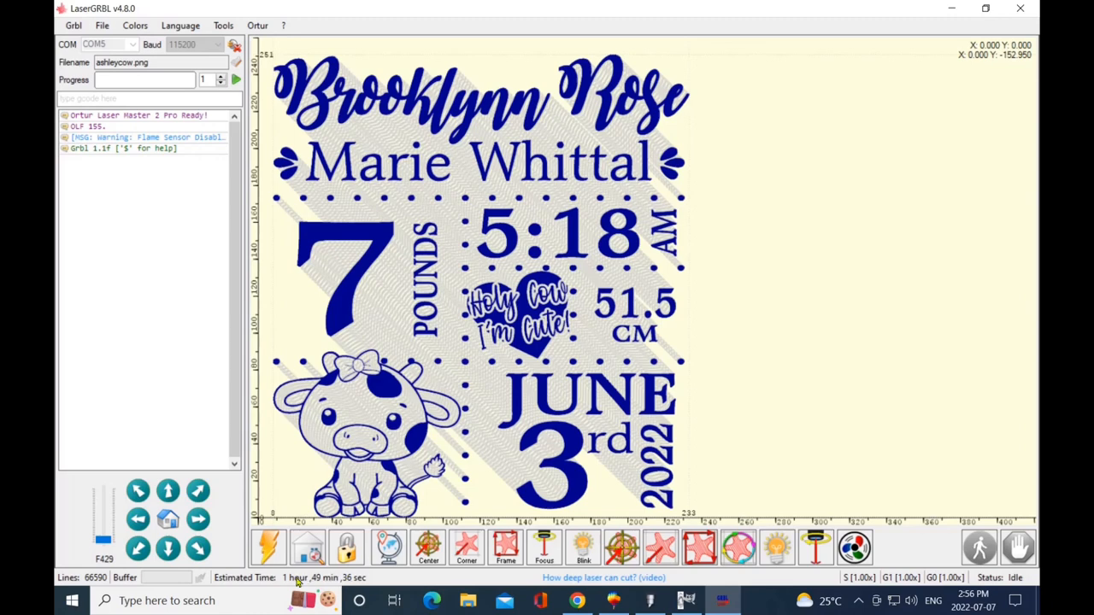
mouse_move(336, 569)
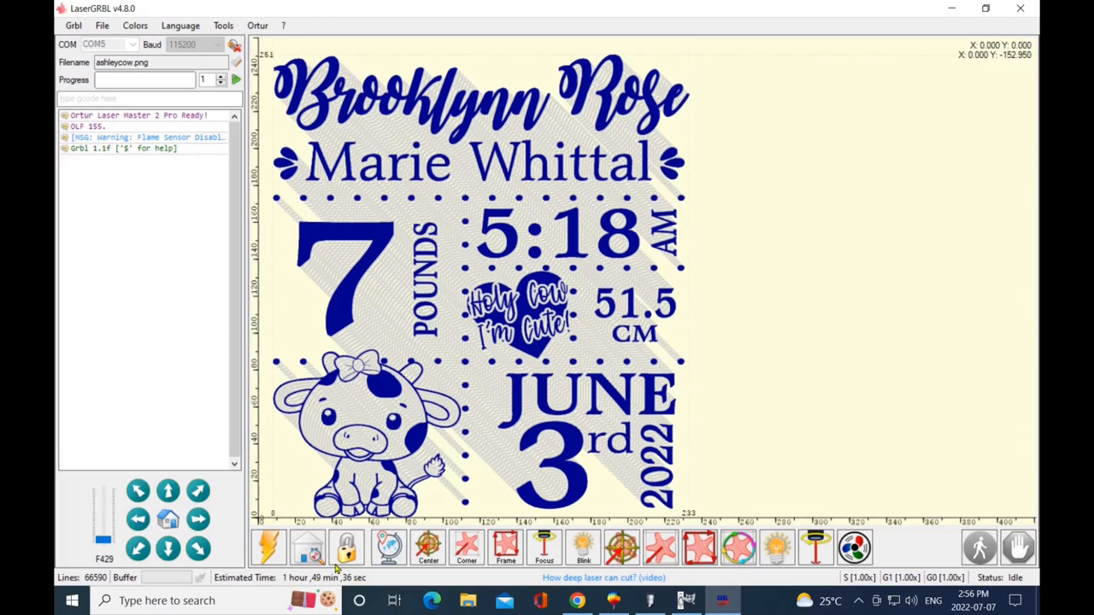
mouse_move(332, 384)
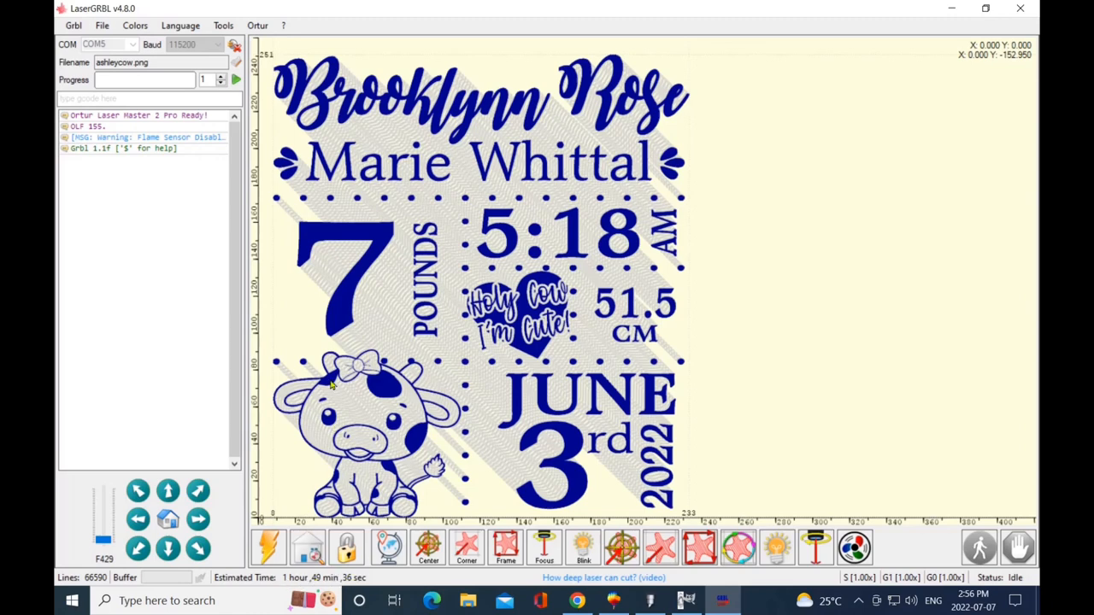
mouse_move(434, 411)
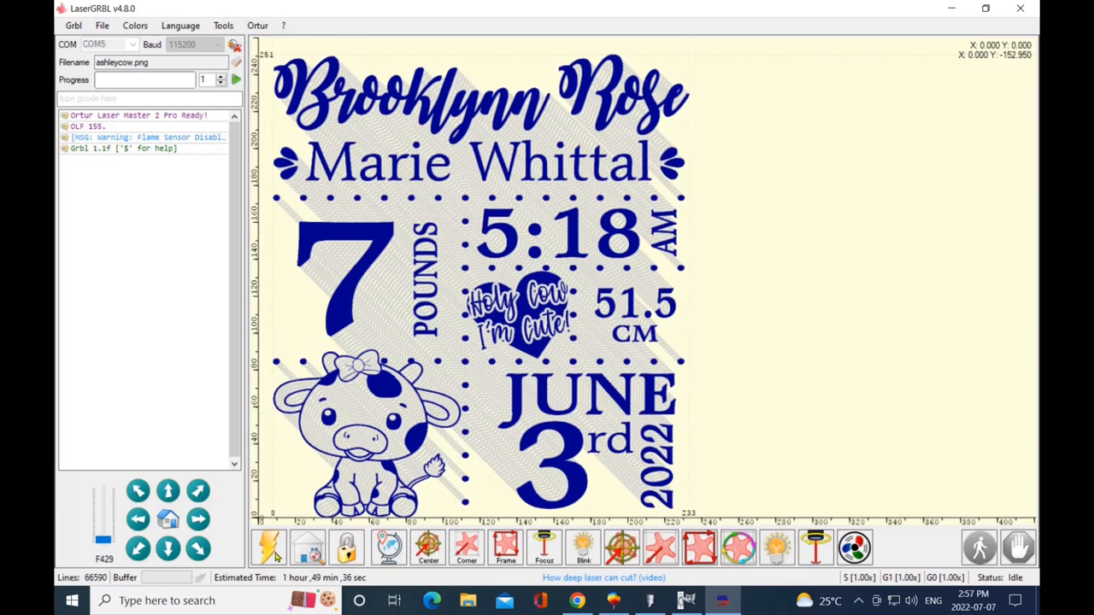
mouse_move(269, 547)
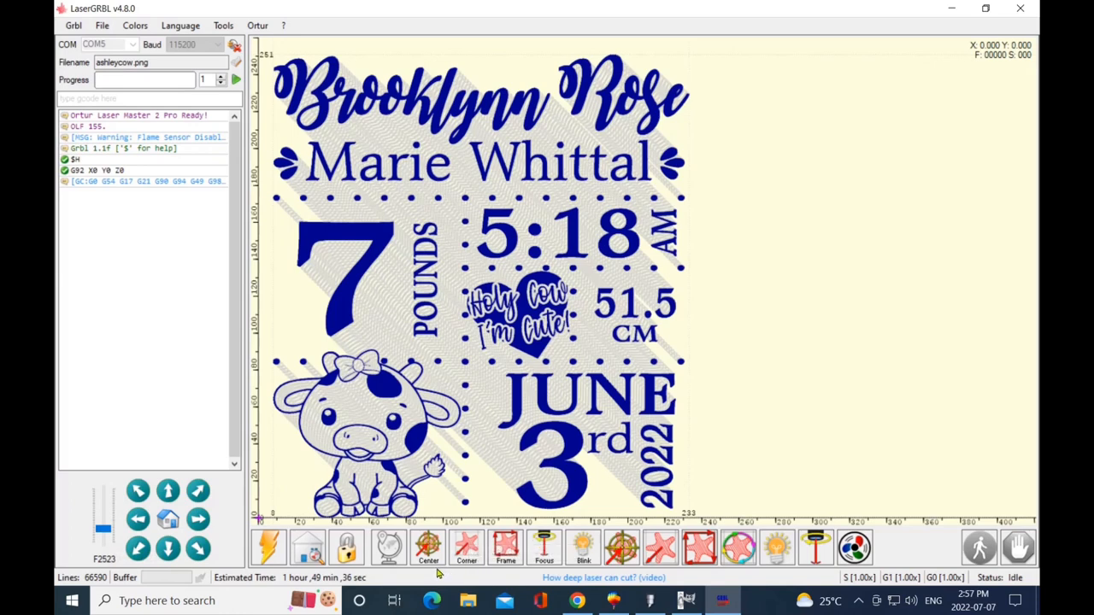
mouse_move(490, 542)
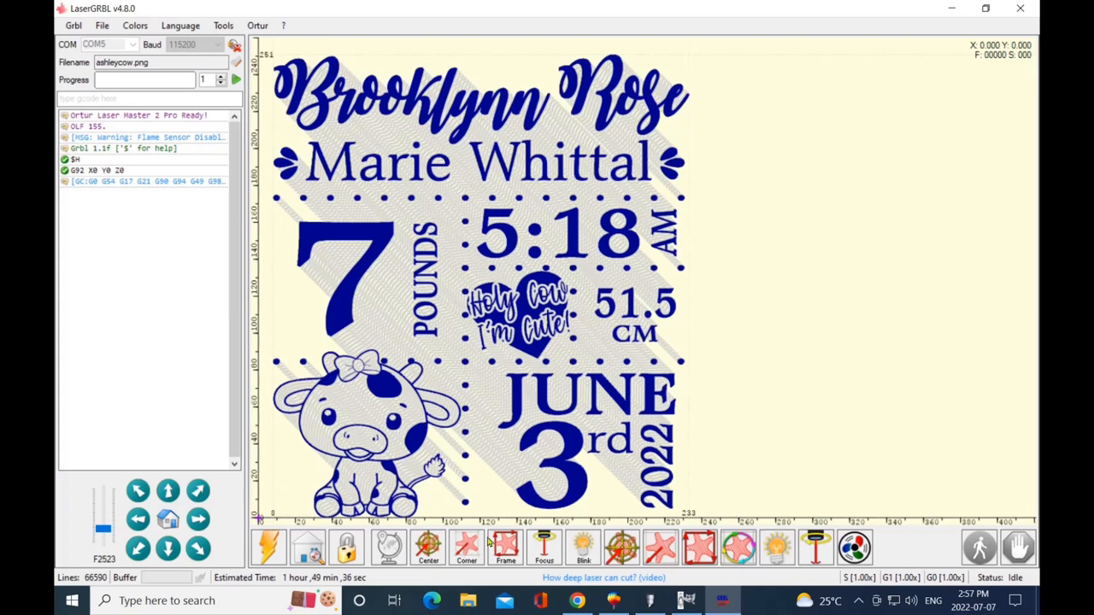
mouse_move(545, 548)
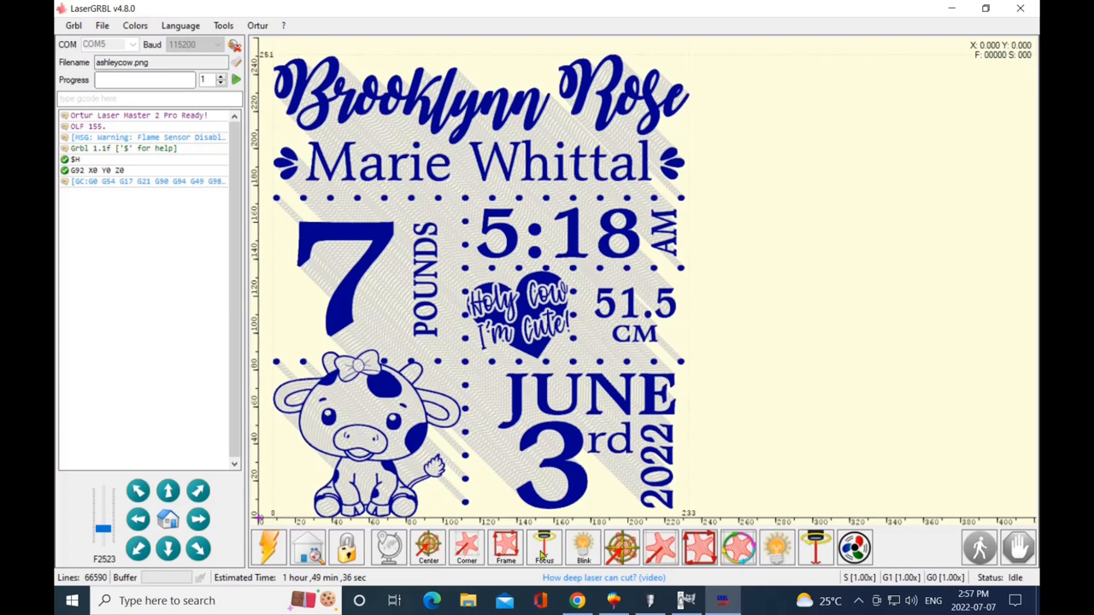
mouse_move(545, 549)
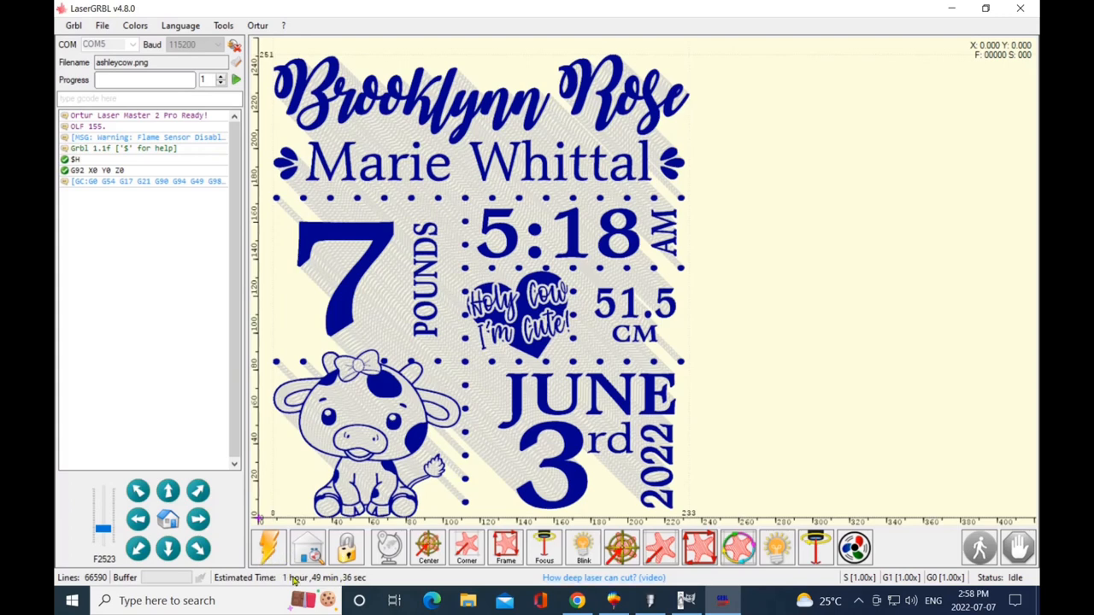
mouse_move(386, 581)
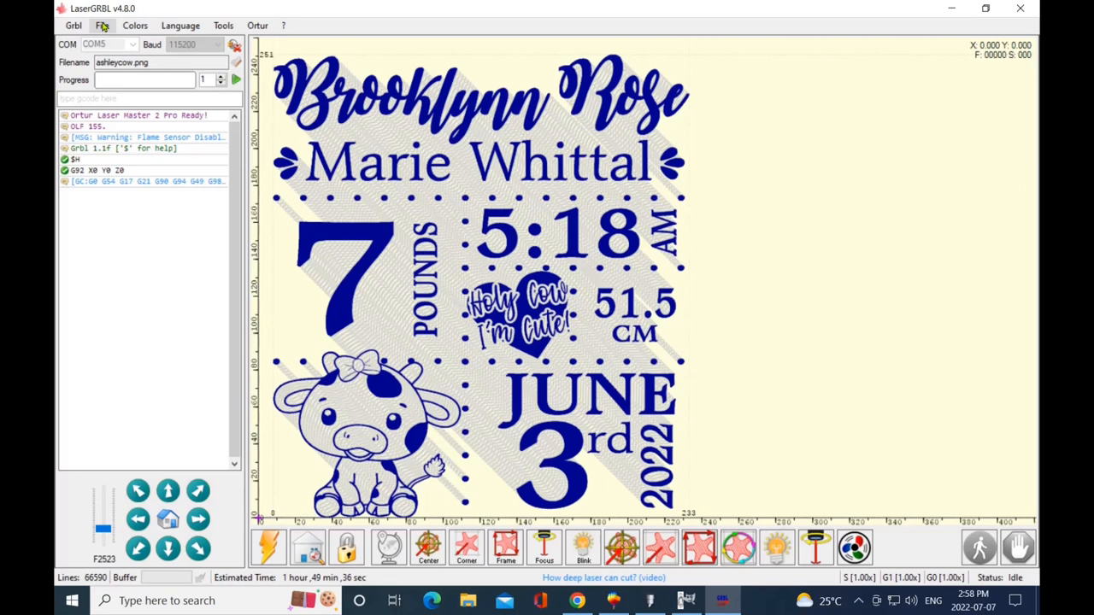
Browse the Grbl menu, then the File menu's save and send options
left_click(73, 24)
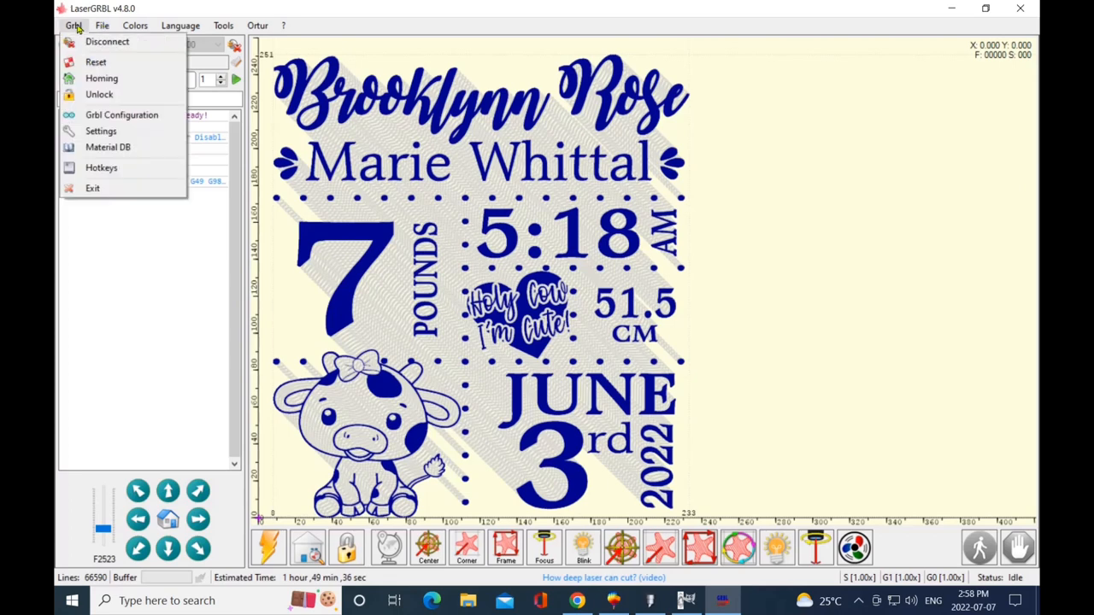
mouse_move(100, 168)
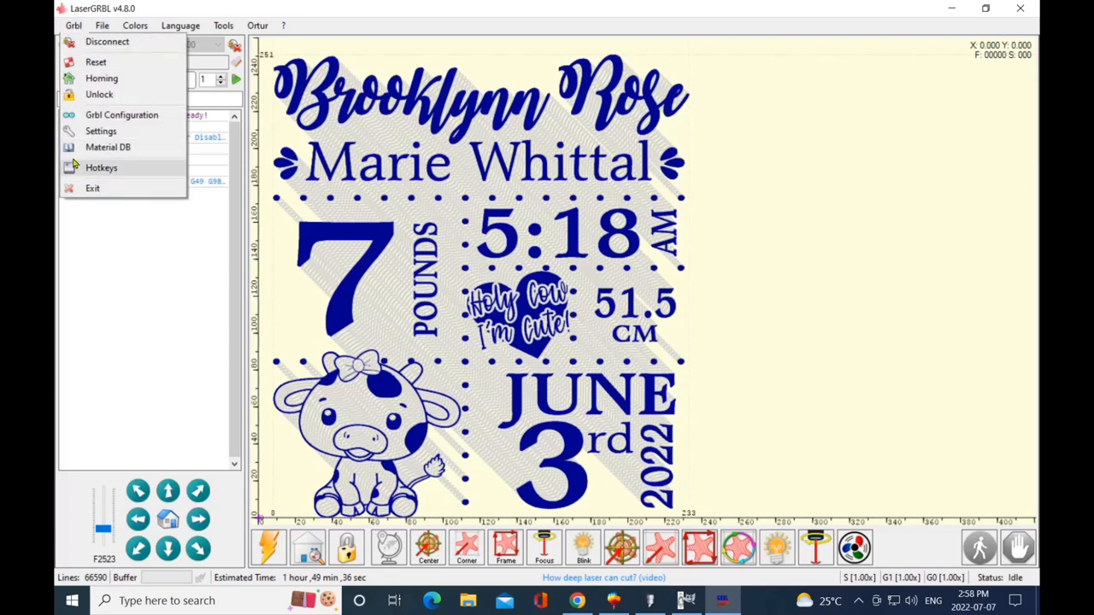
left_click(102, 24)
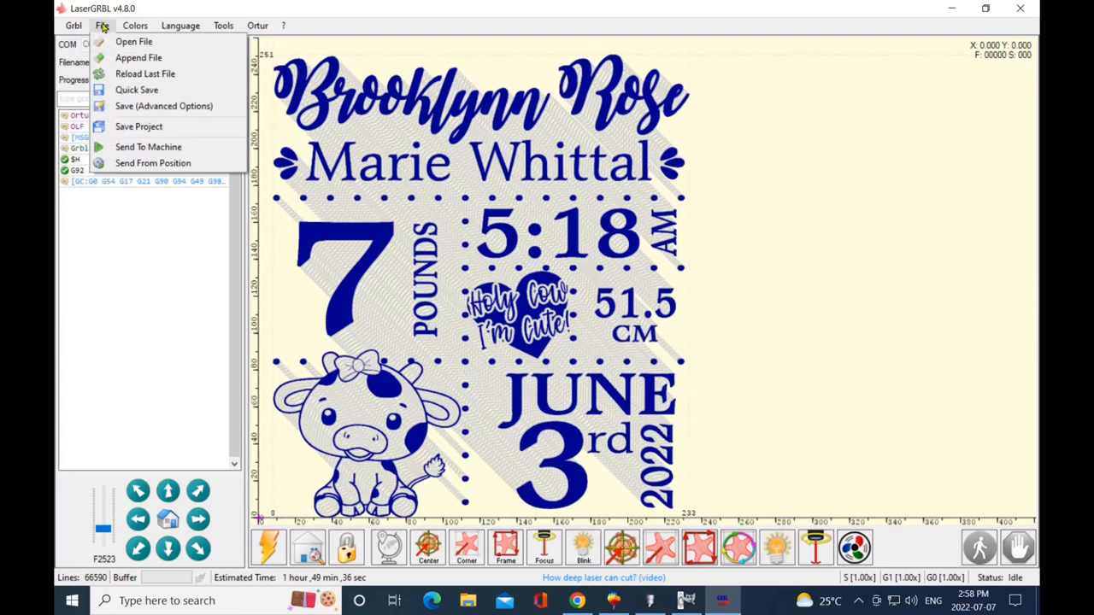
mouse_move(137, 90)
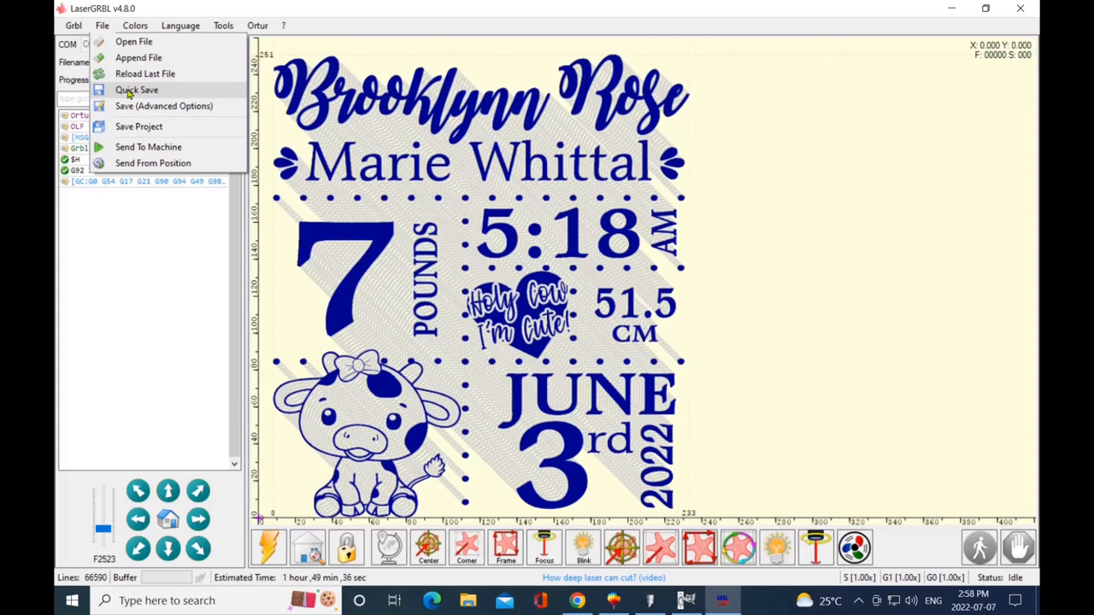
mouse_move(150, 105)
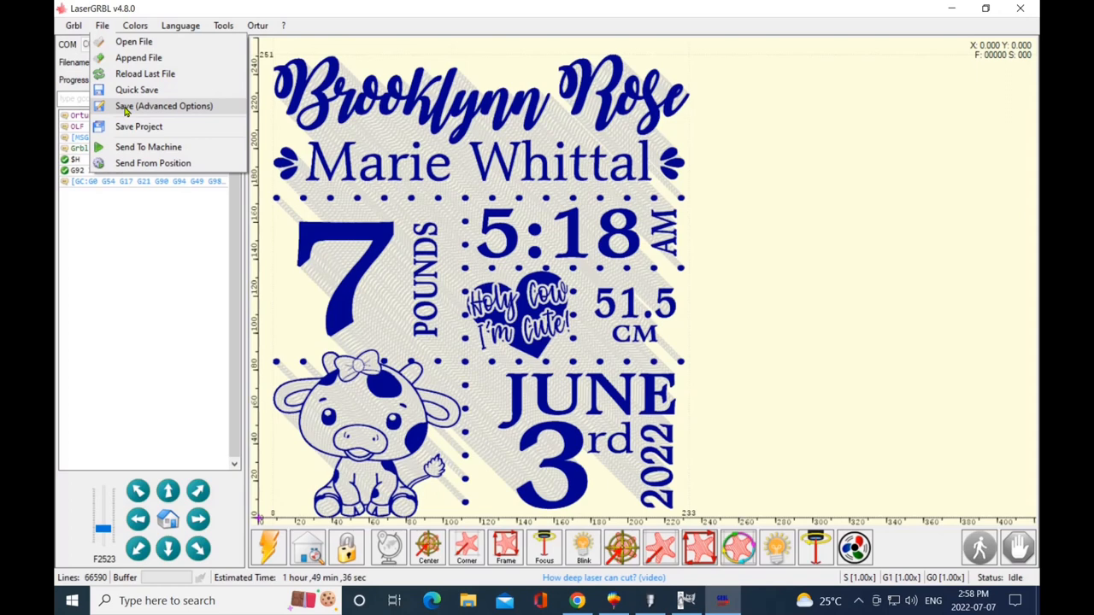
mouse_move(139, 125)
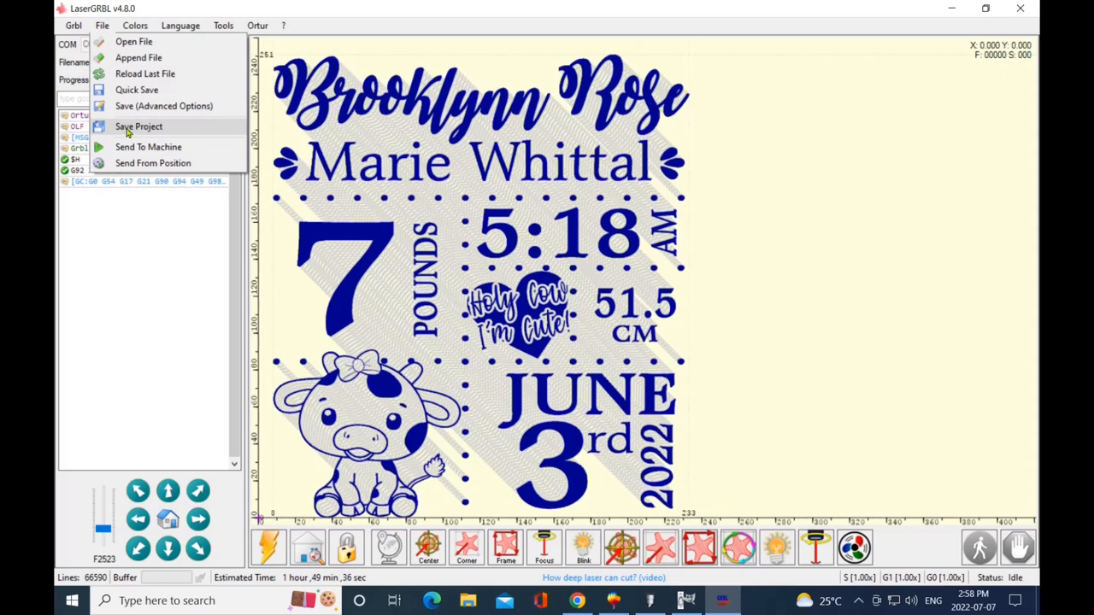
mouse_move(191, 282)
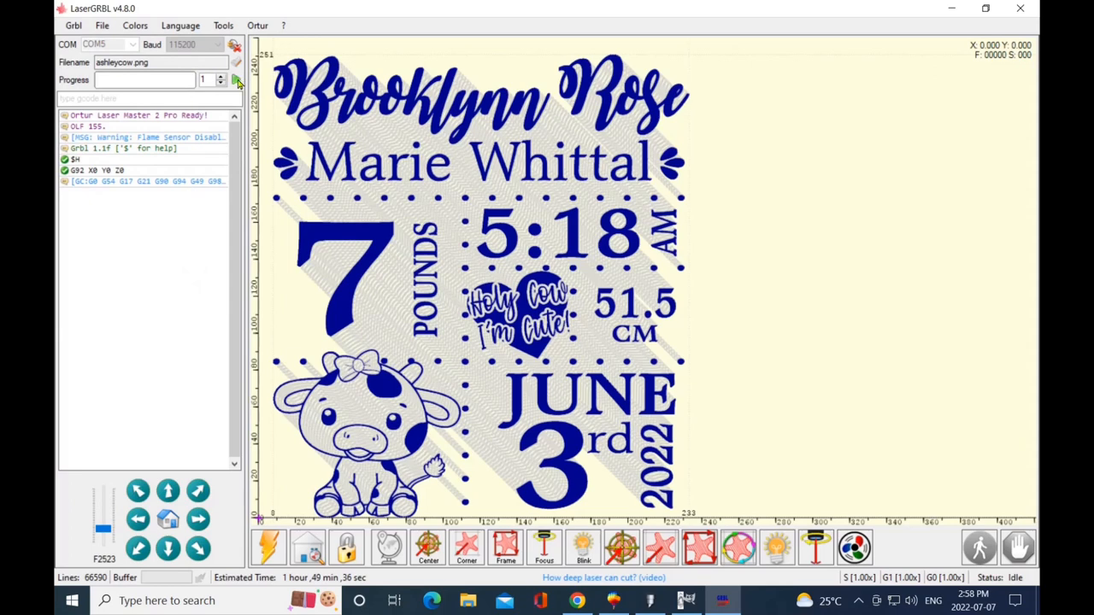
mouse_move(236, 79)
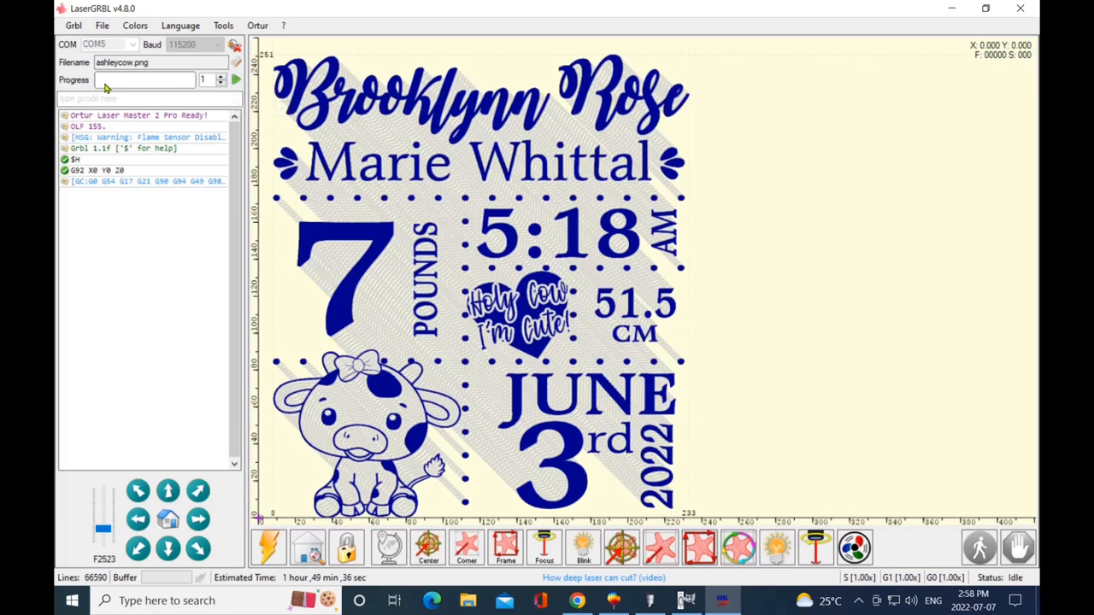
mouse_move(132, 83)
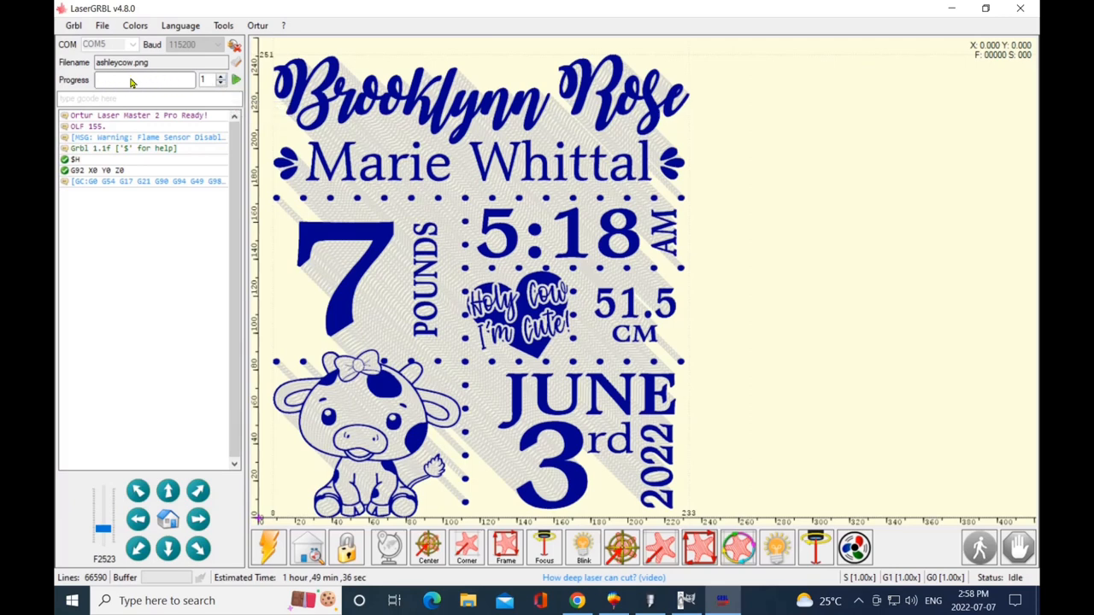
mouse_move(176, 83)
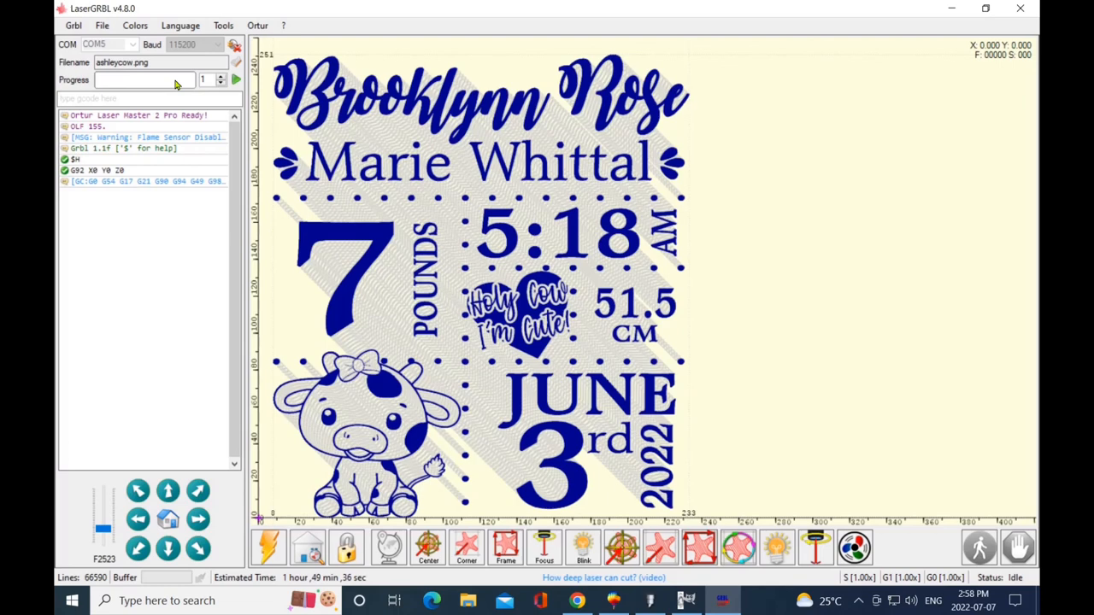
mouse_move(197, 198)
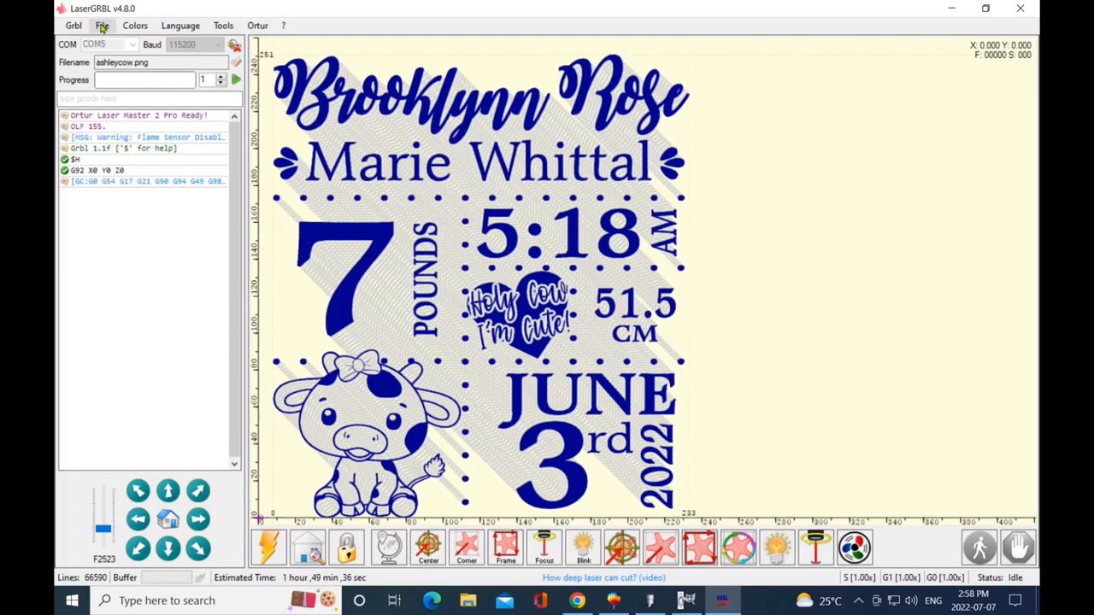
left_click(101, 25)
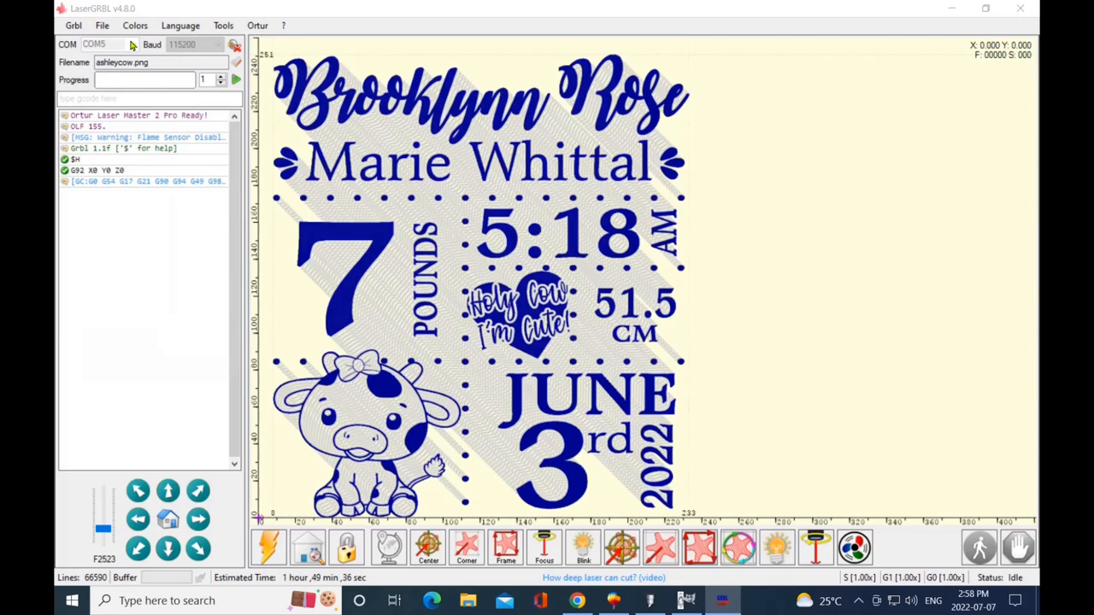
Open ashleycow from the birthannounce folder into the Import Raster Image dialog
left_click(102, 25)
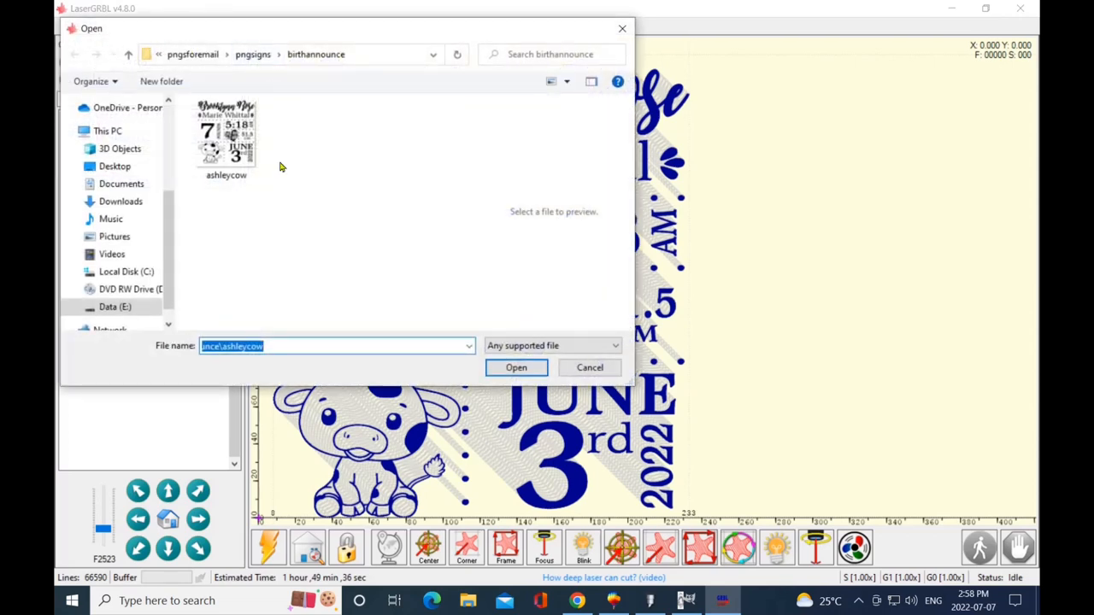
left_click(225, 137)
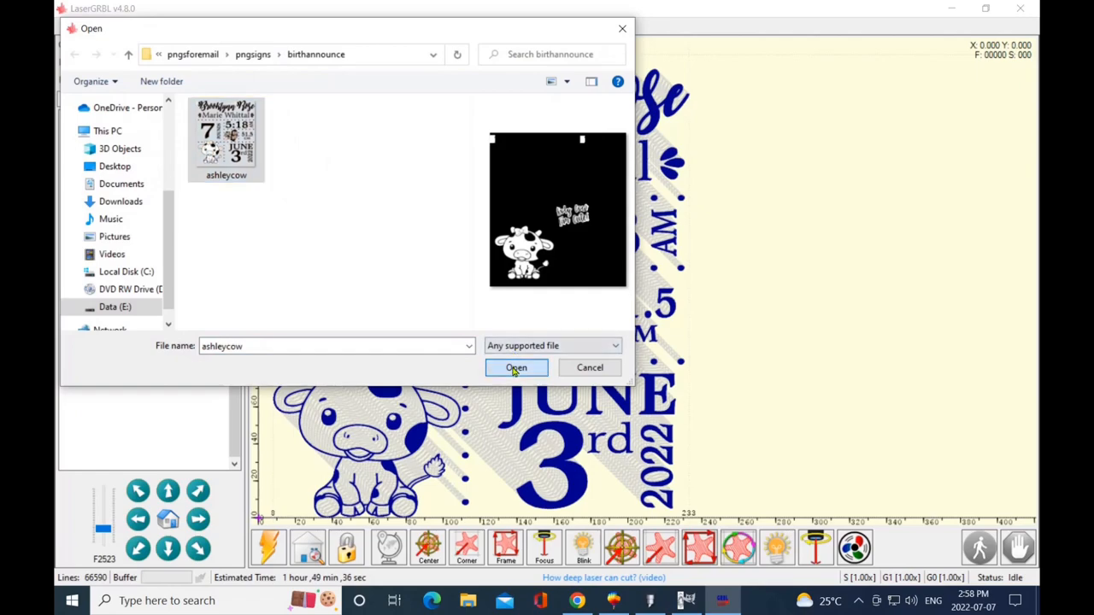
left_click(516, 367)
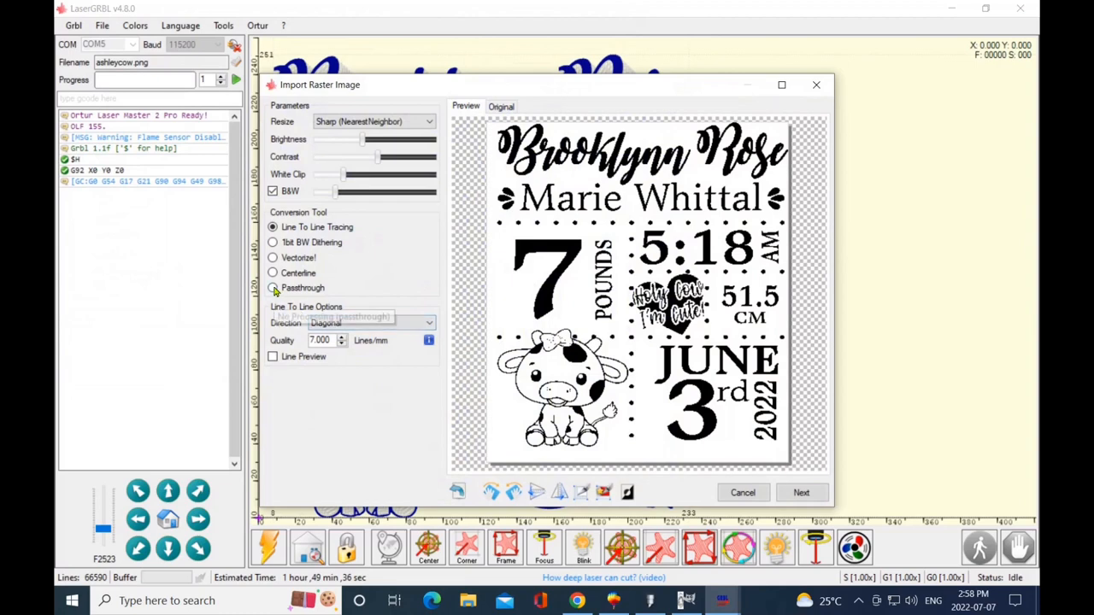
Create a Passthrough job at speed 1500, M4, S-MIN 5, S-MAX 850
left_click(273, 287)
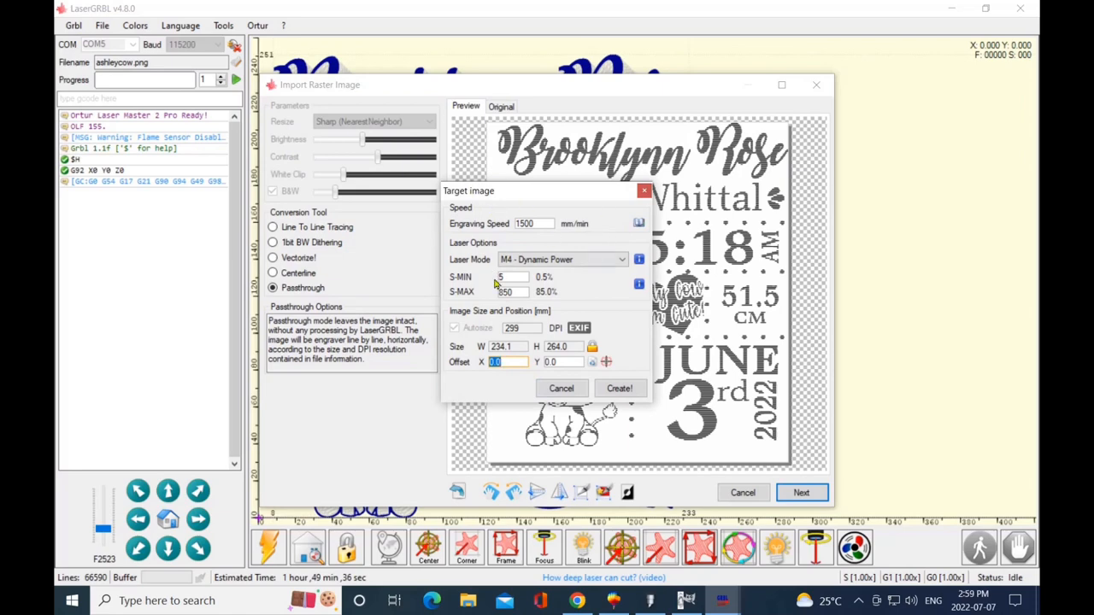
mouse_move(456, 334)
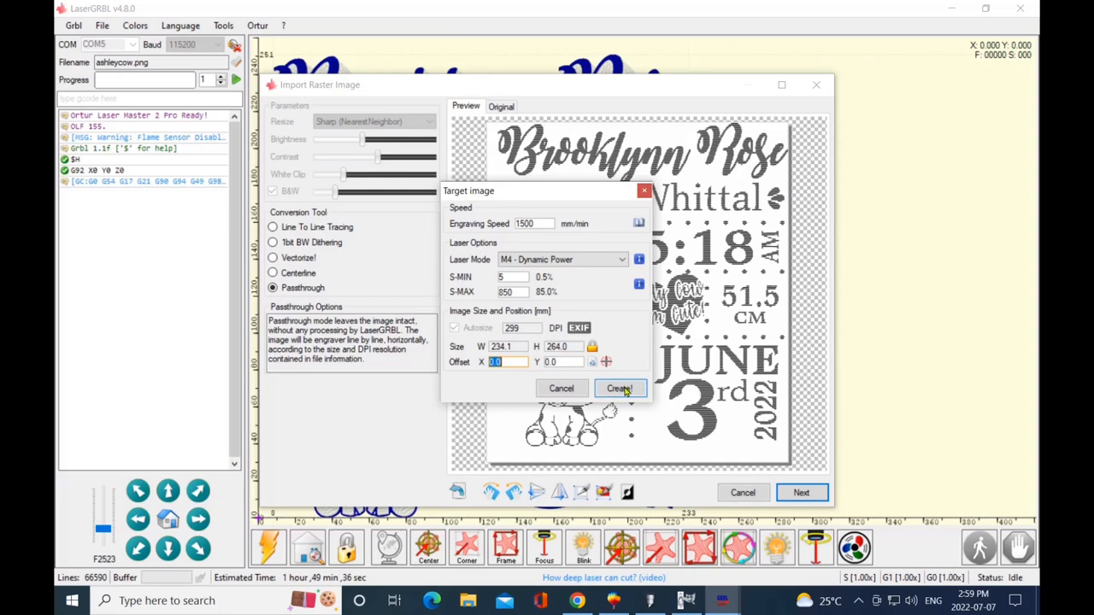
left_click(619, 388)
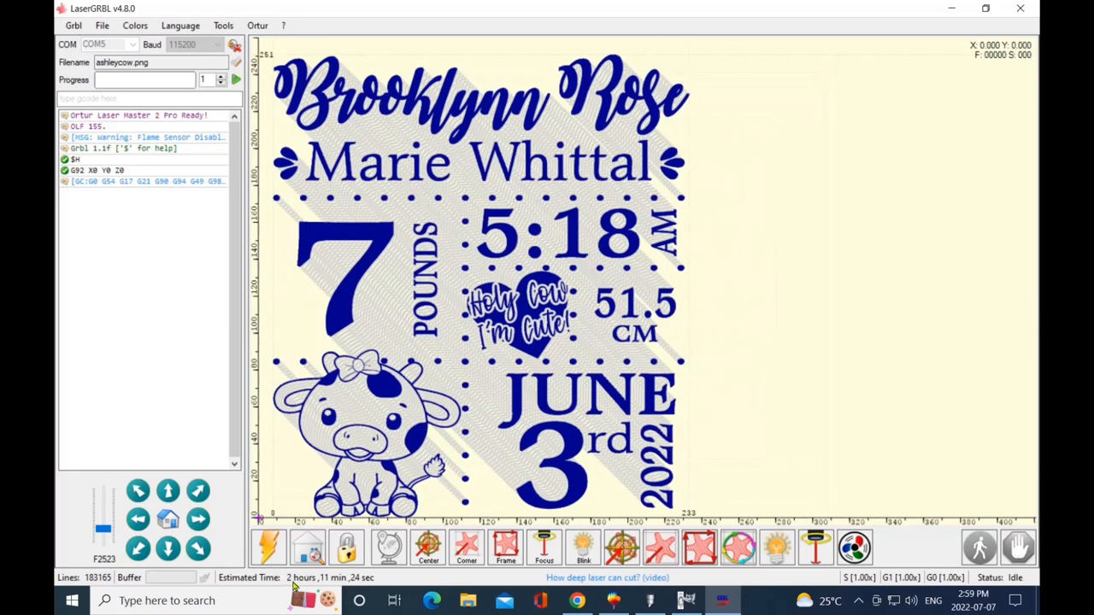
mouse_move(292, 585)
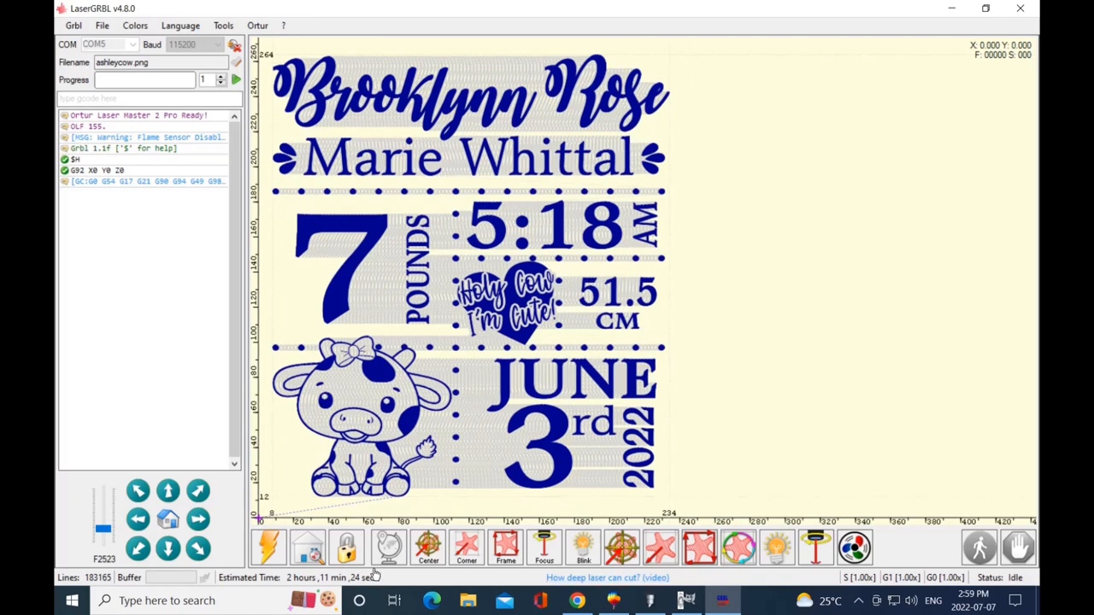
mouse_move(290, 587)
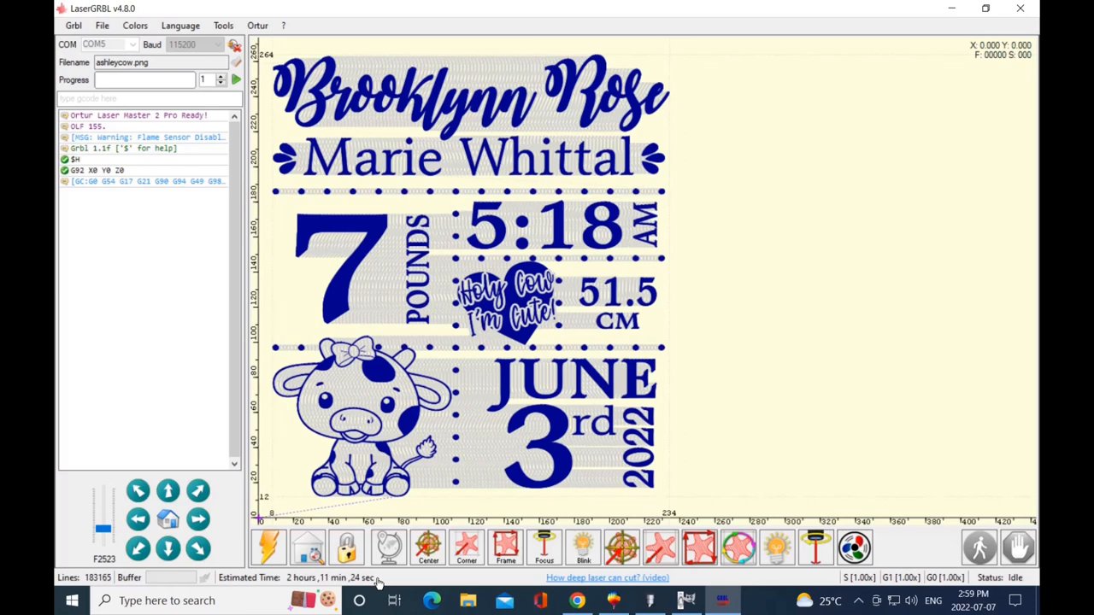
mouse_move(556, 395)
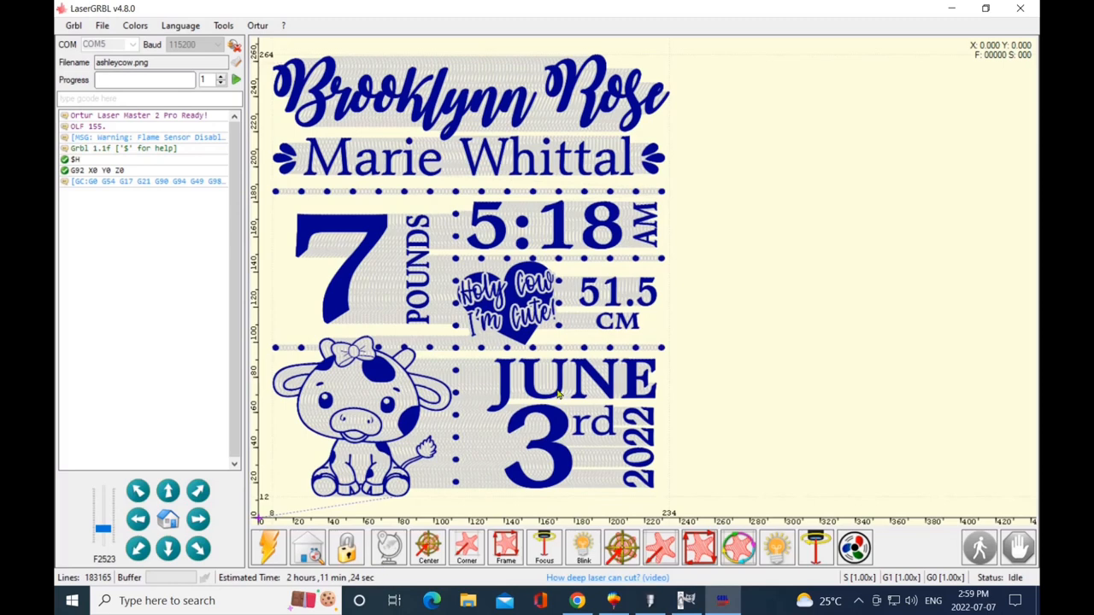
mouse_move(778, 374)
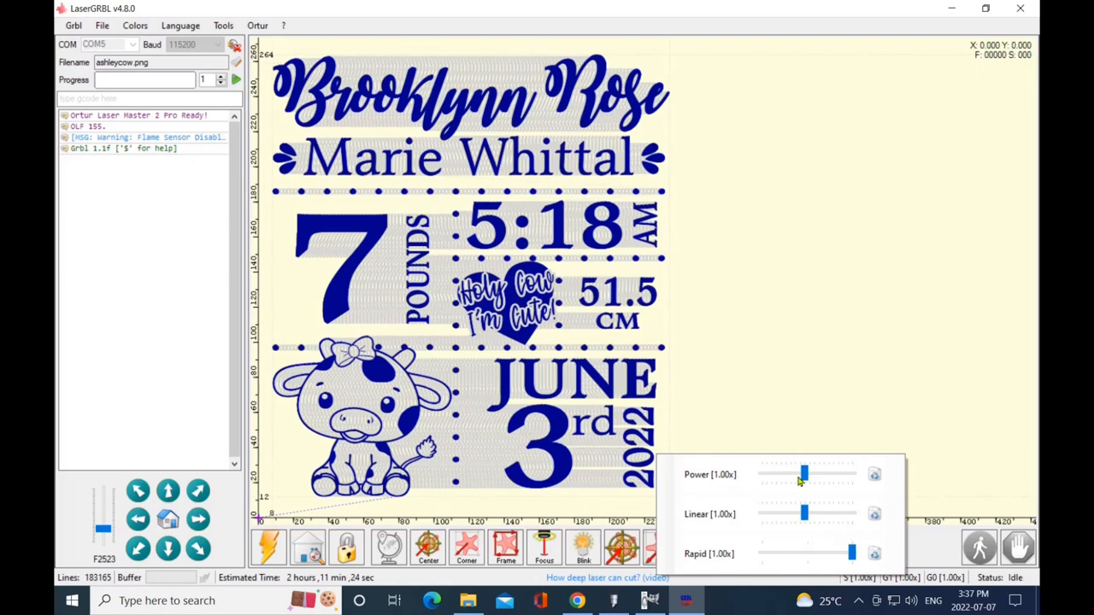
Sweep the power override between 0.63x and near maximum, settling at 1.01x
left_click_drag(805, 474, 802, 474)
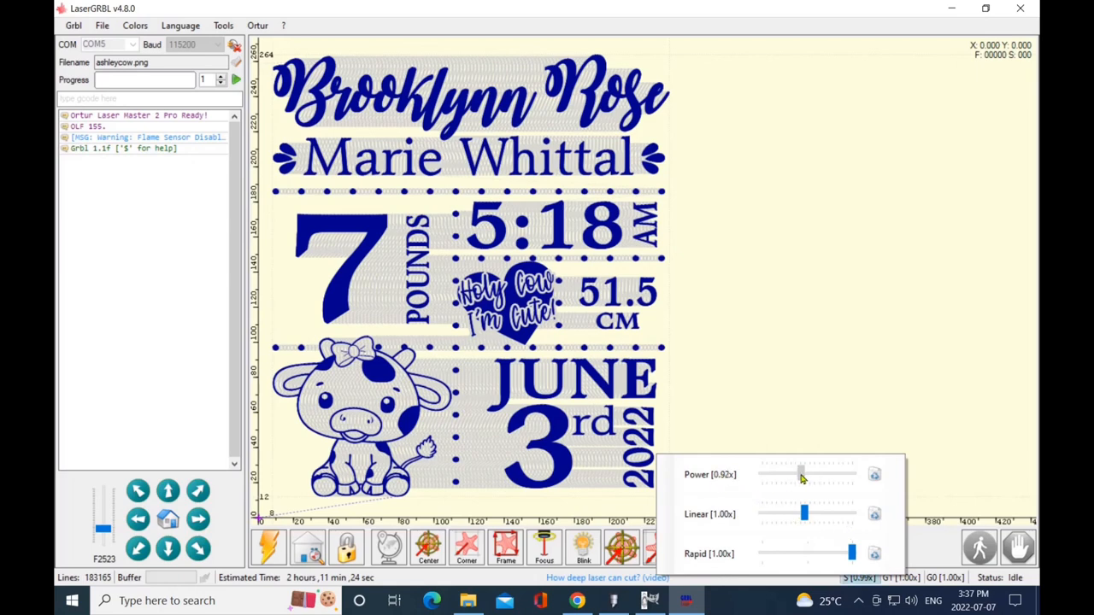
left_click_drag(801, 474, 786, 474)
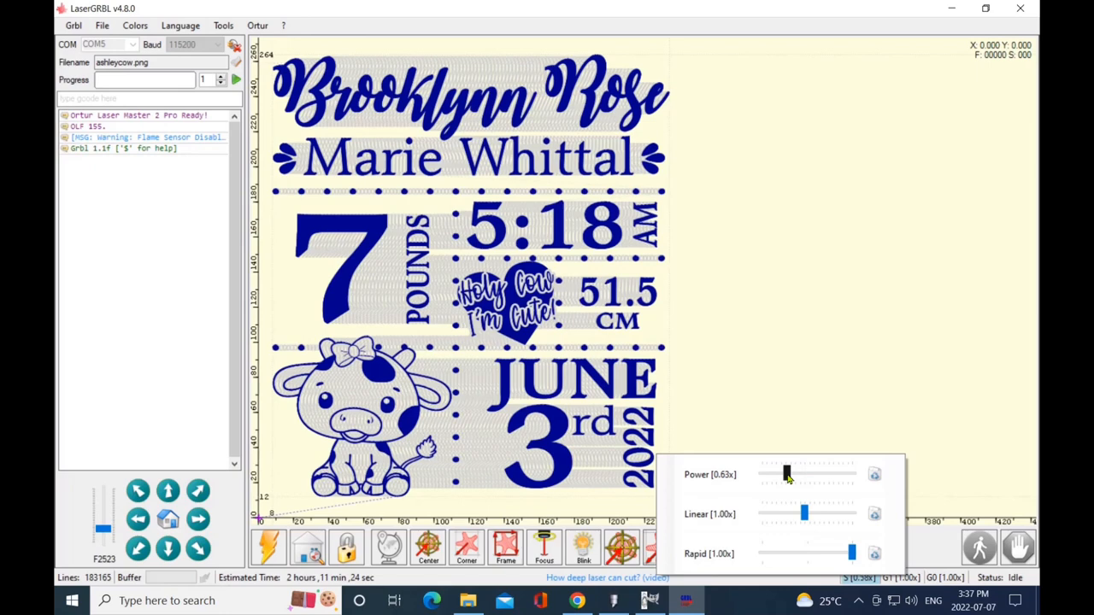
left_click_drag(785, 475, 792, 475)
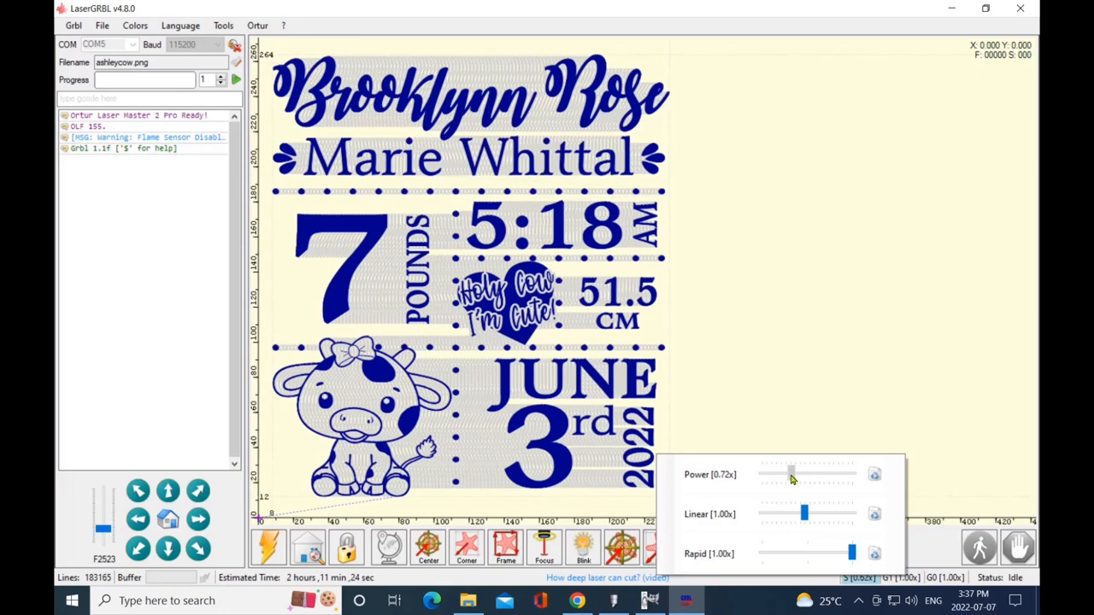
left_click_drag(790, 475, 816, 475)
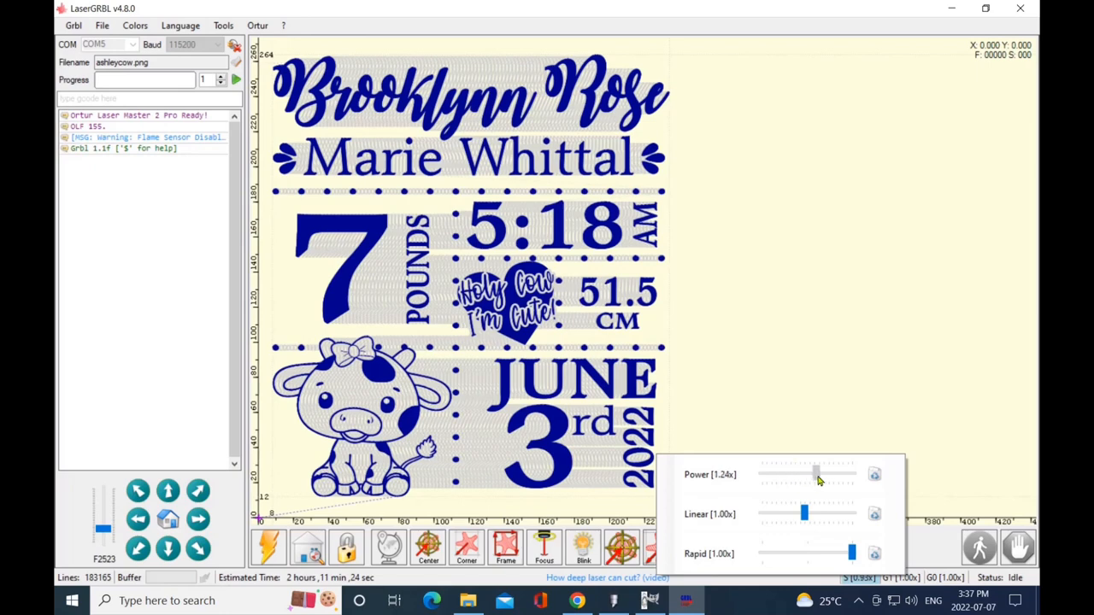
left_click_drag(812, 475, 851, 474)
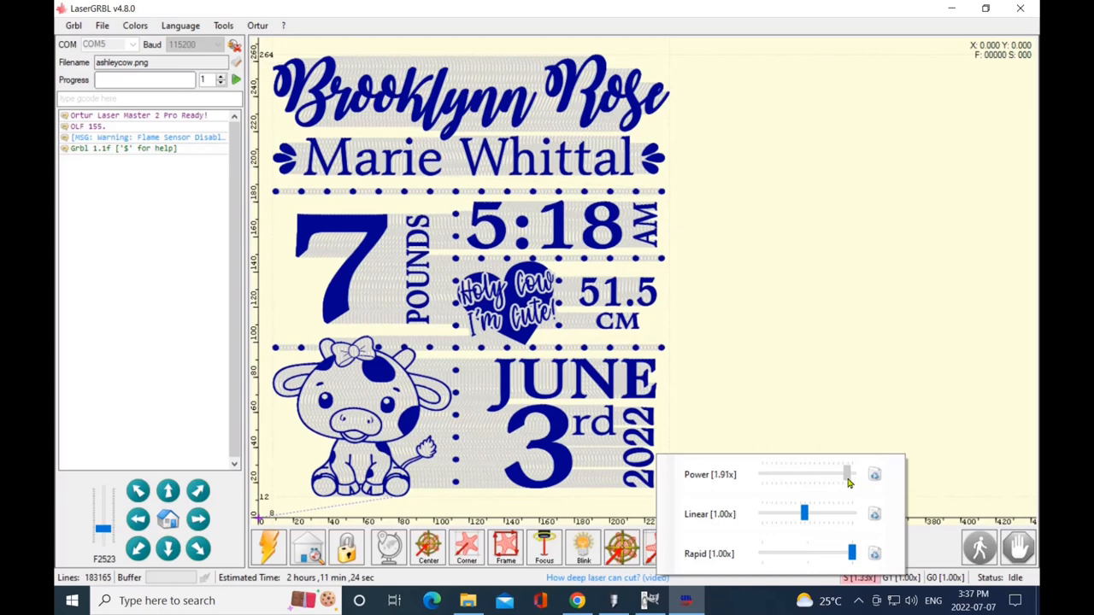
left_click_drag(846, 475, 804, 474)
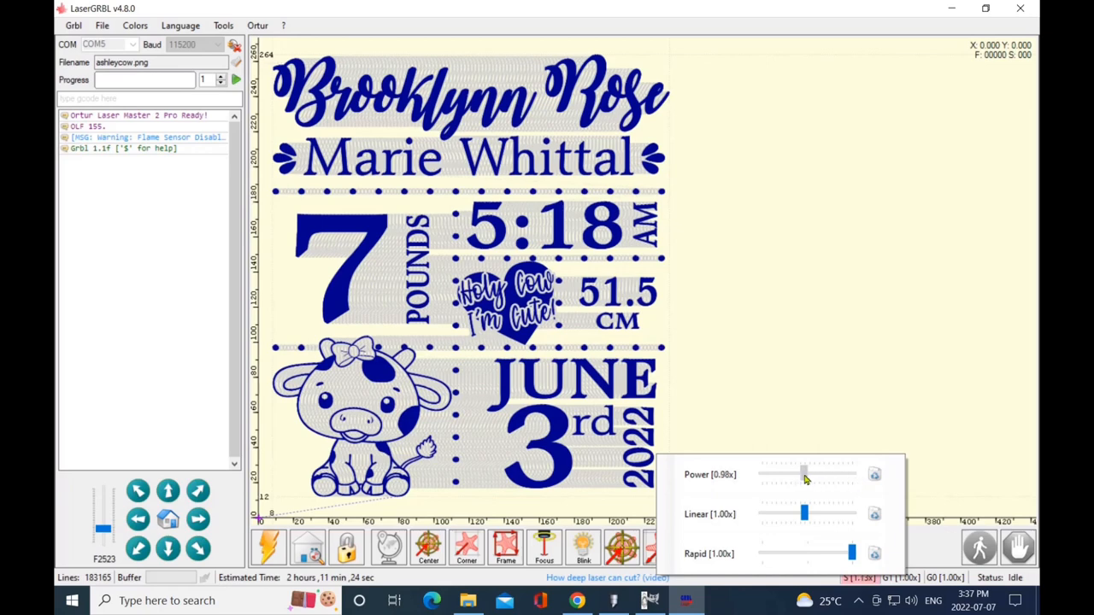
left_click_drag(802, 475, 804, 474)
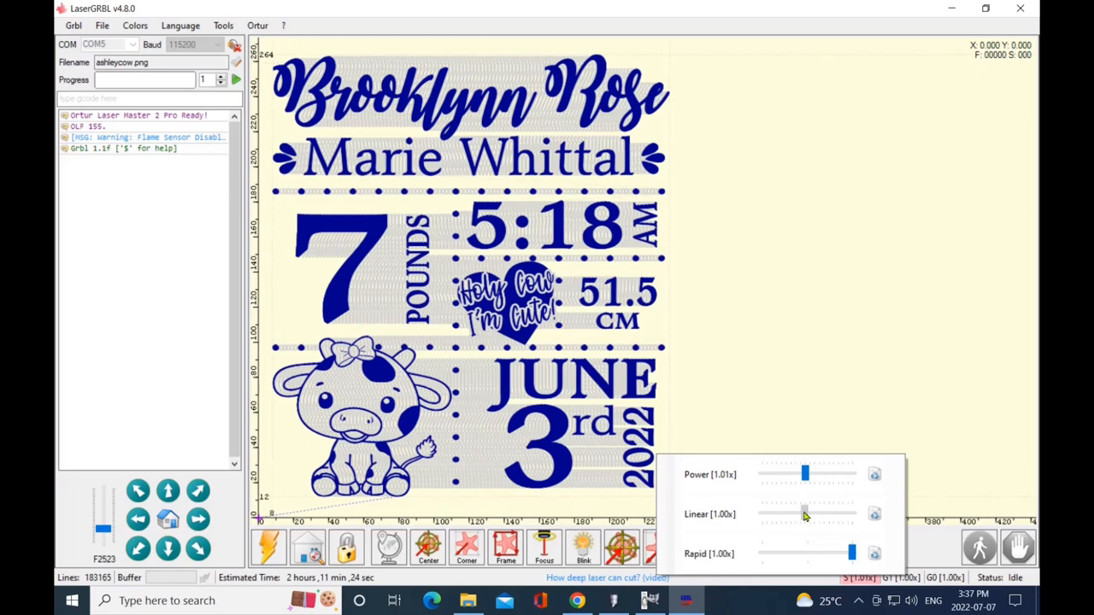
Try linear override from minimum to 2.00x and rapid at 0.50x, returning both to 1.00x
left_click_drag(803, 514, 853, 514)
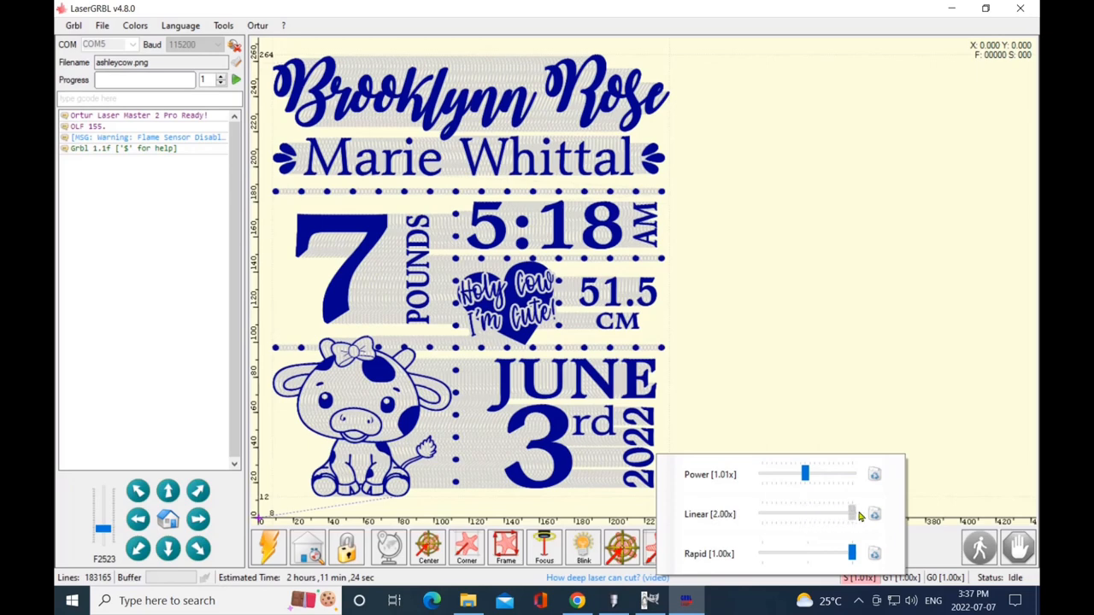
left_click_drag(851, 514, 791, 513)
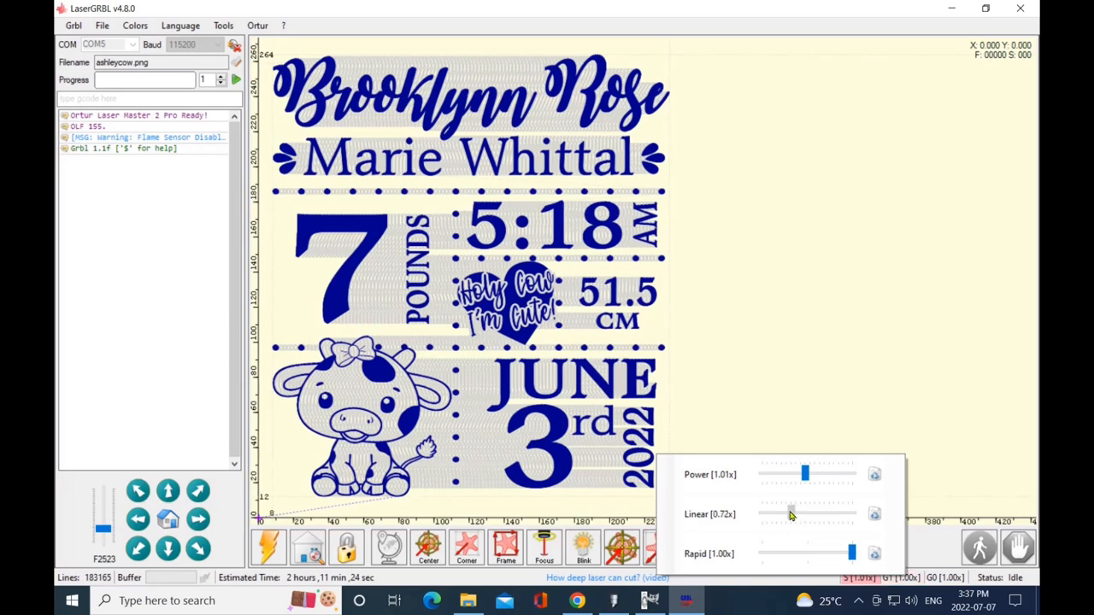
left_click_drag(805, 513, 759, 512)
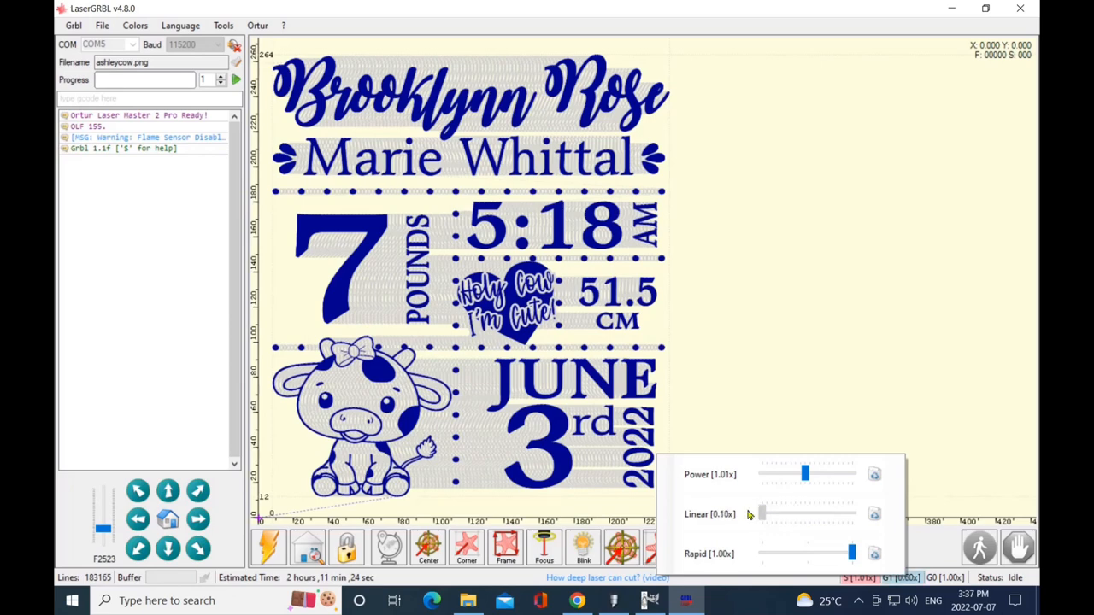
left_click_drag(765, 512, 802, 513)
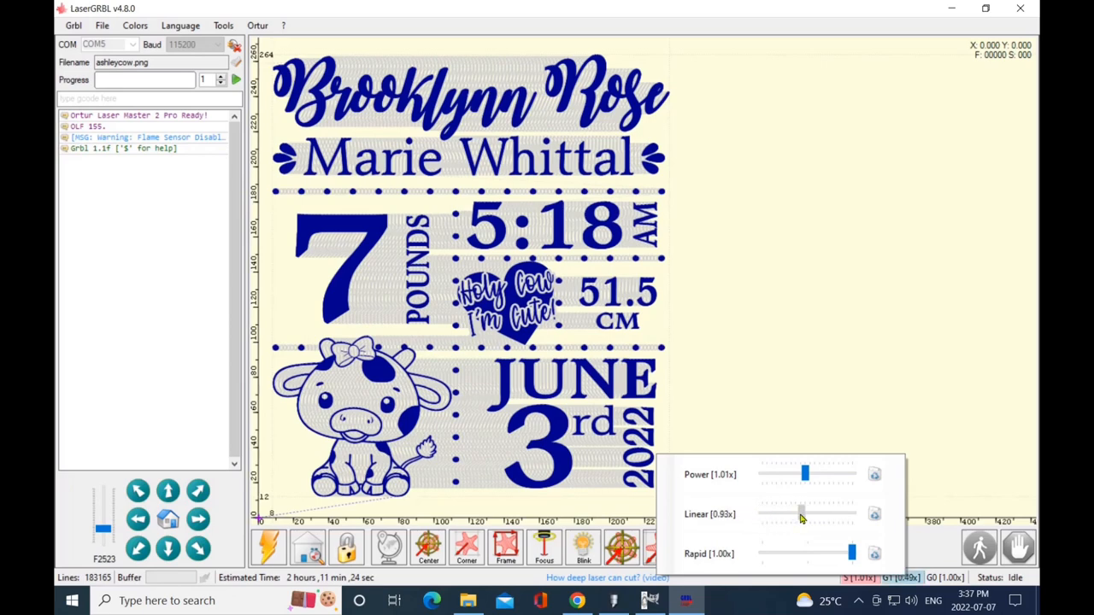
left_click_drag(802, 513, 808, 513)
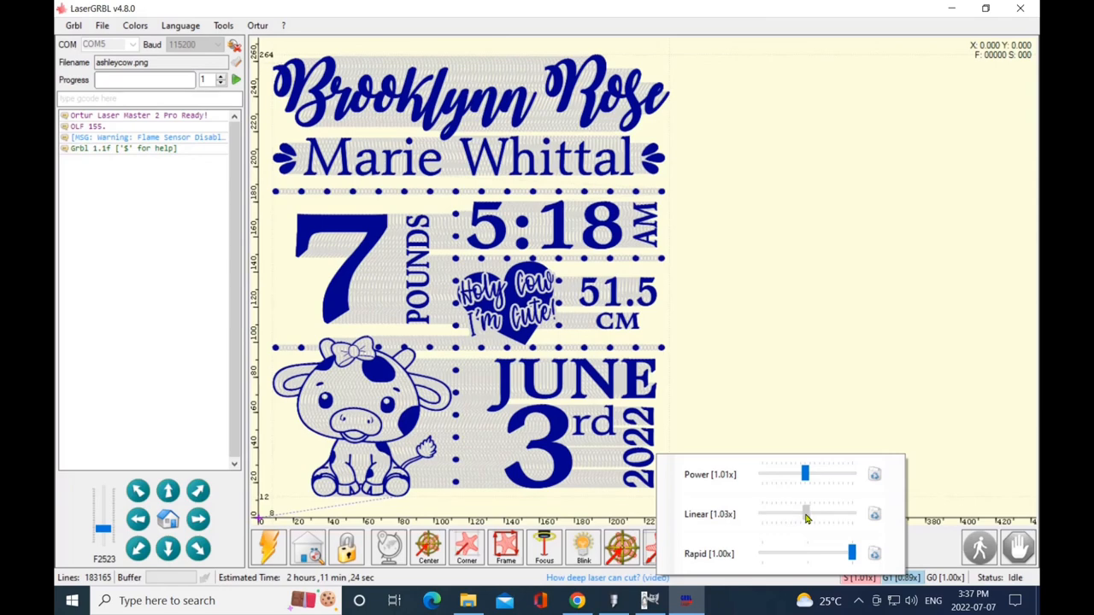
left_click(874, 514)
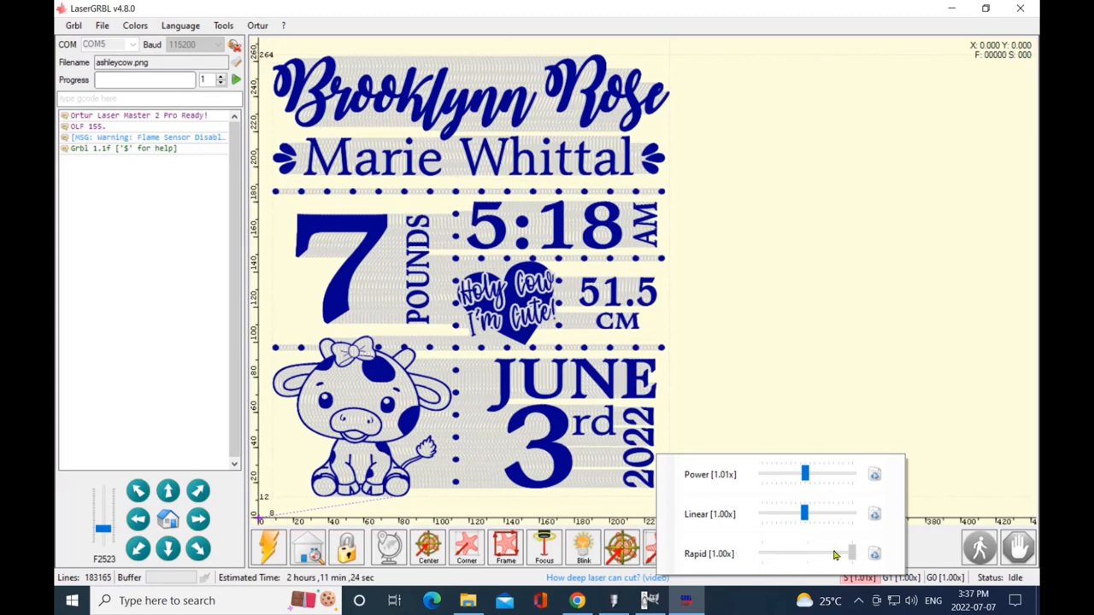
left_click_drag(850, 553, 806, 553)
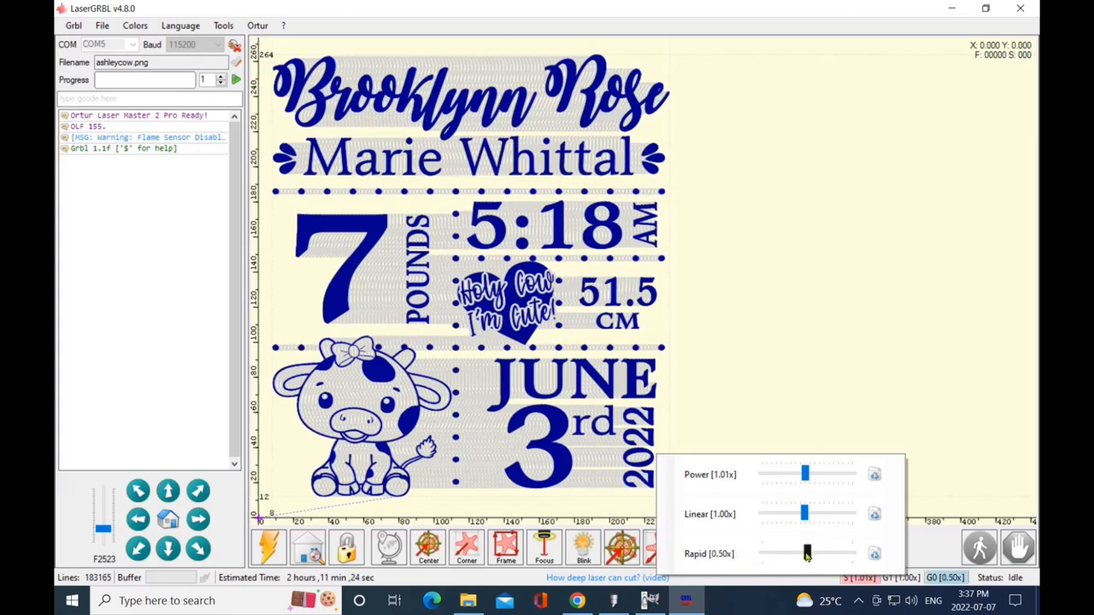
left_click_drag(808, 553, 761, 553)
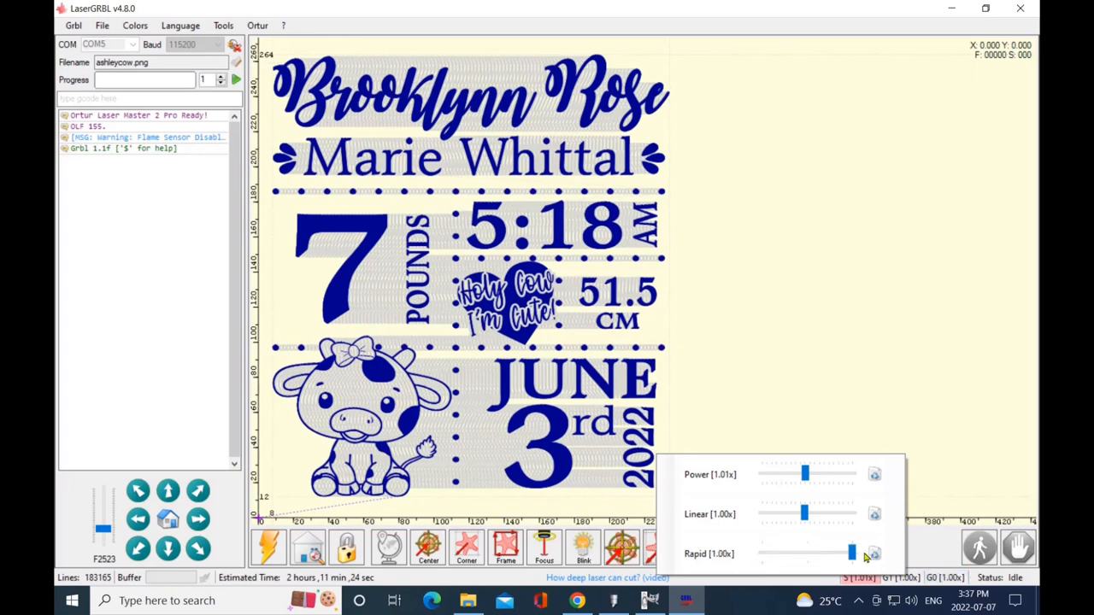
mouse_move(869, 544)
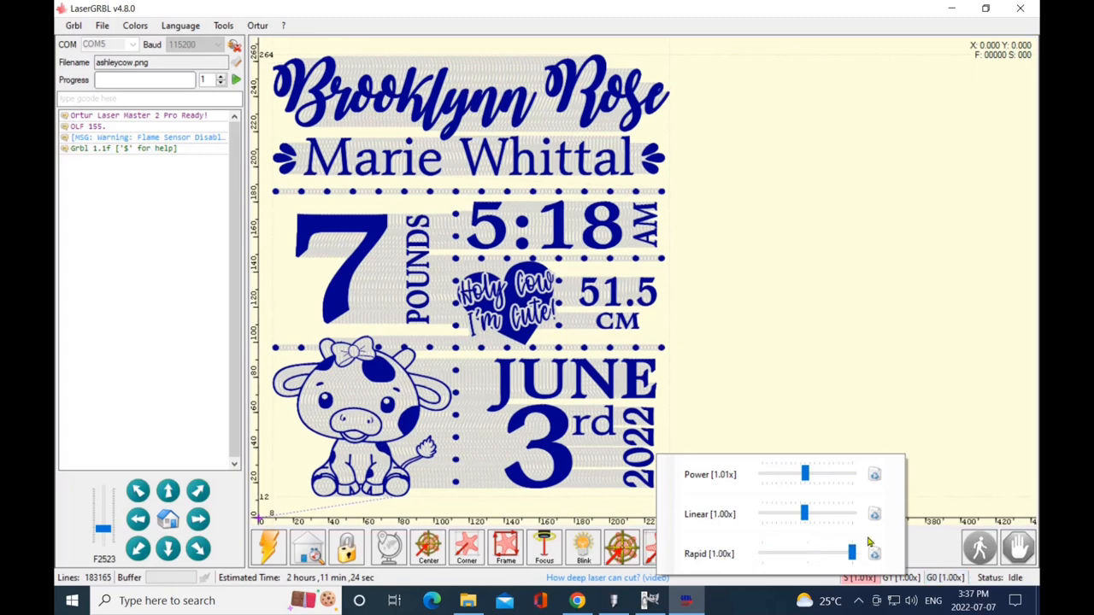